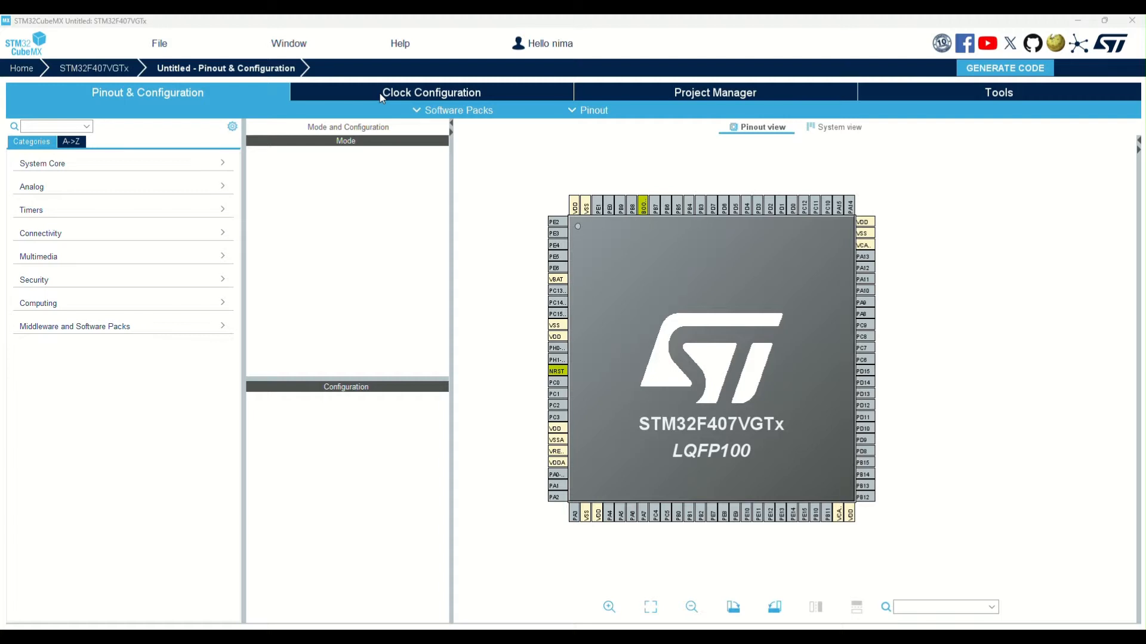
# - Enter 168 MHz for HCLK in Clock Configuration, then return to Pinout & Configuration
pyautogui.click(431, 92)
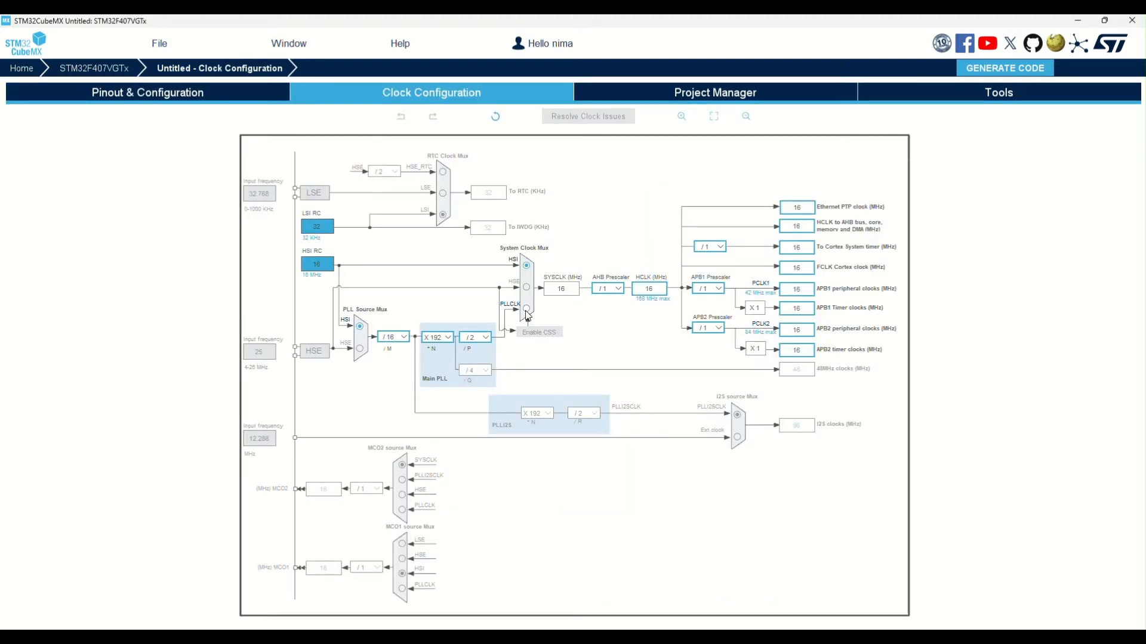
pyautogui.click(526, 308)
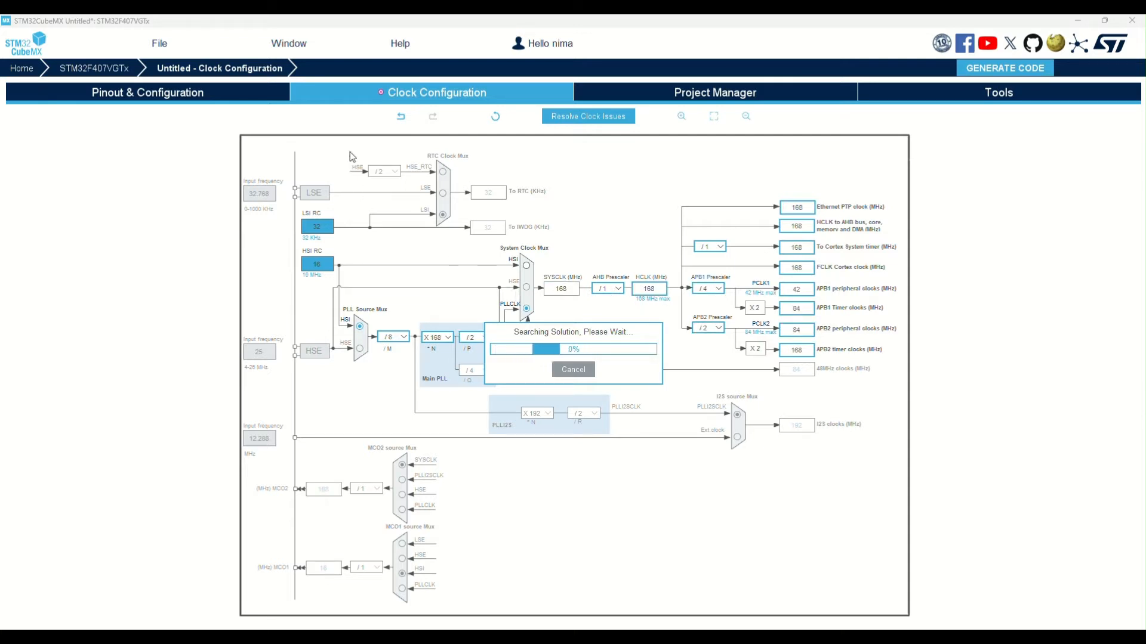
pyautogui.click(147, 92)
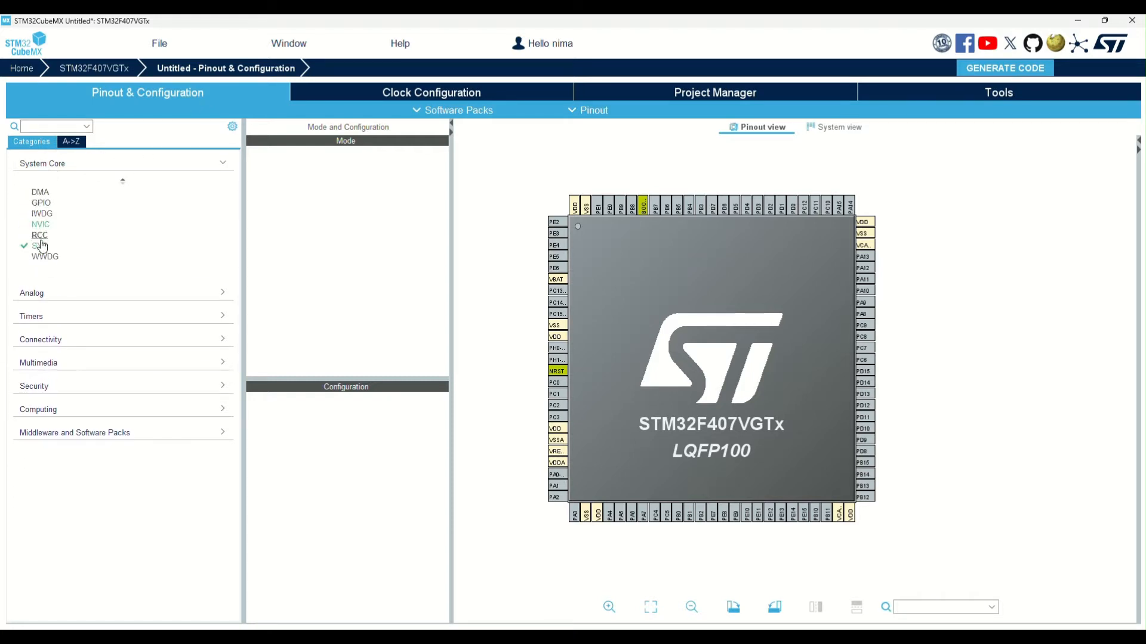
pyautogui.moveTo(41, 246)
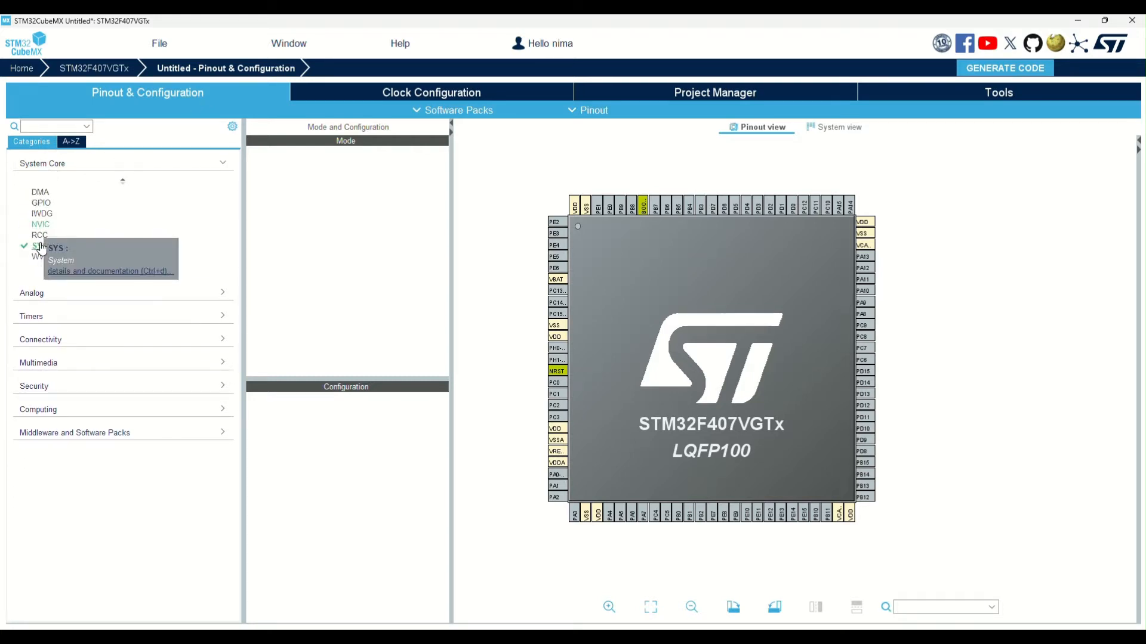
# - Open System Core > SYS with Debug set to Serial Wire
pyautogui.click(358, 158)
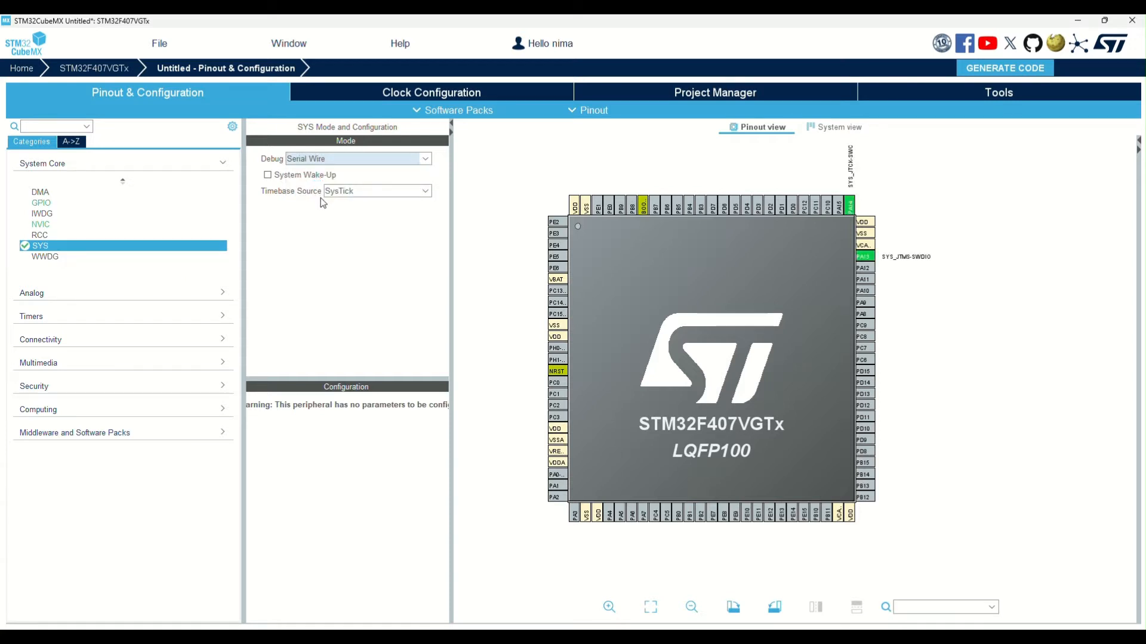
pyautogui.moveTo(201, 267)
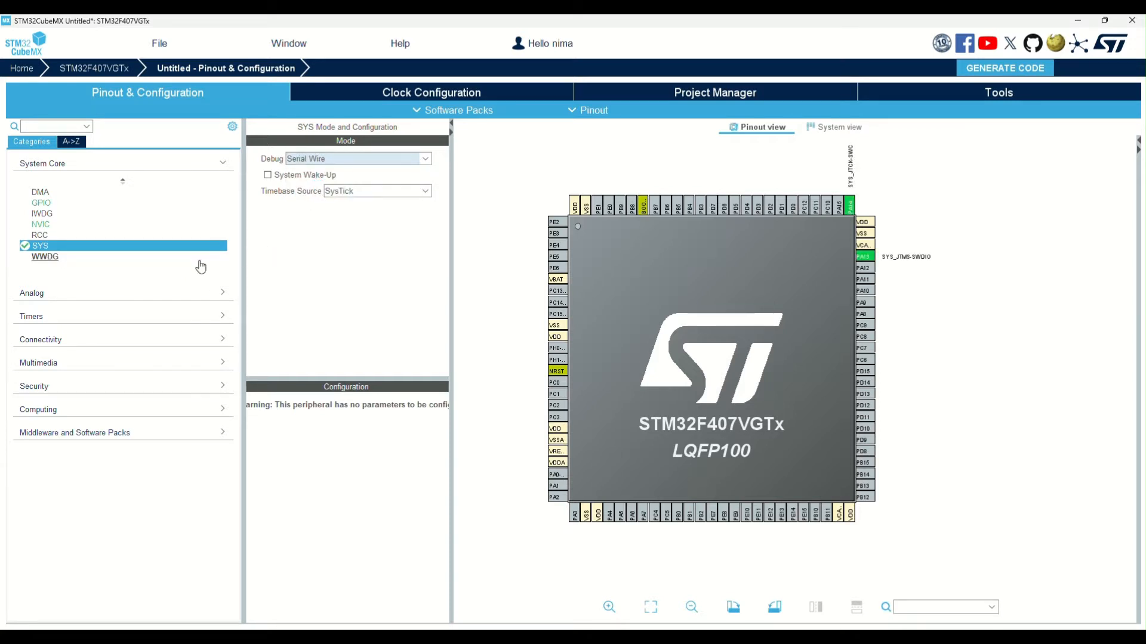
pyautogui.moveTo(37, 341)
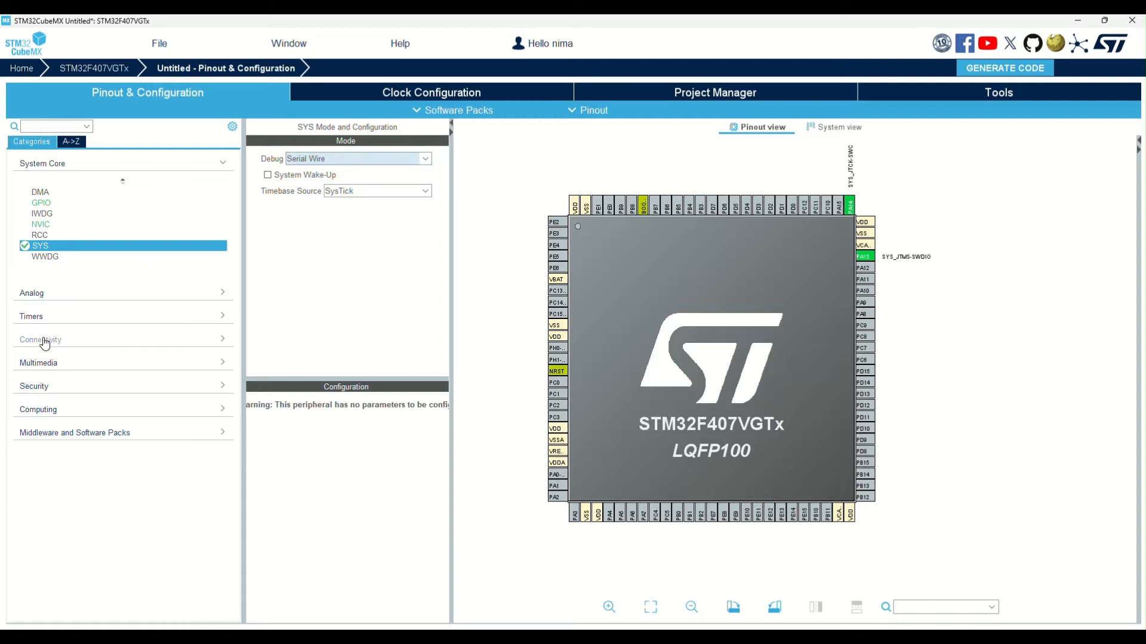
# - Select SDIO under Connectivity and set its mode to SD 1 bit
pyautogui.click(40, 340)
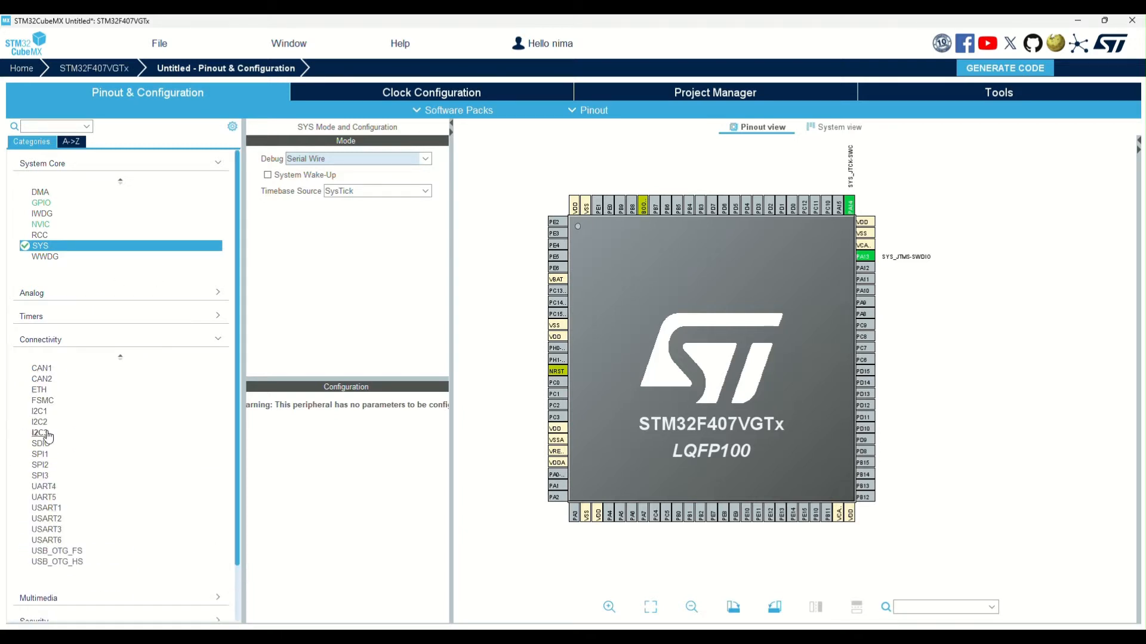
pyautogui.click(37, 443)
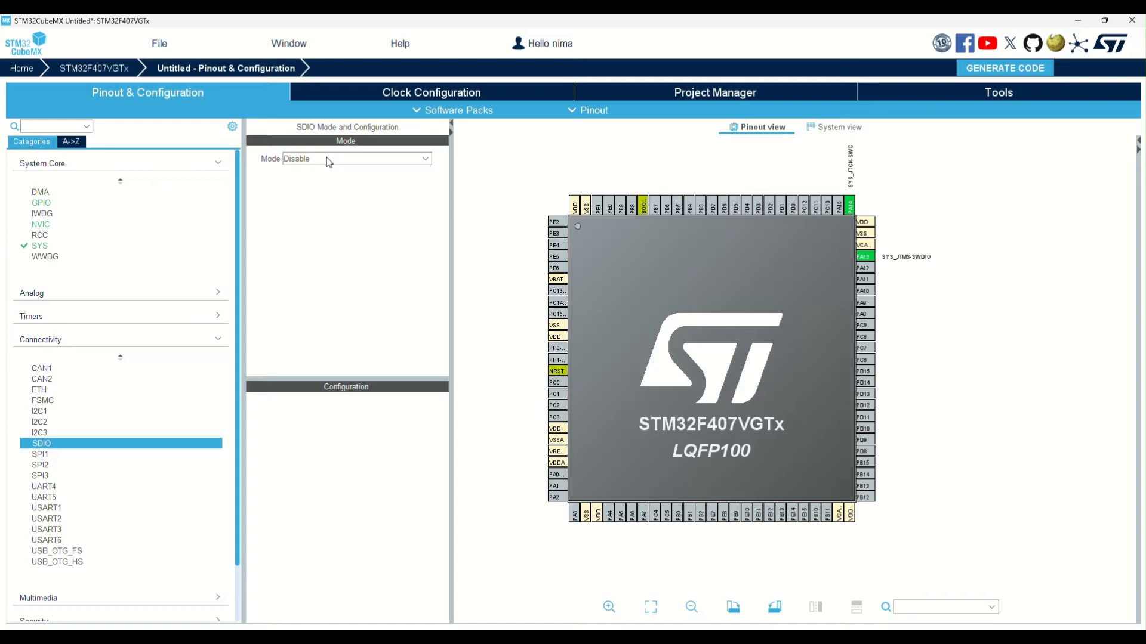
pyautogui.click(357, 159)
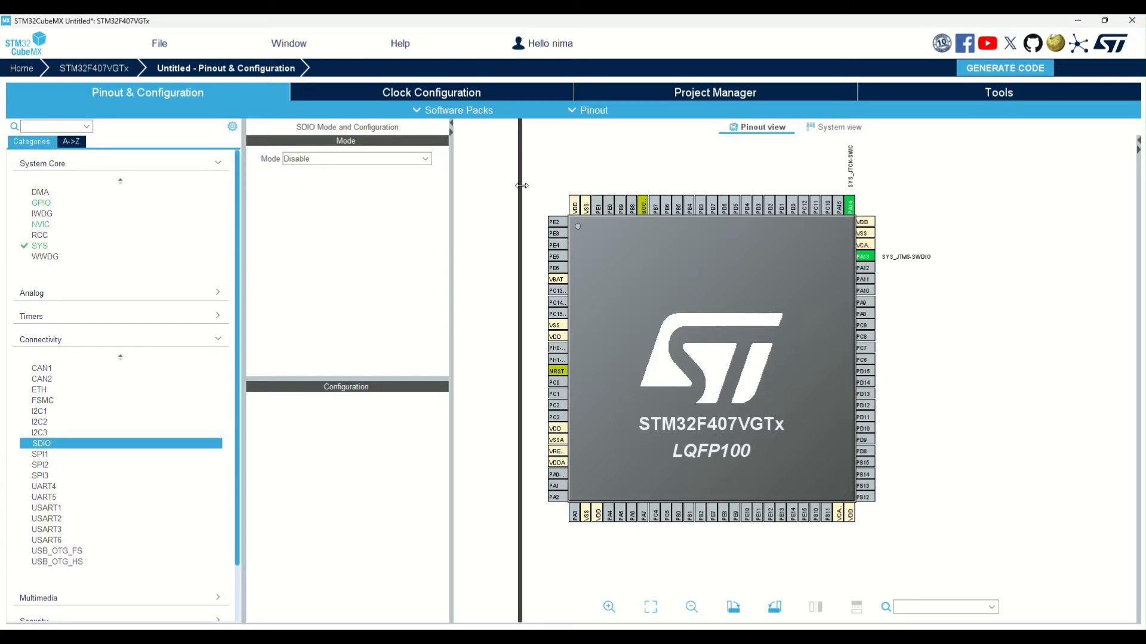
pyautogui.click(356, 158)
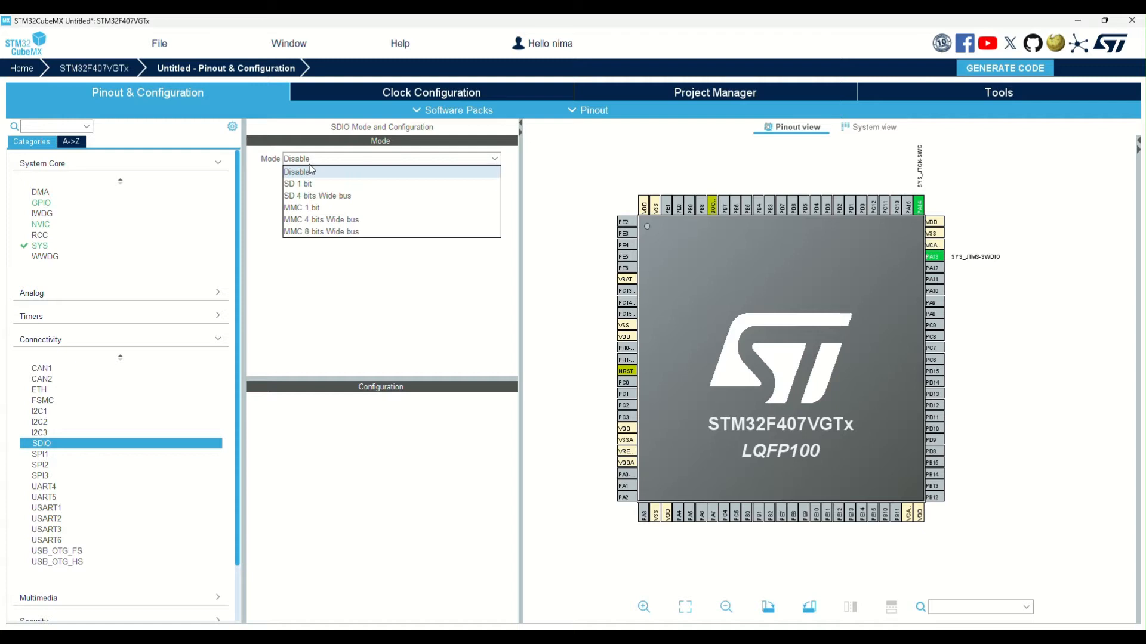
pyautogui.moveTo(326, 228)
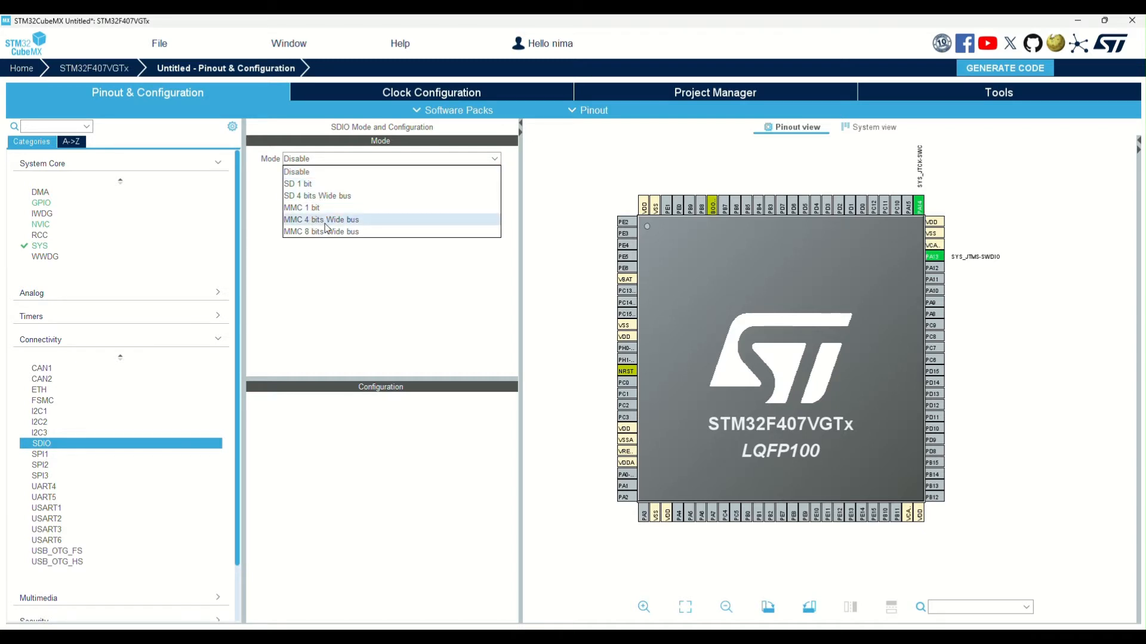
pyautogui.moveTo(305, 186)
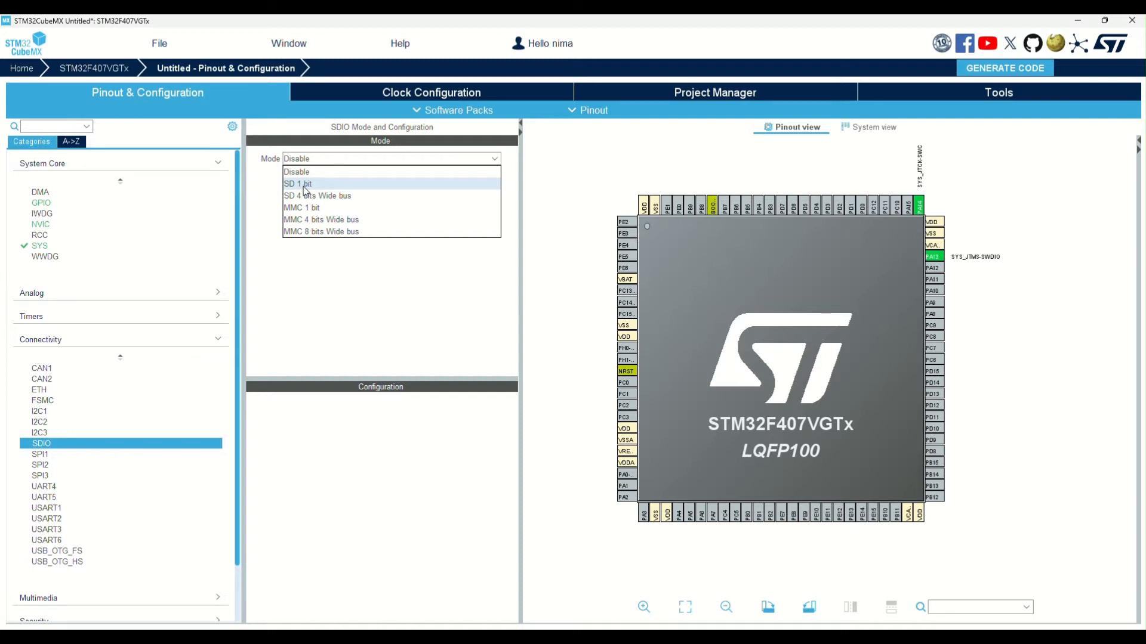
pyautogui.click(297, 183)
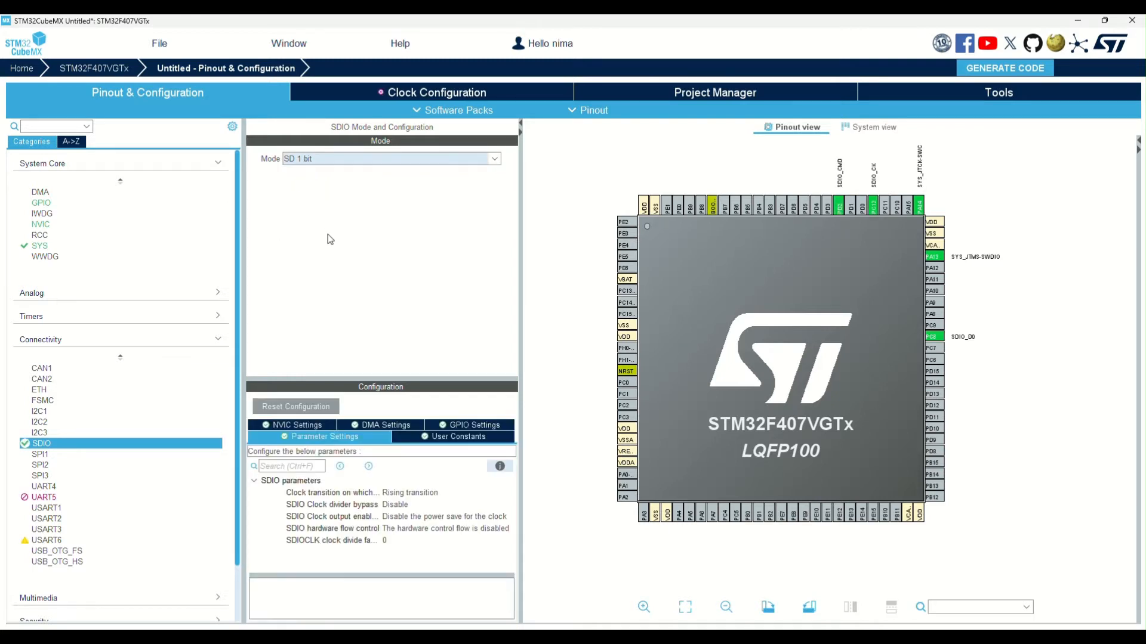
pyautogui.moveTo(581, 391)
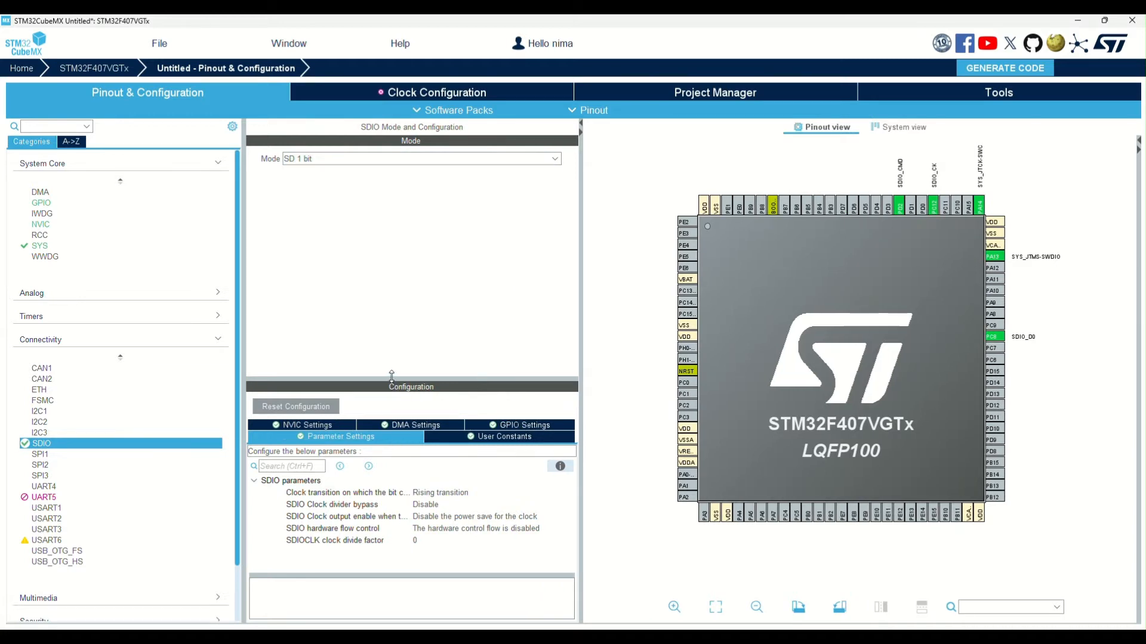
# - Set the SDIOCLK clock divide factor to 10, then view the DMA Settings
pyautogui.moveTo(390, 386); pyautogui.dragTo(391, 271)
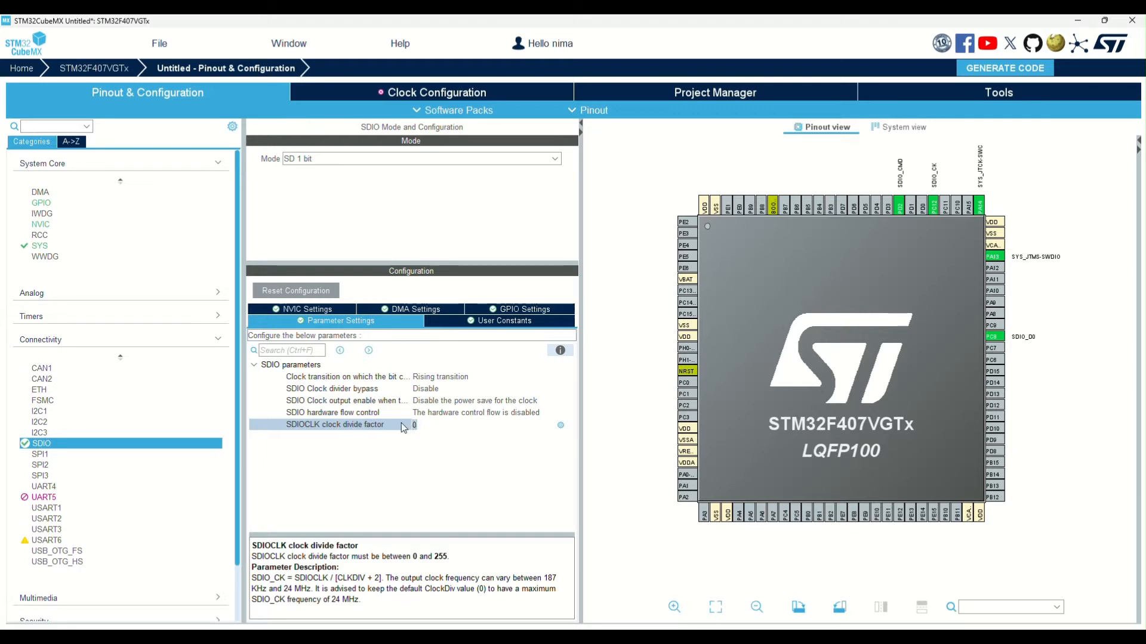
pyautogui.write('10')
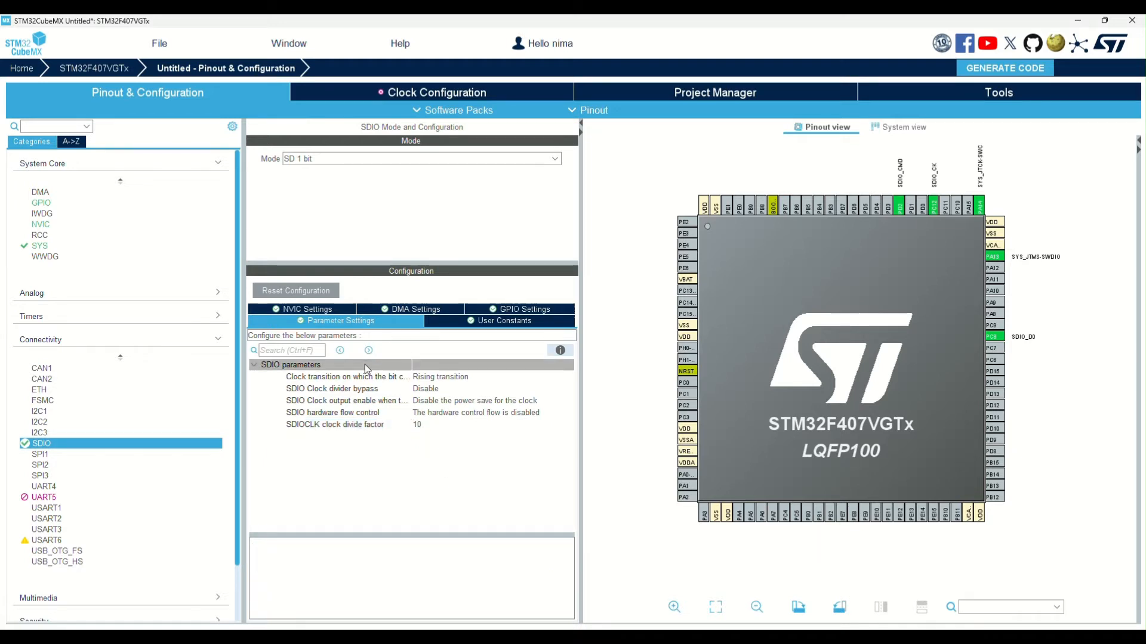
pyautogui.click(411, 309)
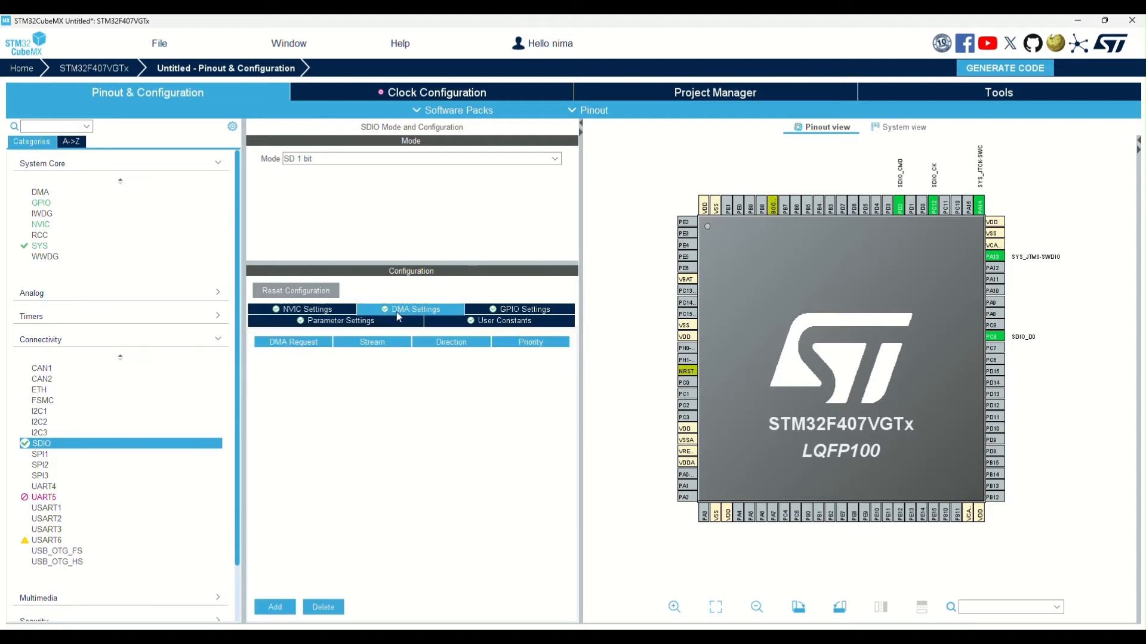
# - Add SDIO_RX (DMA2 Stream 3) and SDIO_TX (DMA2 Stream 6) DMA requests
pyautogui.click(274, 607)
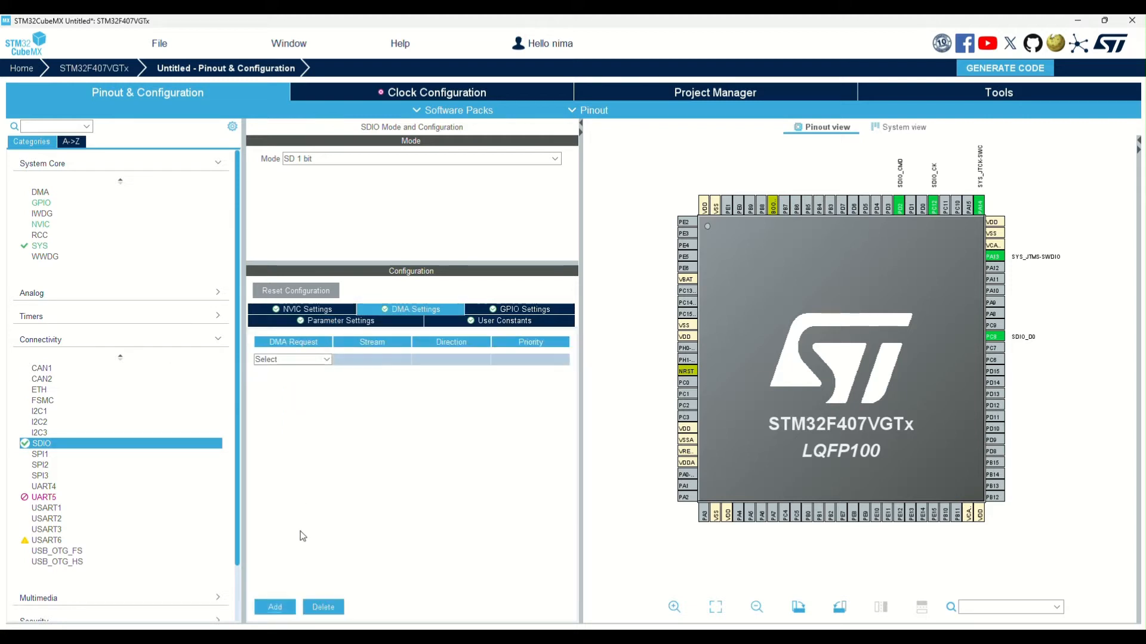
pyautogui.click(274, 607)
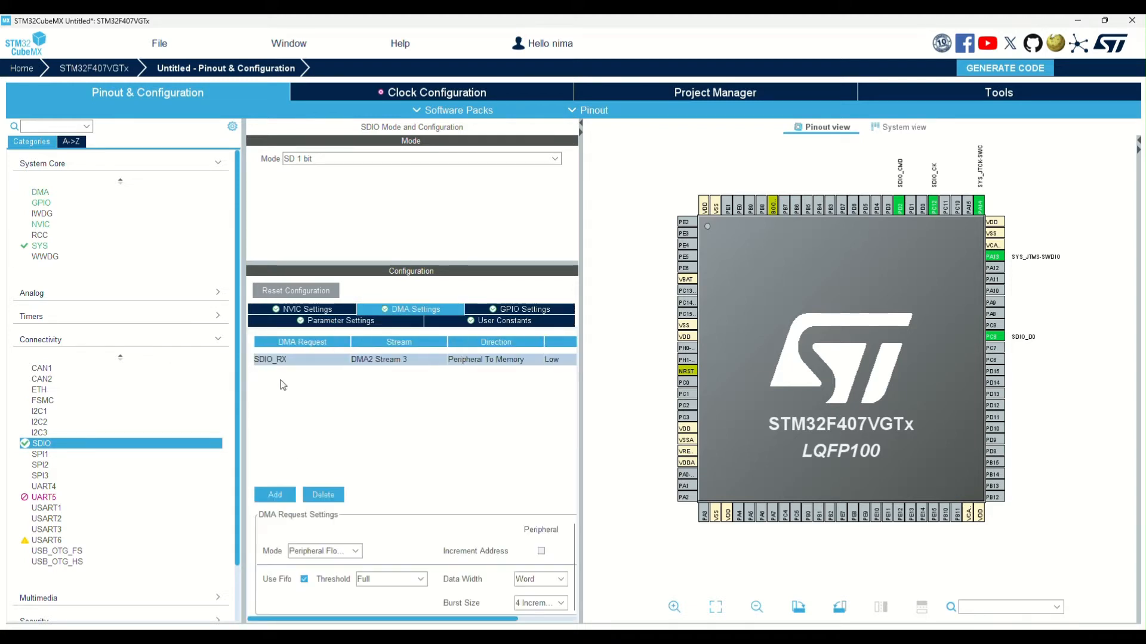
pyautogui.click(301, 371)
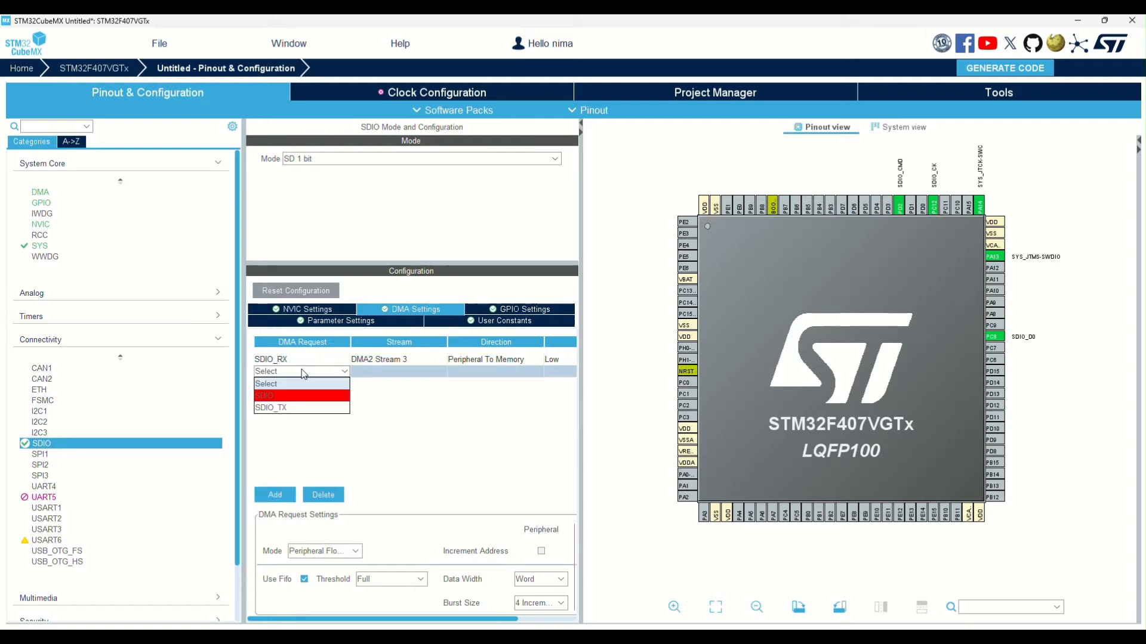
pyautogui.click(270, 407)
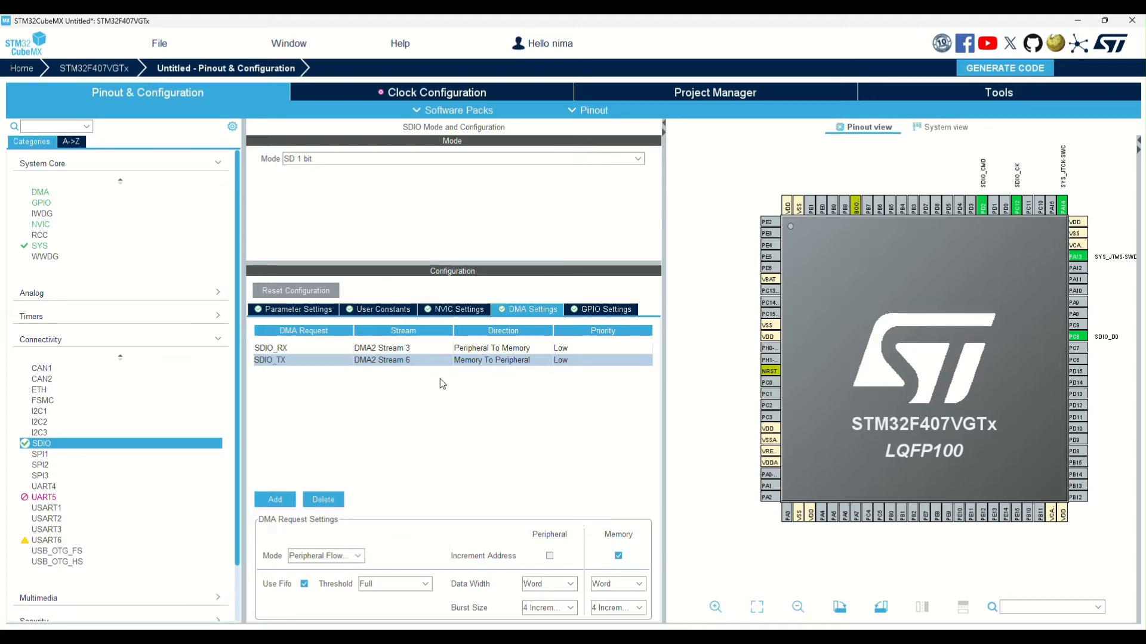
pyautogui.moveTo(405, 385)
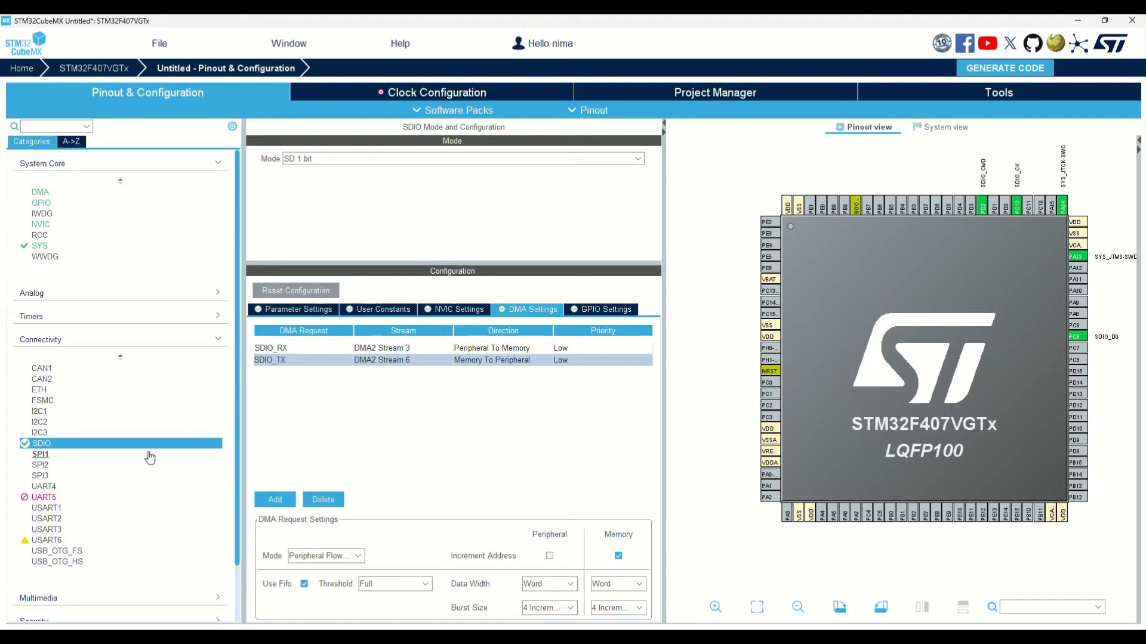
# - Select FATFS under Middleware and Software Packs and tick SD Card mode
pyautogui.scroll(-3)
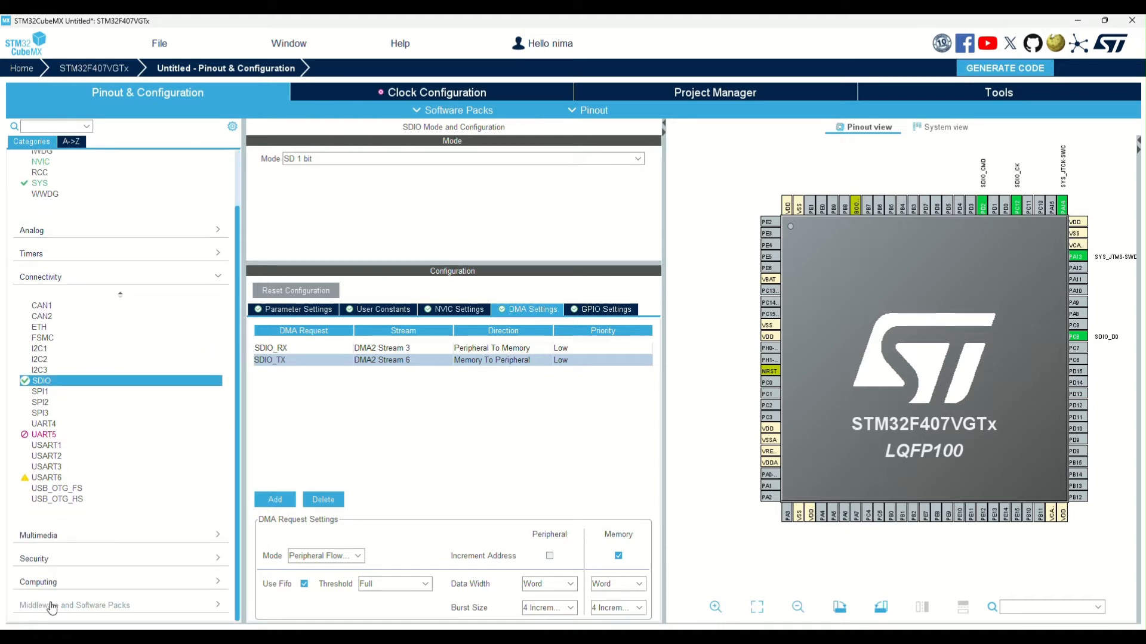
pyautogui.click(74, 605)
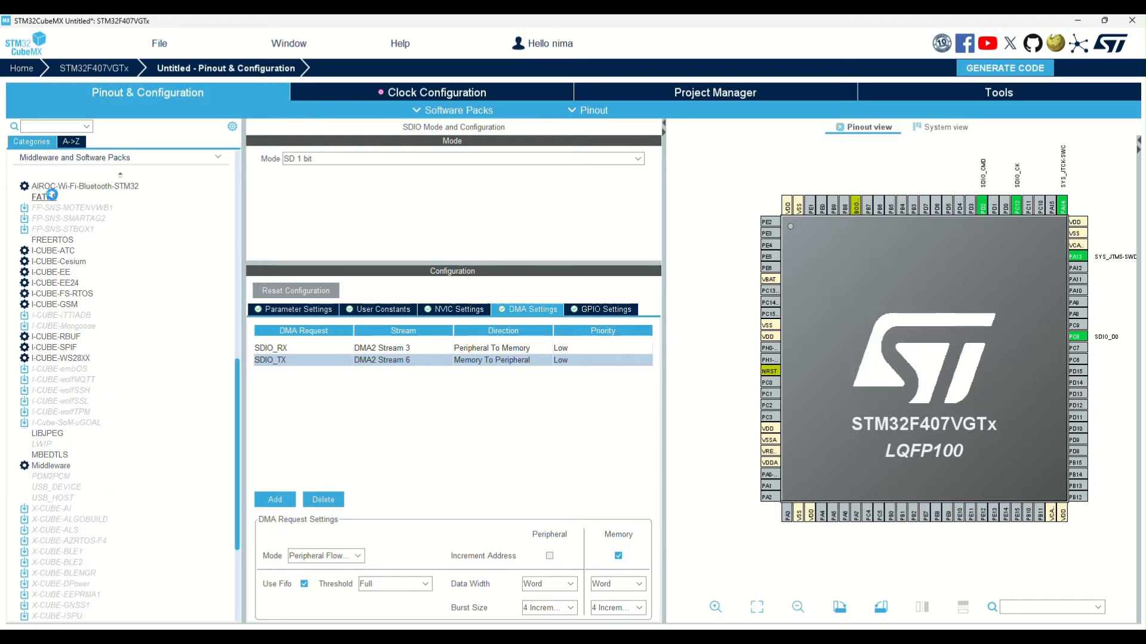
pyautogui.click(34, 197)
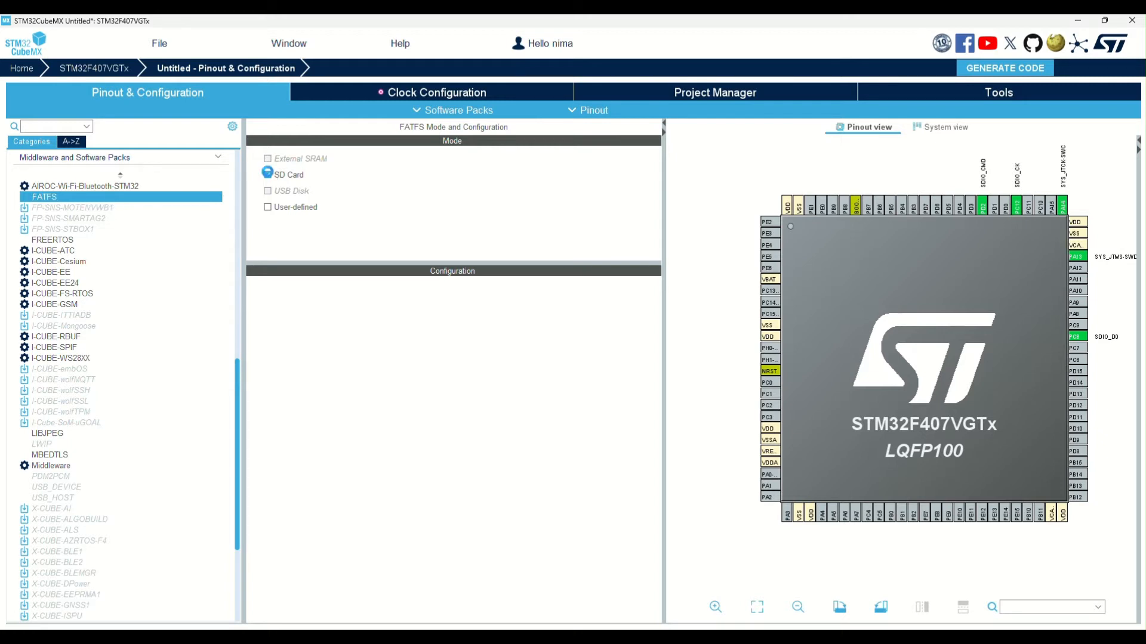
pyautogui.click(266, 175)
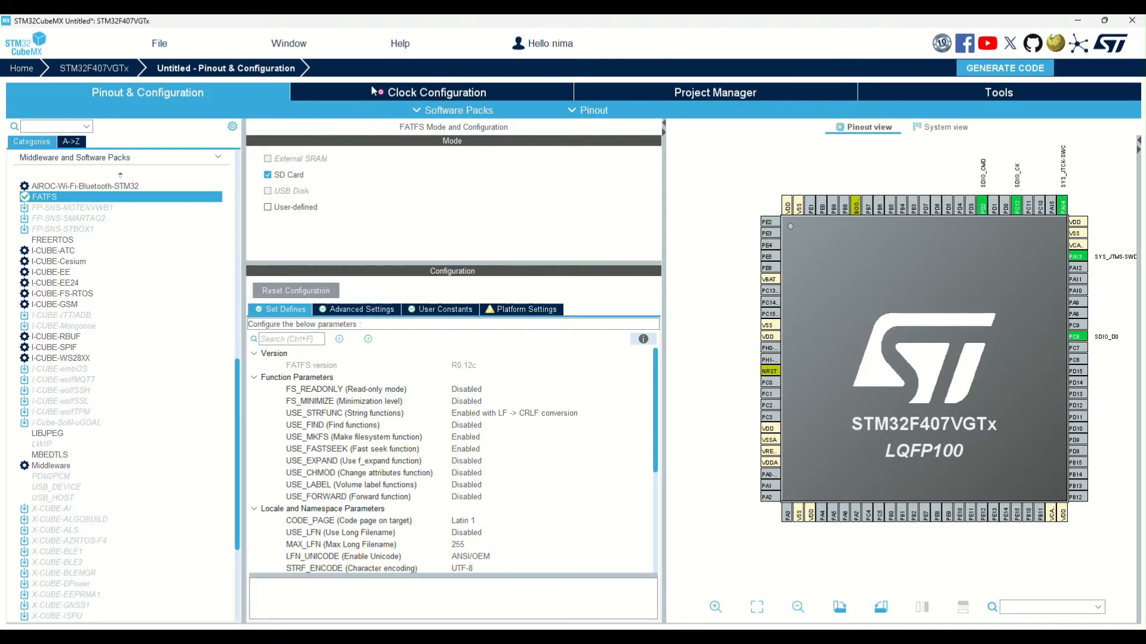
pyautogui.click(437, 92)
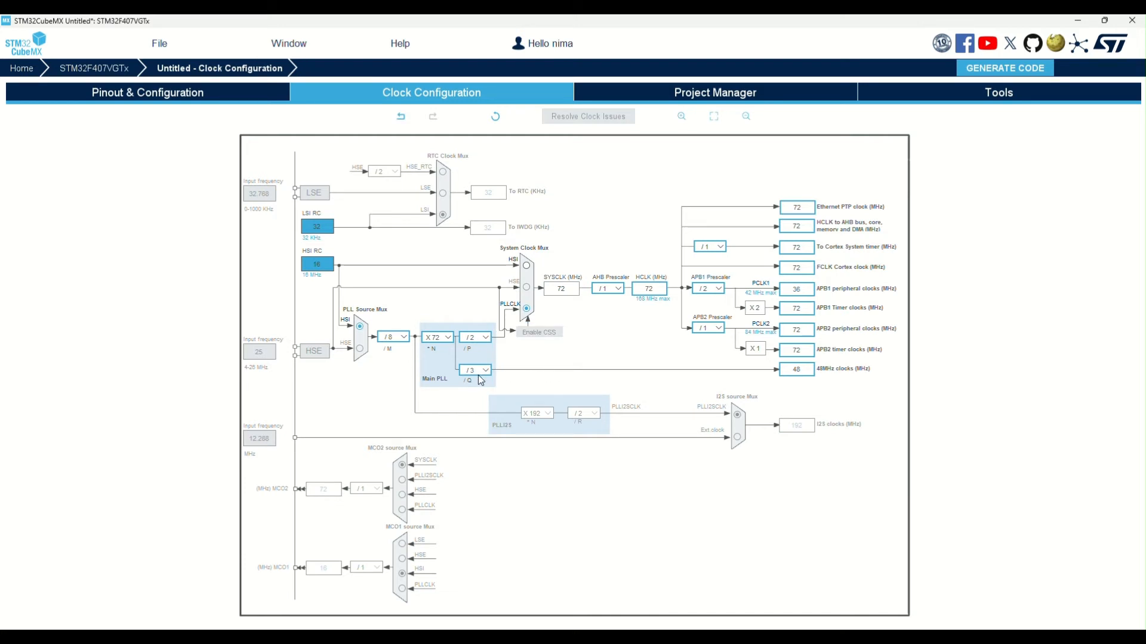
pyautogui.moveTo(350, 226)
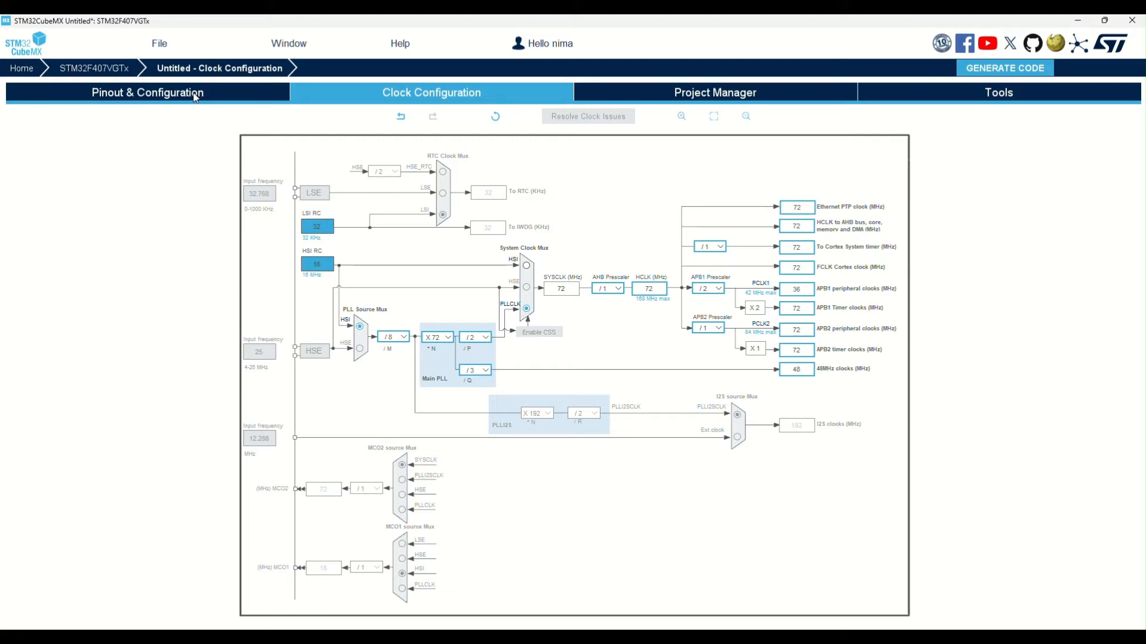
pyautogui.click(146, 92)
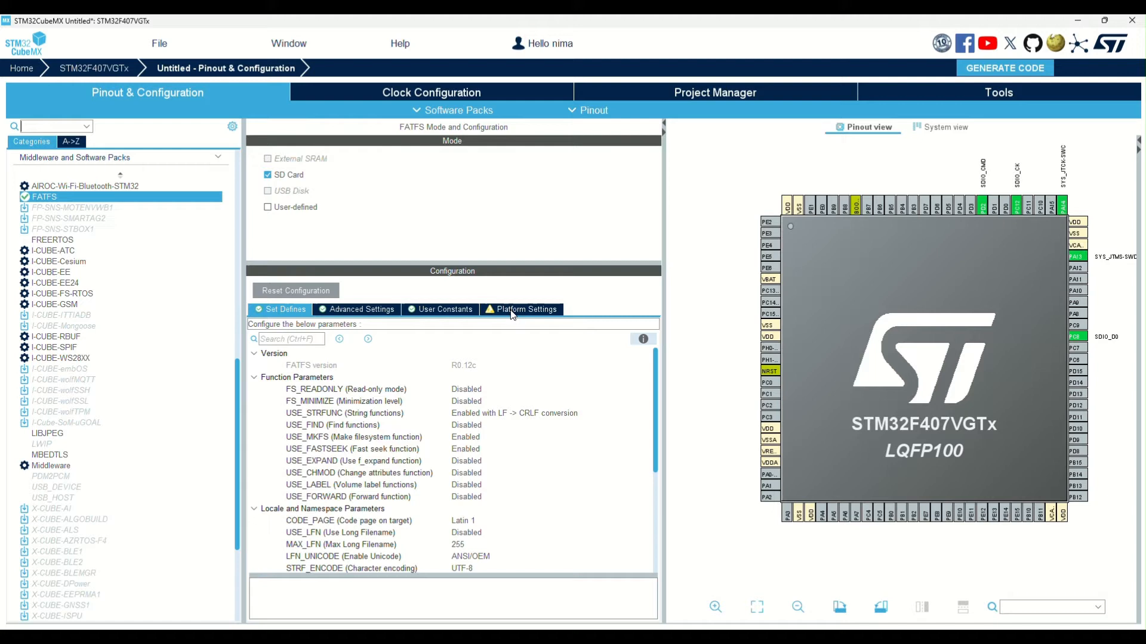
# - Make PD1 a GPIO_Input and choose it as Detect_SDIO in Platform Settings
pyautogui.click(526, 310)
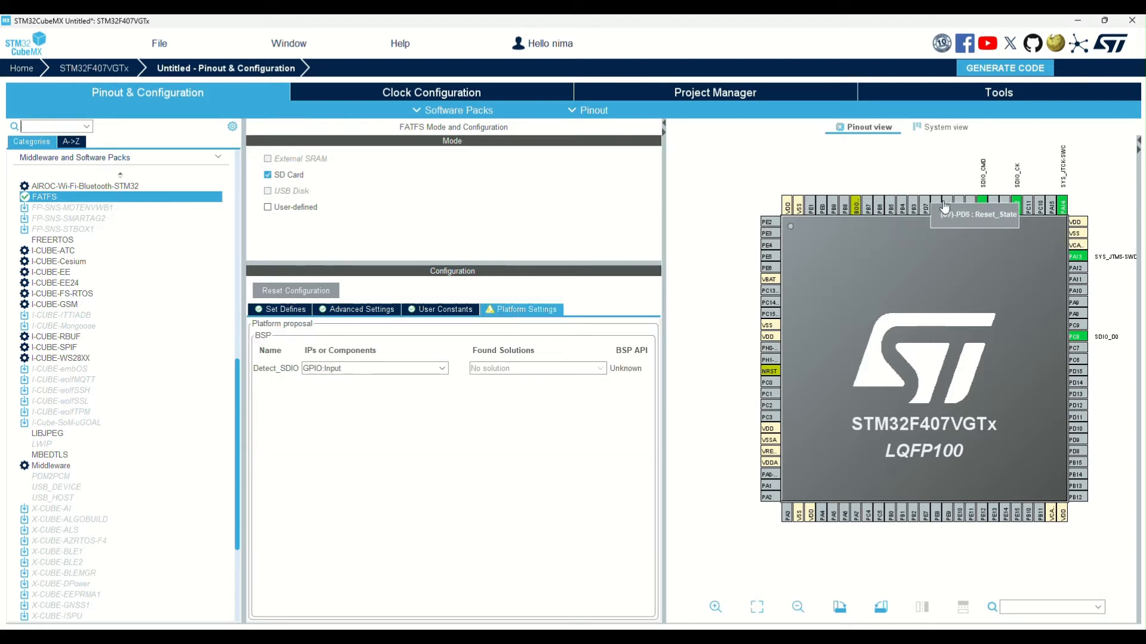
pyautogui.click(984, 204)
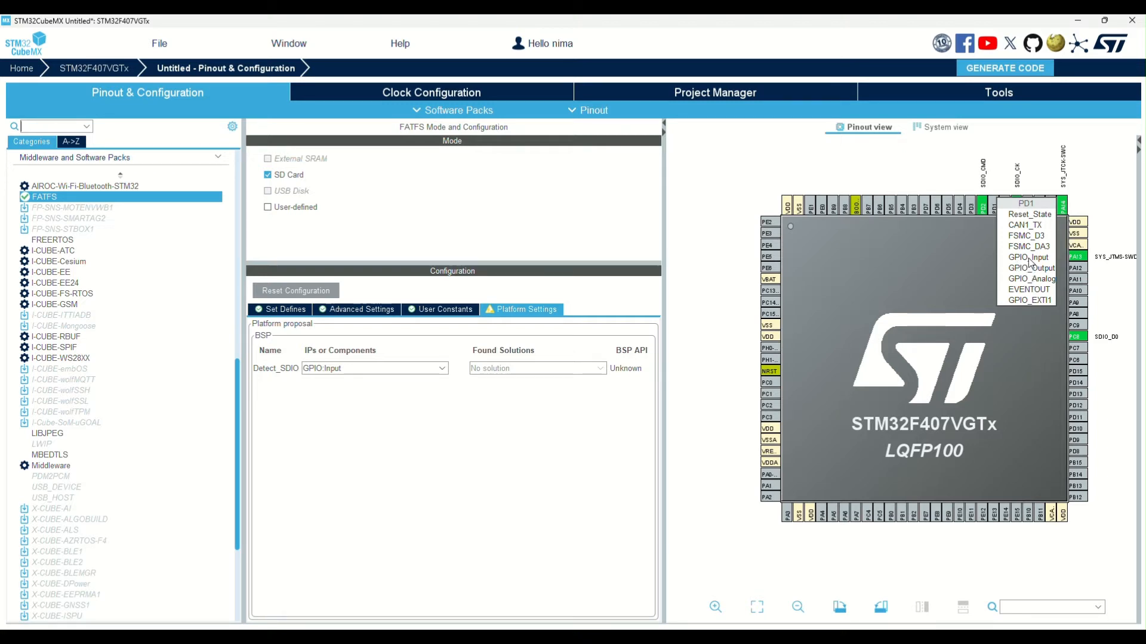
pyautogui.click(1025, 257)
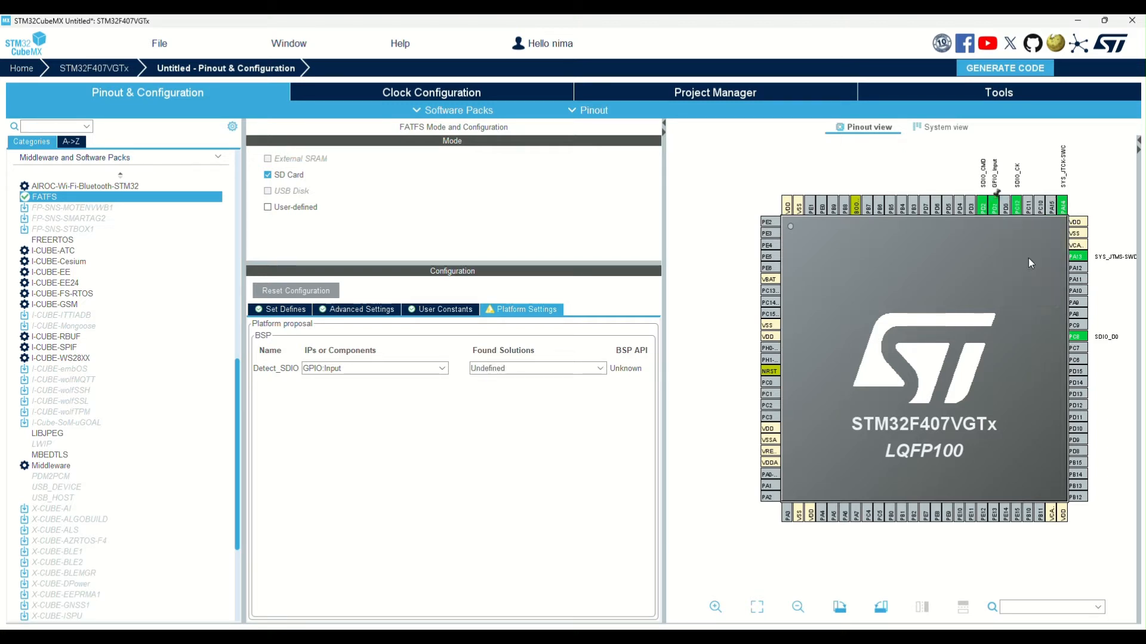
pyautogui.click(537, 369)
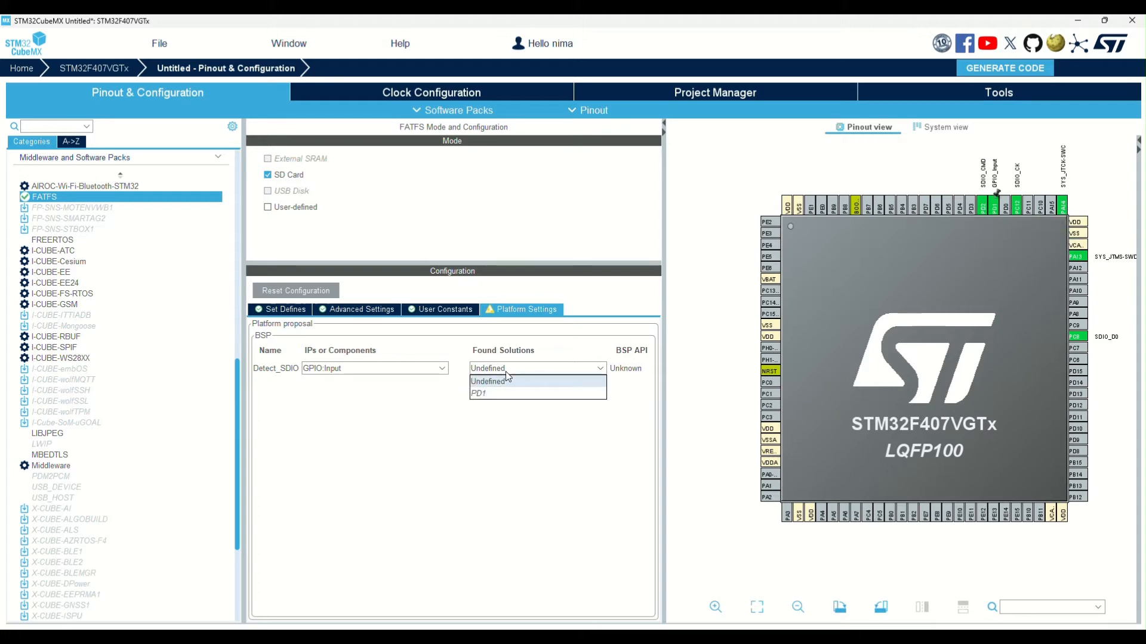
pyautogui.click(478, 393)
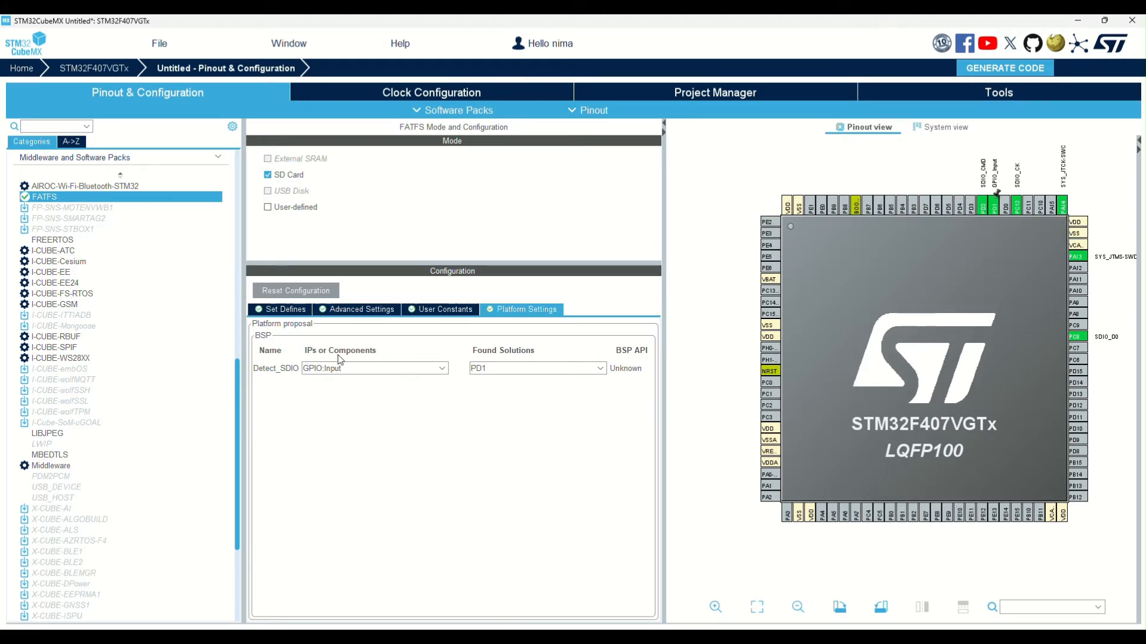
pyautogui.click(284, 309)
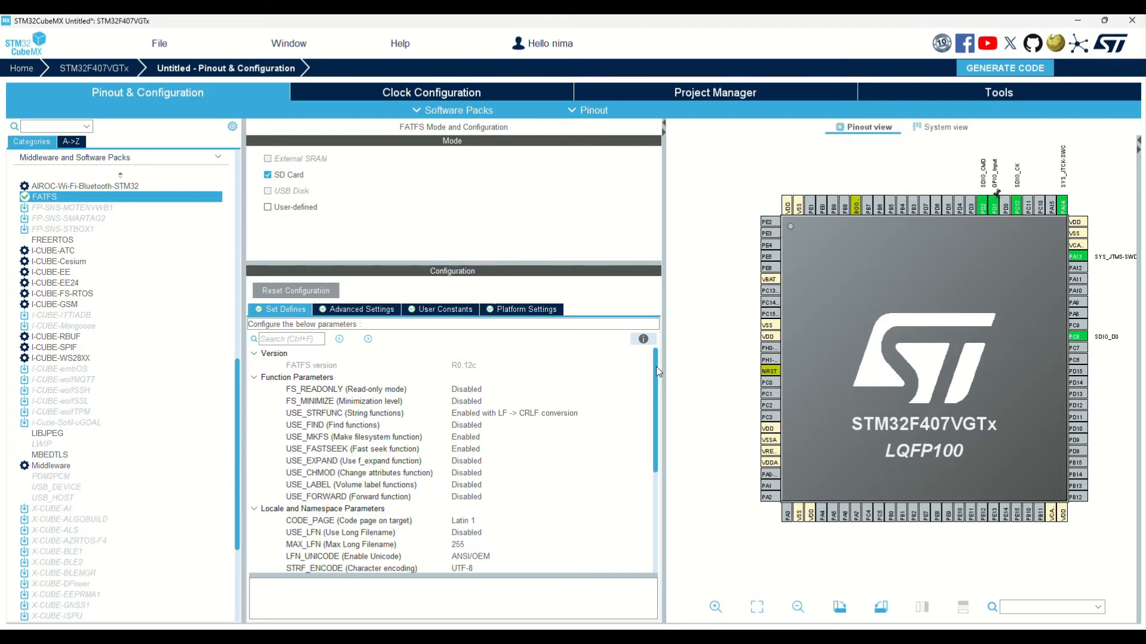
# - Set USE_LFN to 'Enabled with dynamic working buffer on the HEAP' and MAX_SS to 4096
pyautogui.scroll(-3)
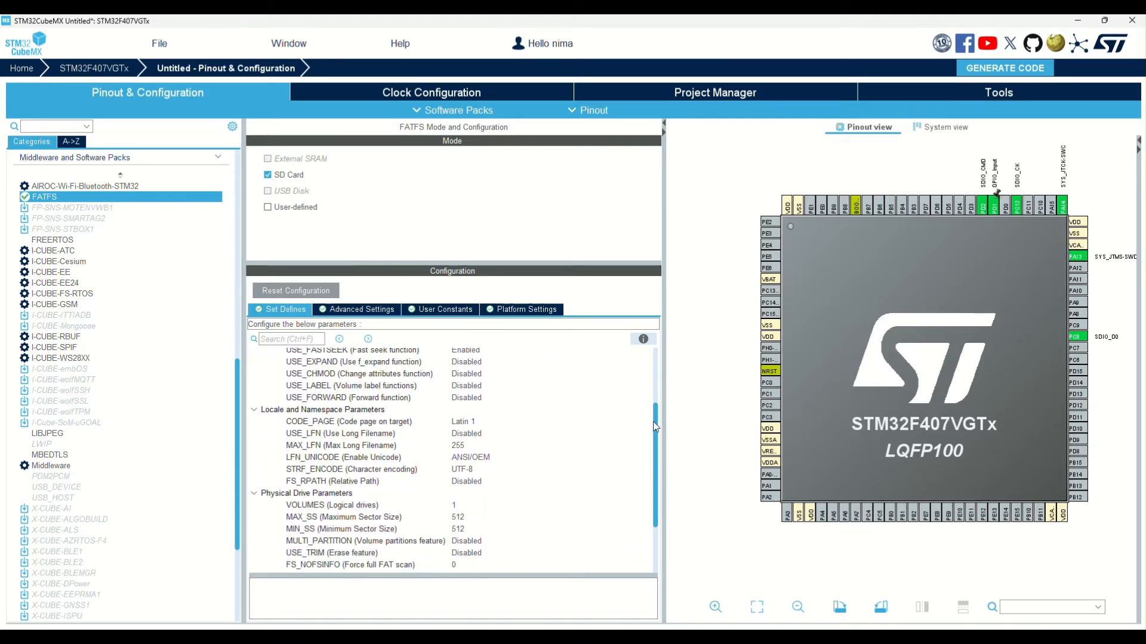
pyautogui.click(551, 432)
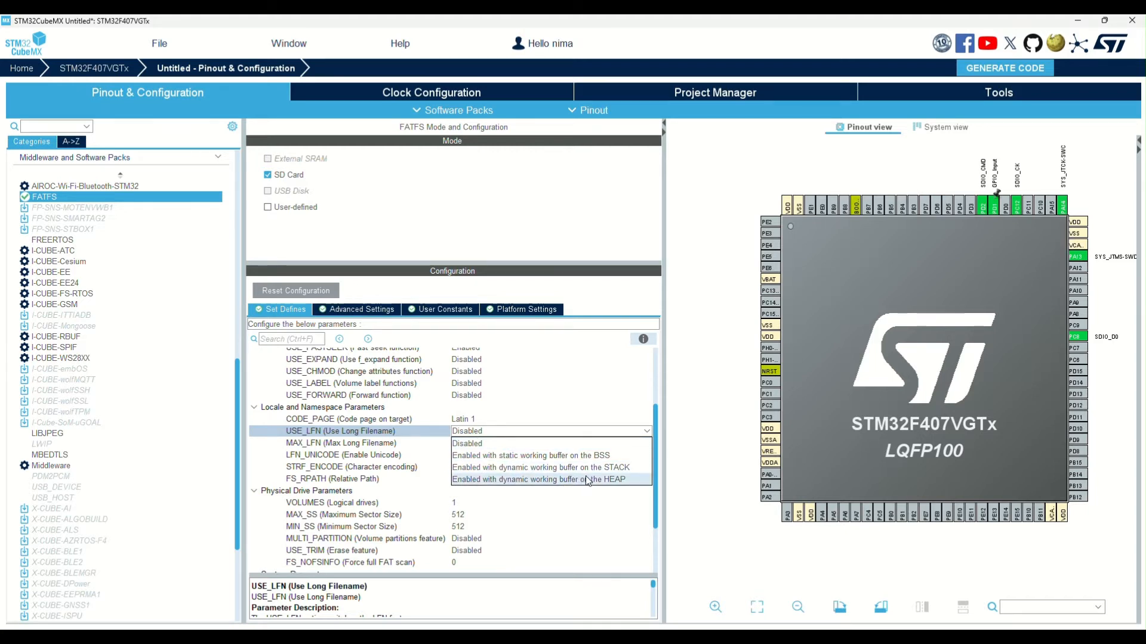
pyautogui.click(538, 479)
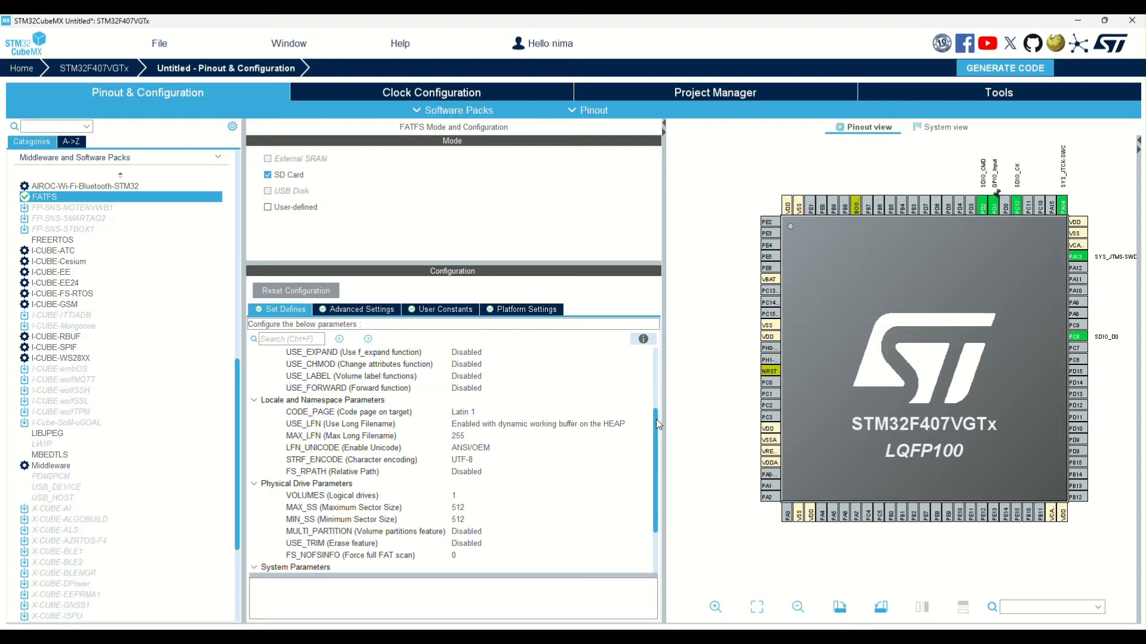
pyautogui.scroll(-3)
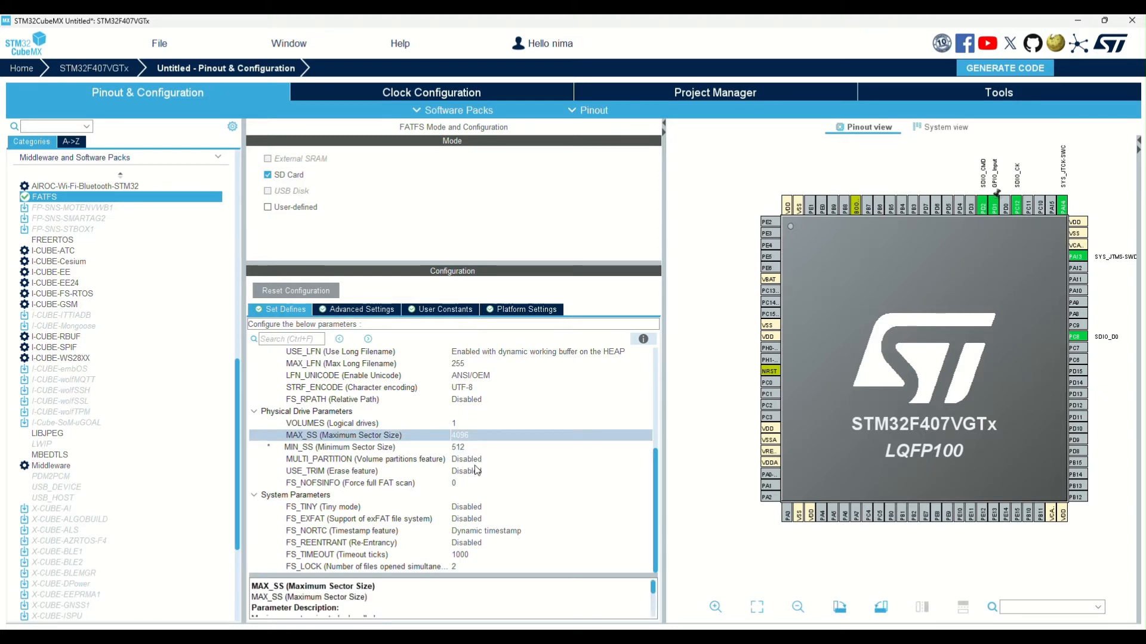
pyautogui.moveTo(305, 476)
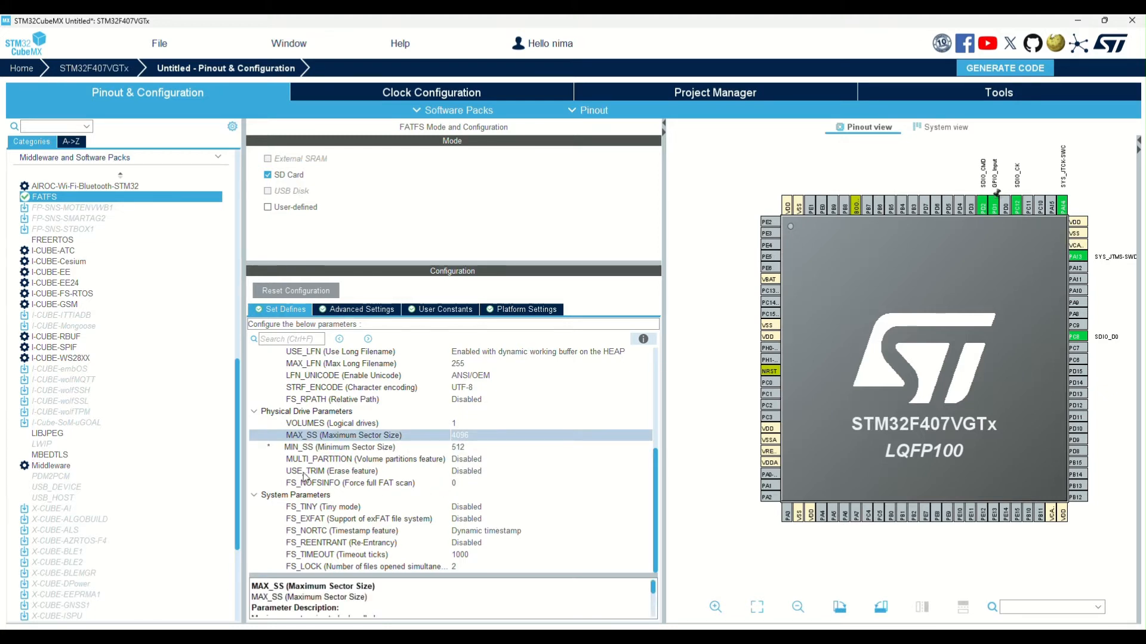
pyautogui.moveTo(379, 523)
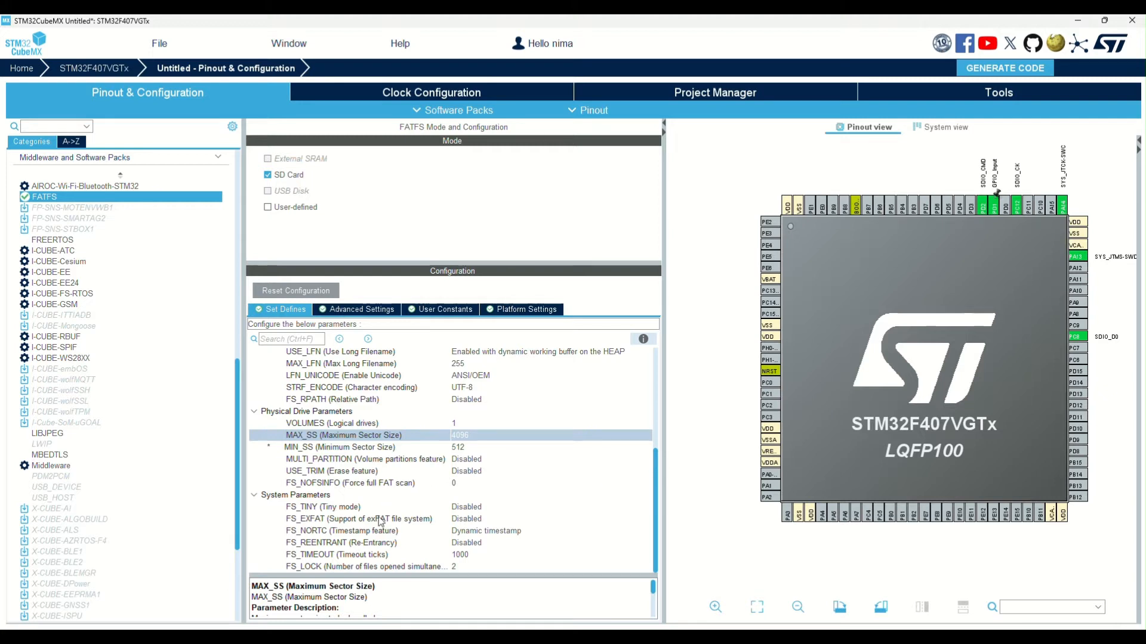
pyautogui.moveTo(472, 549)
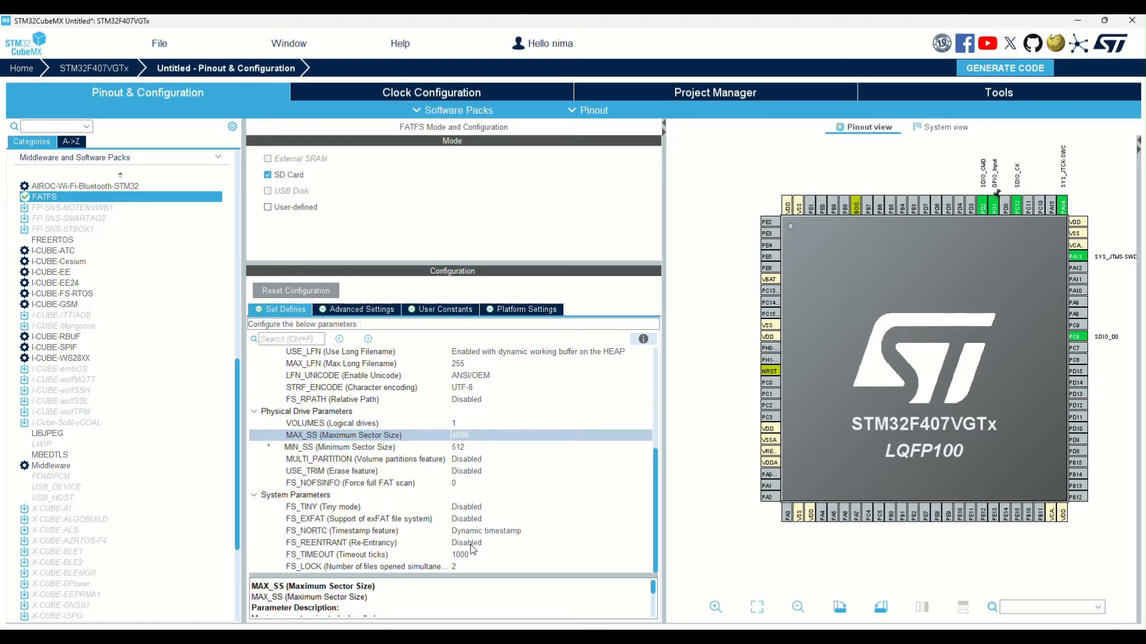
pyautogui.moveTo(443, 112)
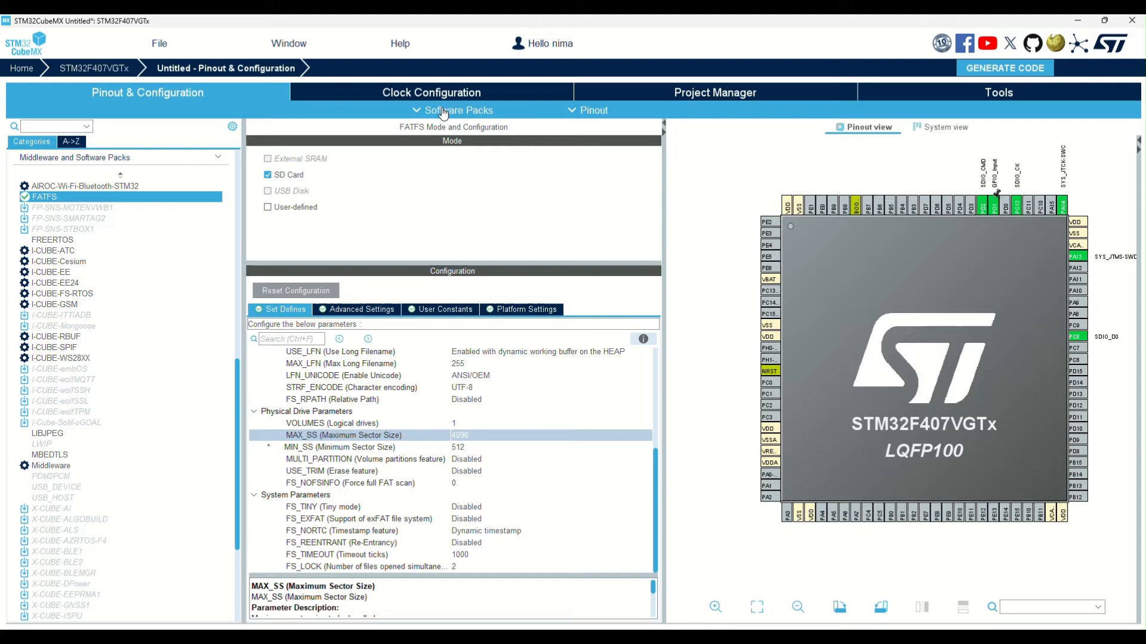
# - Review the fatfs_sdio Project Manager settings and open the project in STM32CubeIDE
pyautogui.click(715, 92)
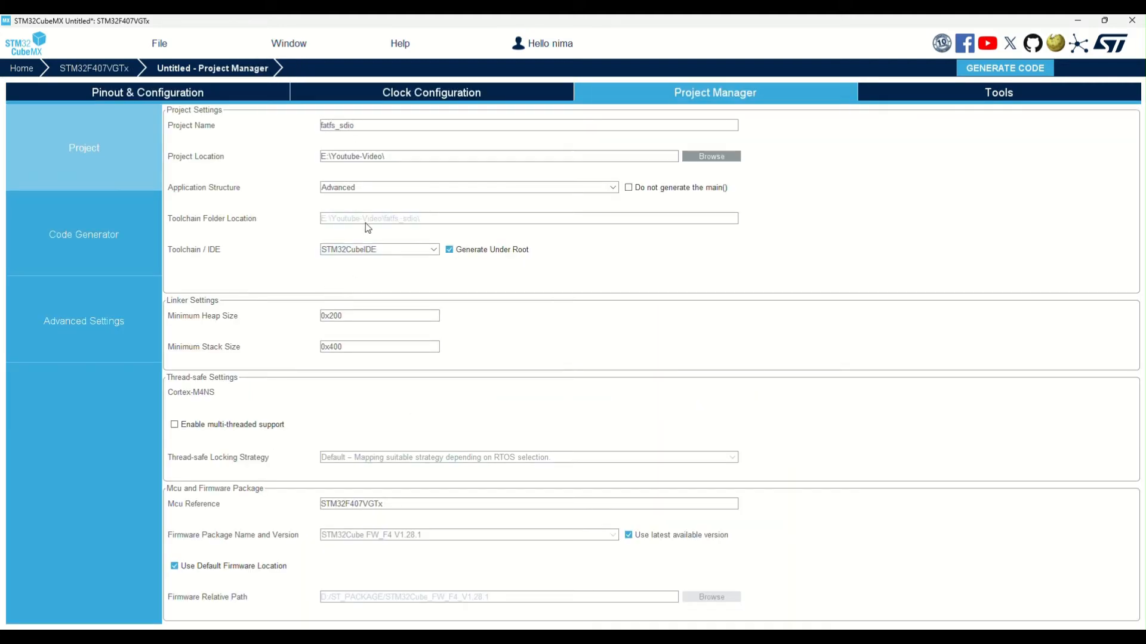
pyautogui.click(1004, 68)
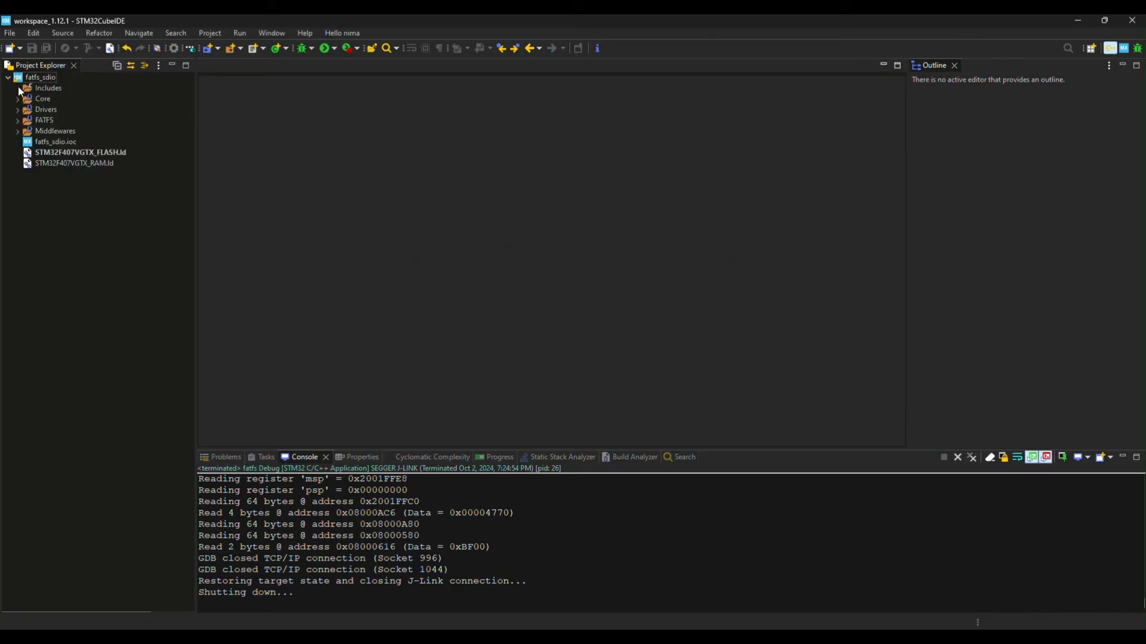
# - Open main.c from Core > Src and expand the FATFS App and Target folders
pyautogui.click(19, 109)
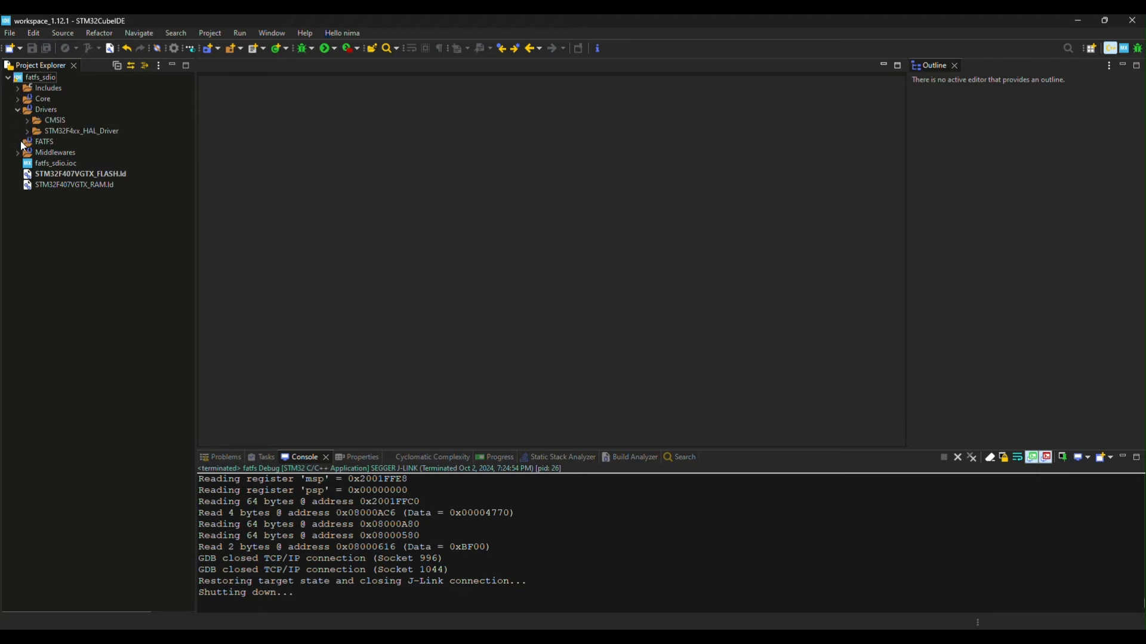
pyautogui.click(21, 98)
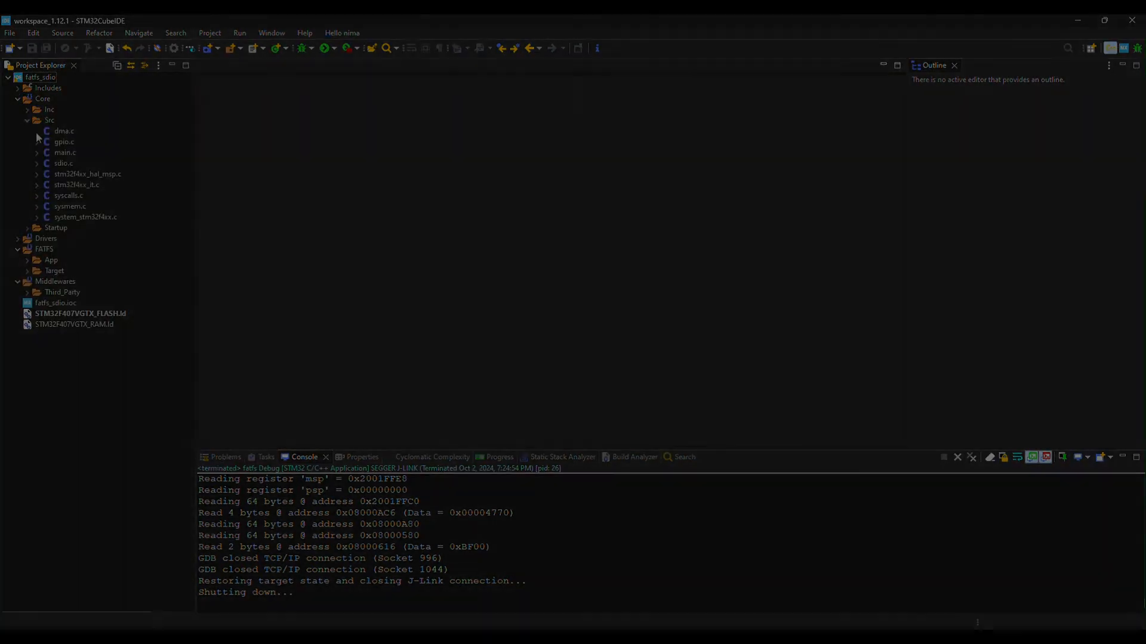
pyautogui.doubleClick(64, 153)
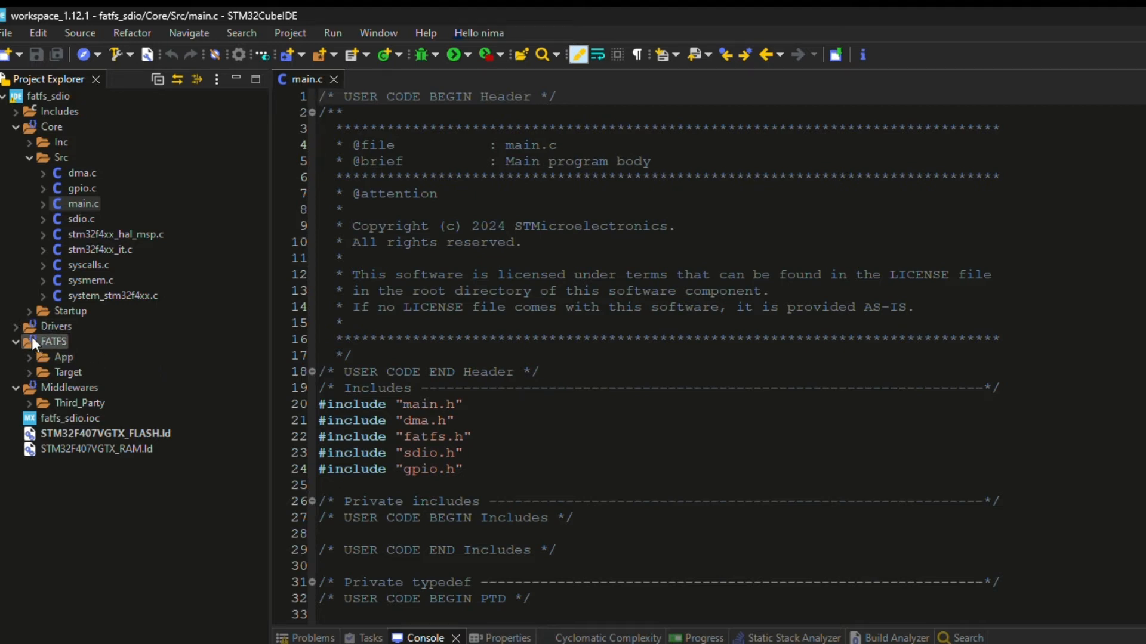
pyautogui.click(29, 357)
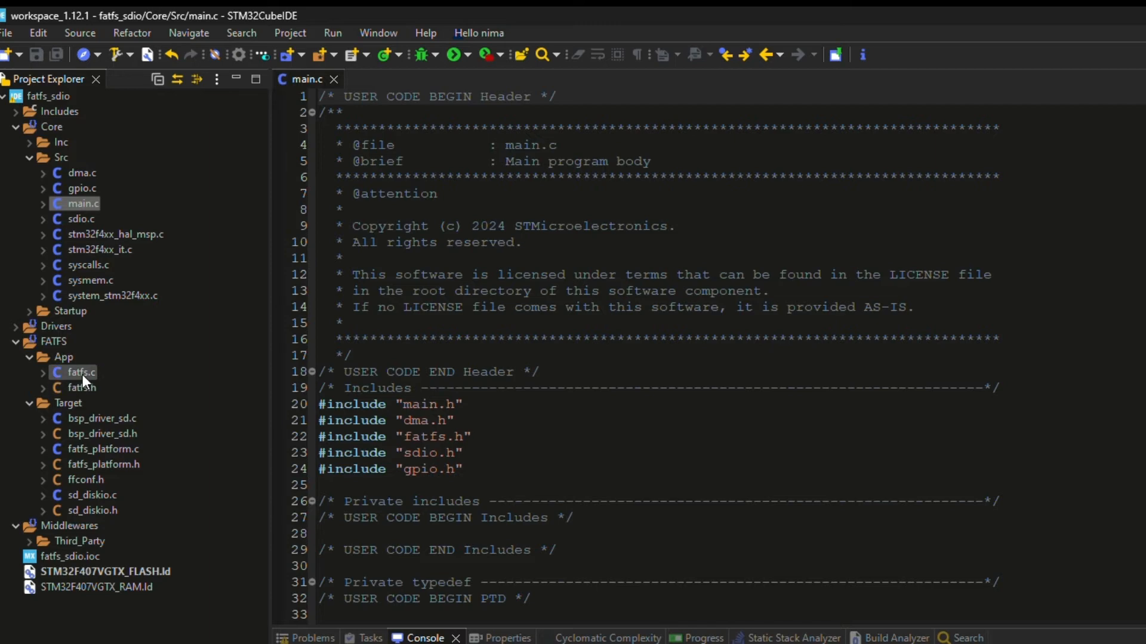
# - Open fatfs.c and make get_fattime return a packed year/month/day/hour/minute/second timestamp
pyautogui.doubleClick(72, 372)
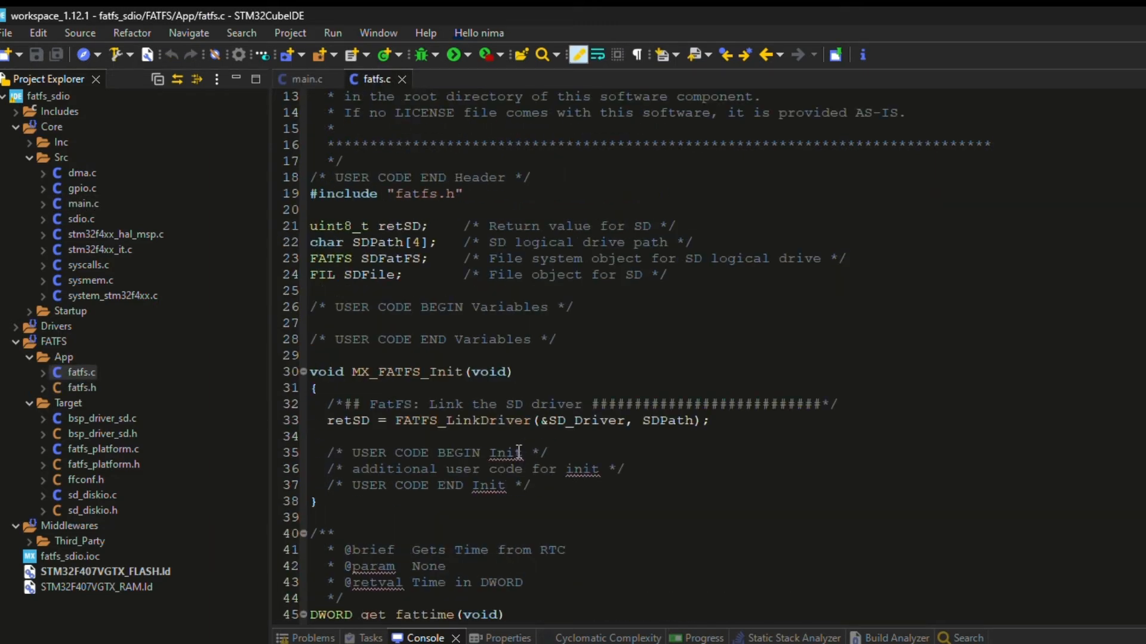
pyautogui.scroll(-3)
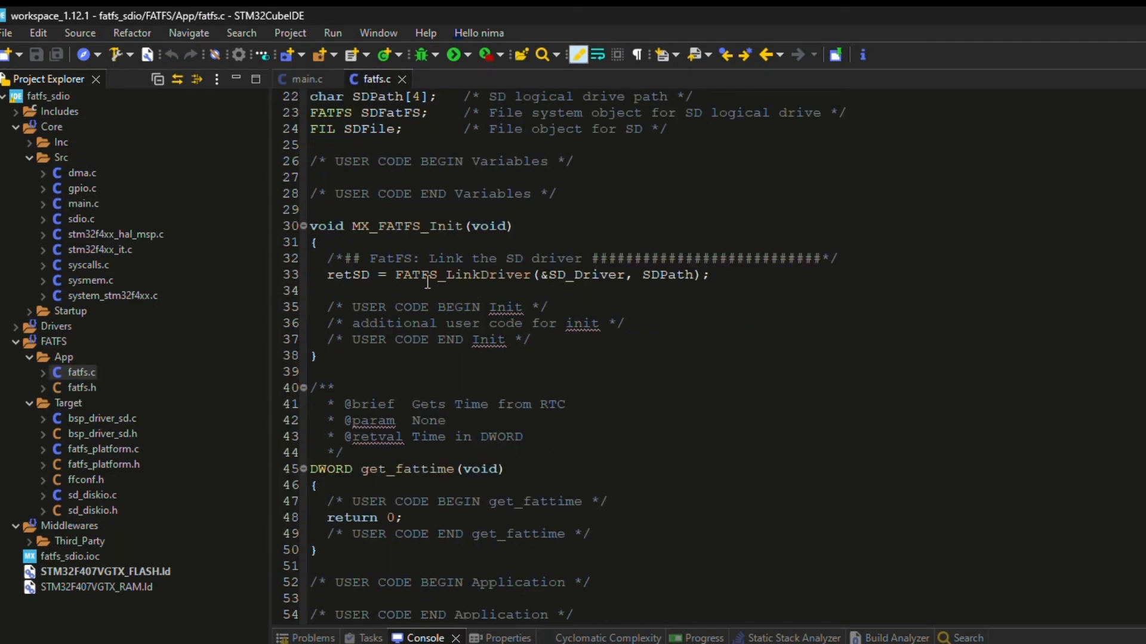
pyautogui.doubleClick(405, 227)
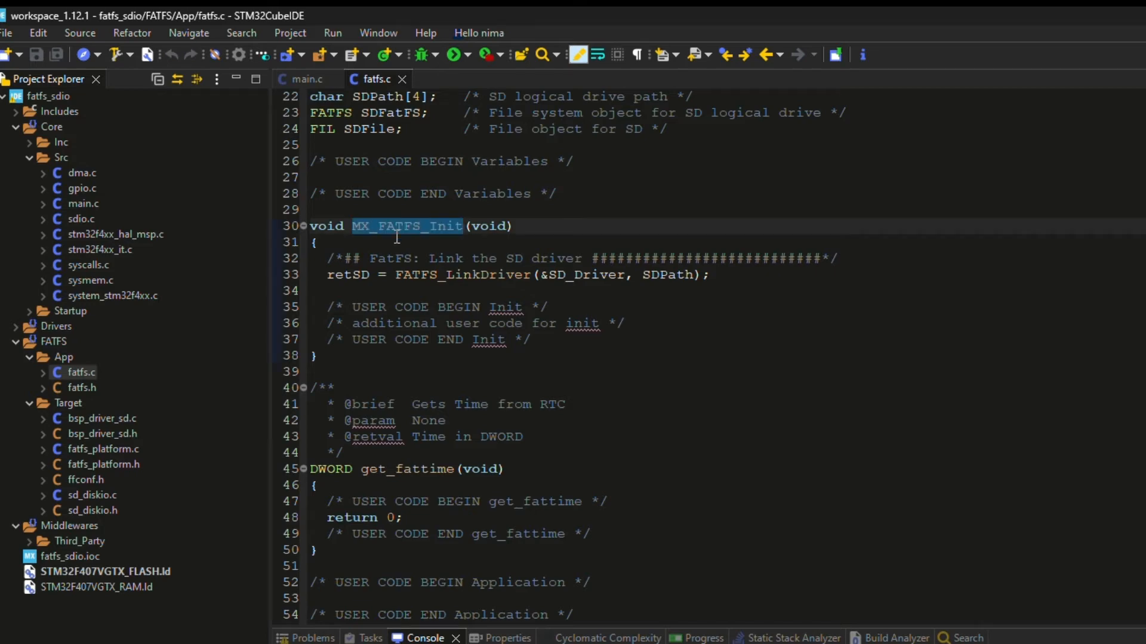
pyautogui.moveTo(89, 212)
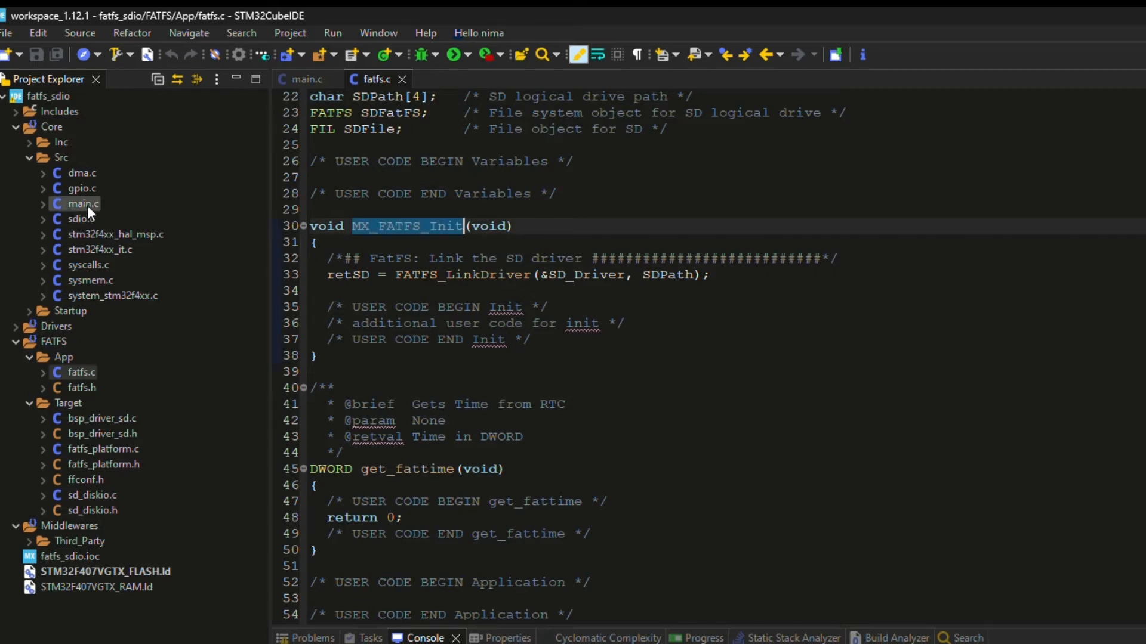
pyautogui.click(307, 79)
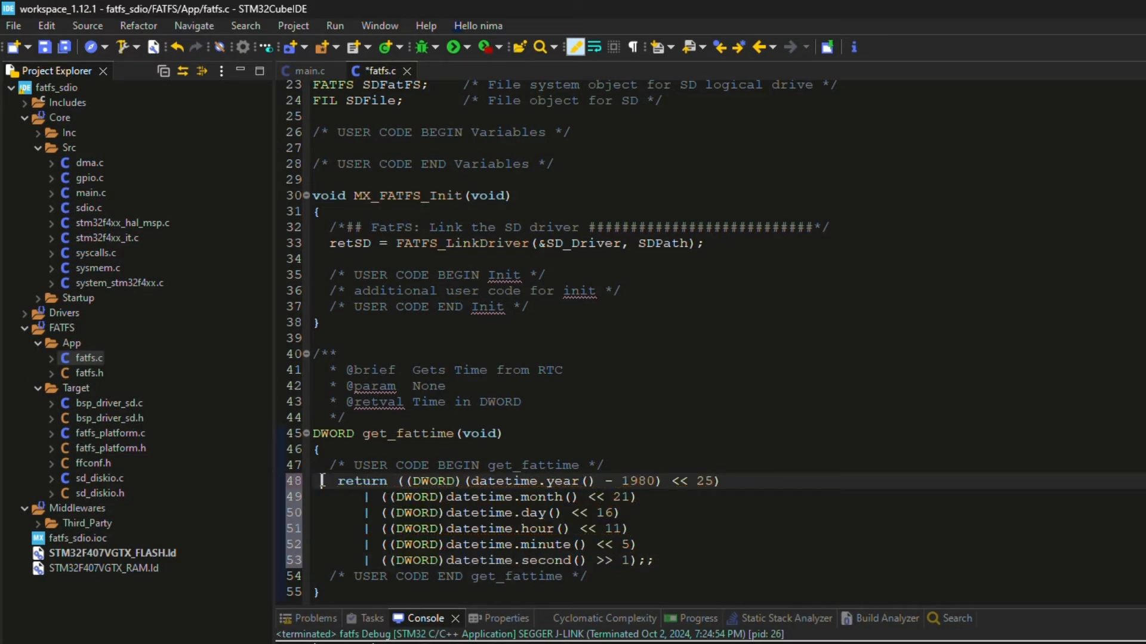
# - Replace get_fattime's datetime calls with the constants 2024, 10, 2, 12, 25, 25
pyautogui.doubleClick(528, 481)
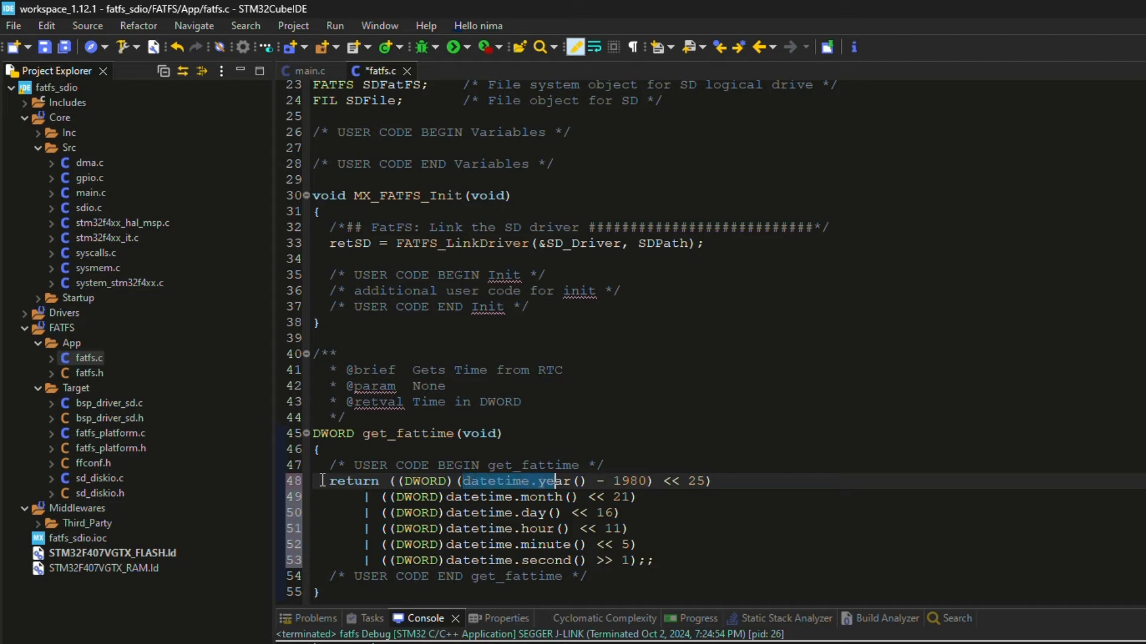
pyautogui.write('2024')
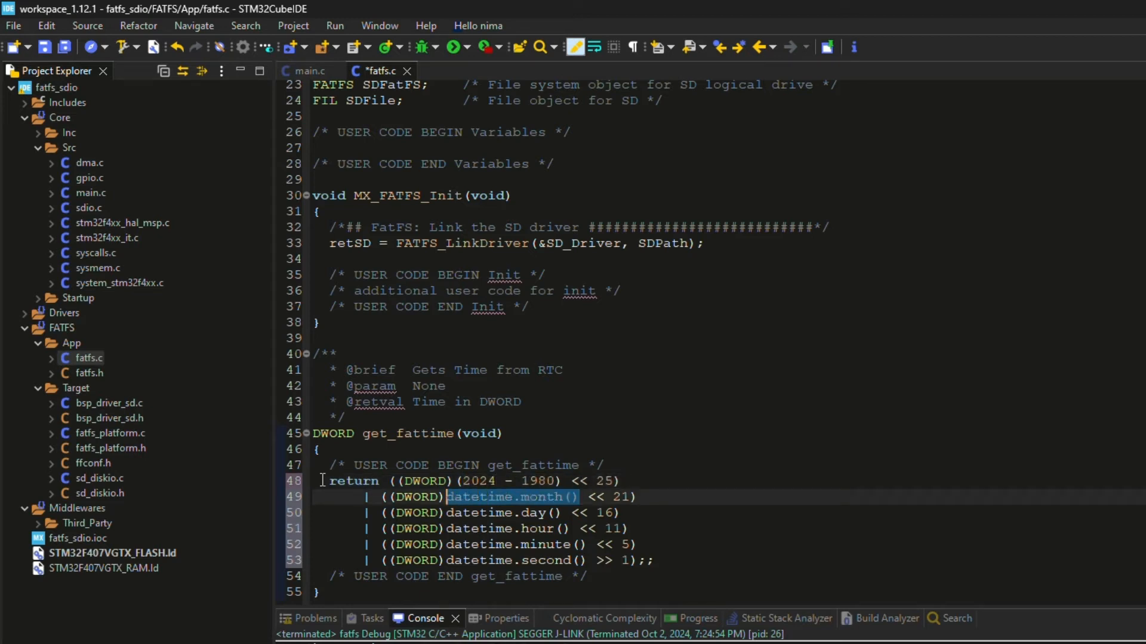
pyautogui.write('10')
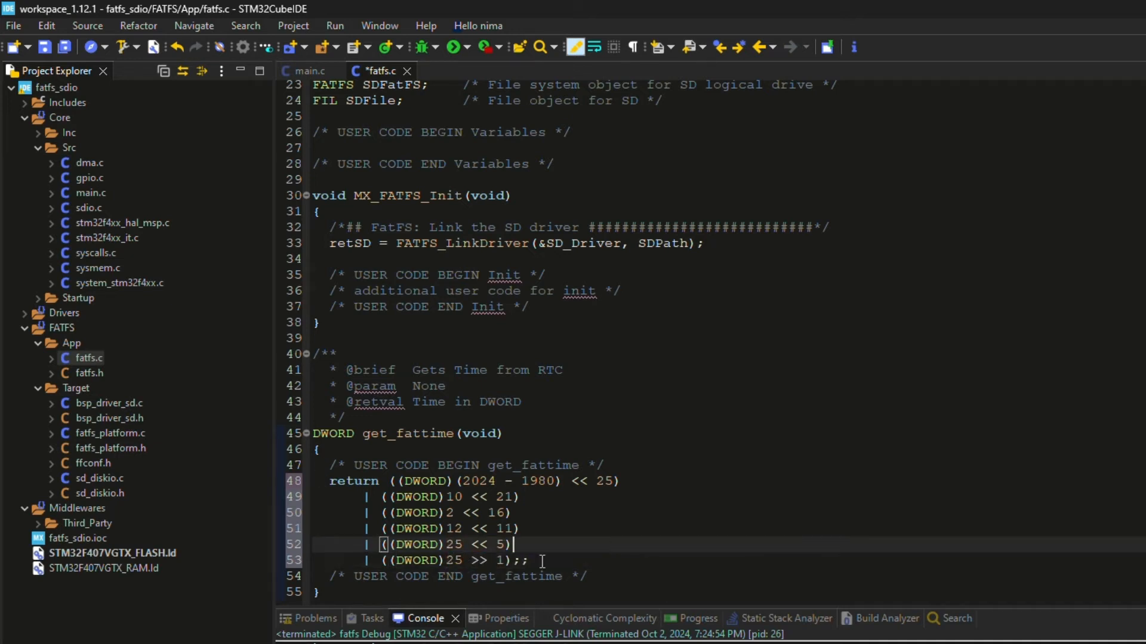
pyautogui.scroll(-3)
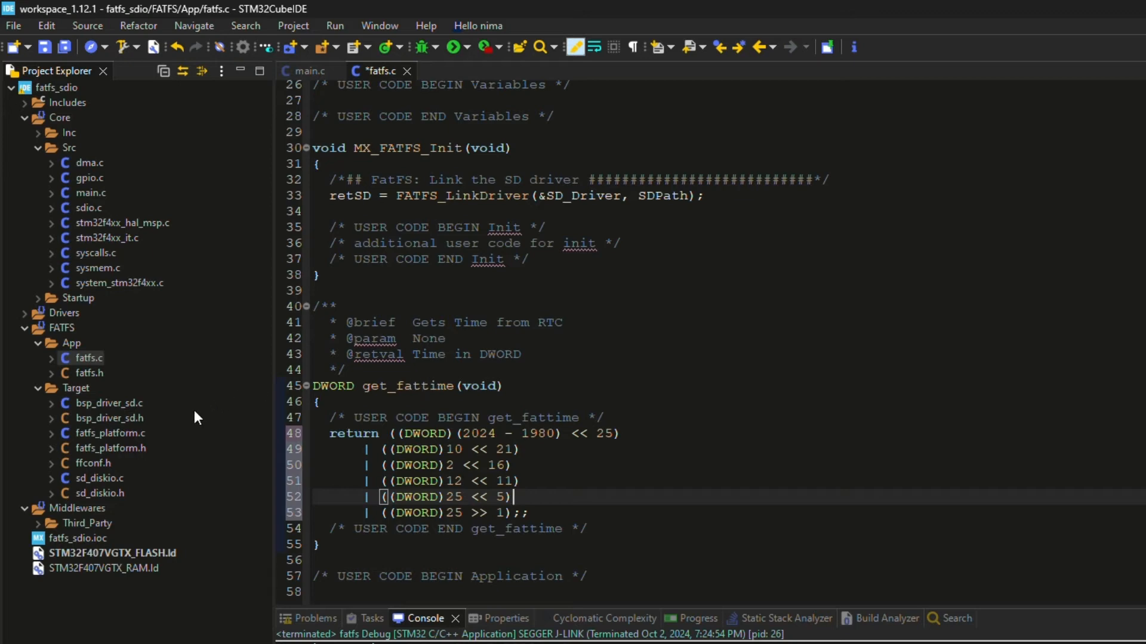
pyautogui.moveTo(107, 238)
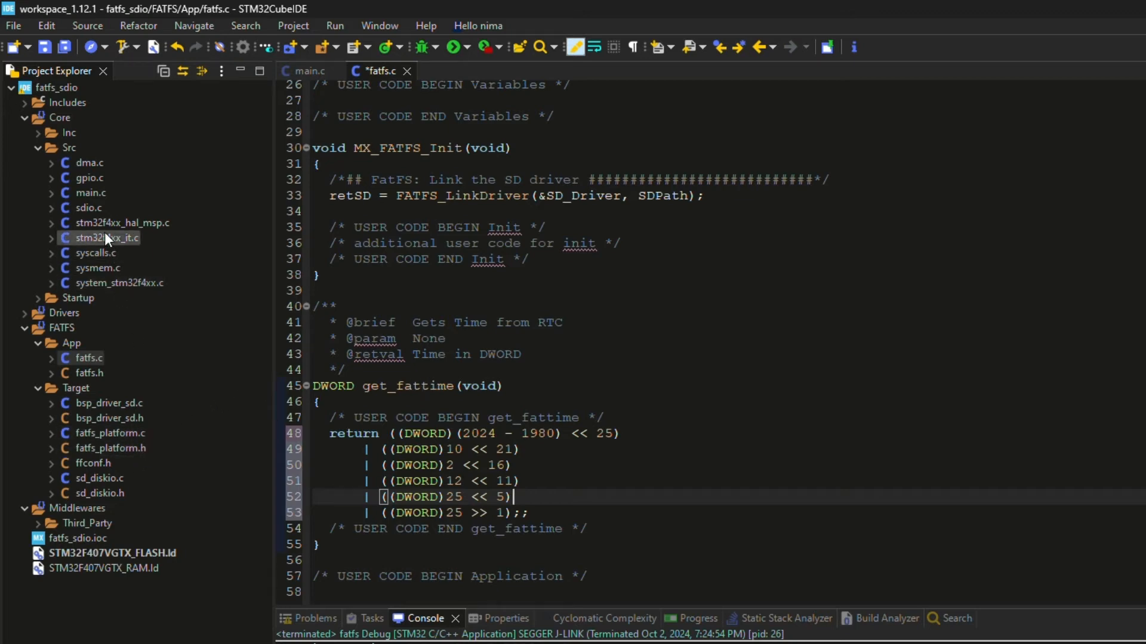
# - Open main.c and add FRESULT res = f_mount(&SDFatFS, SDPath, 1) after peripheral init
pyautogui.click(307, 71)
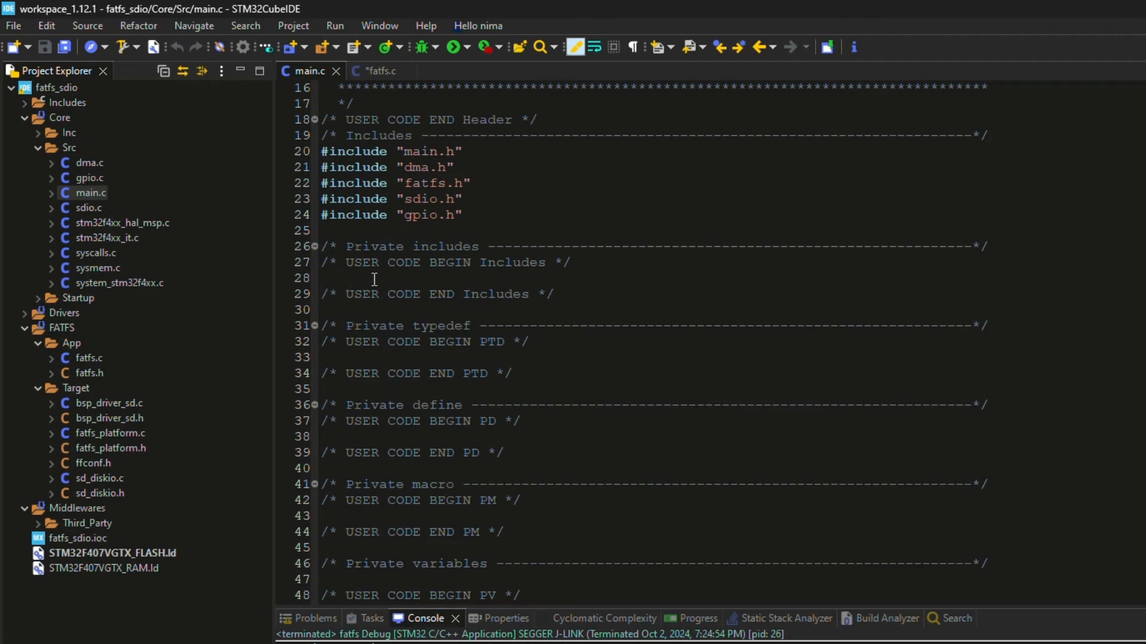
pyautogui.scroll(-3)
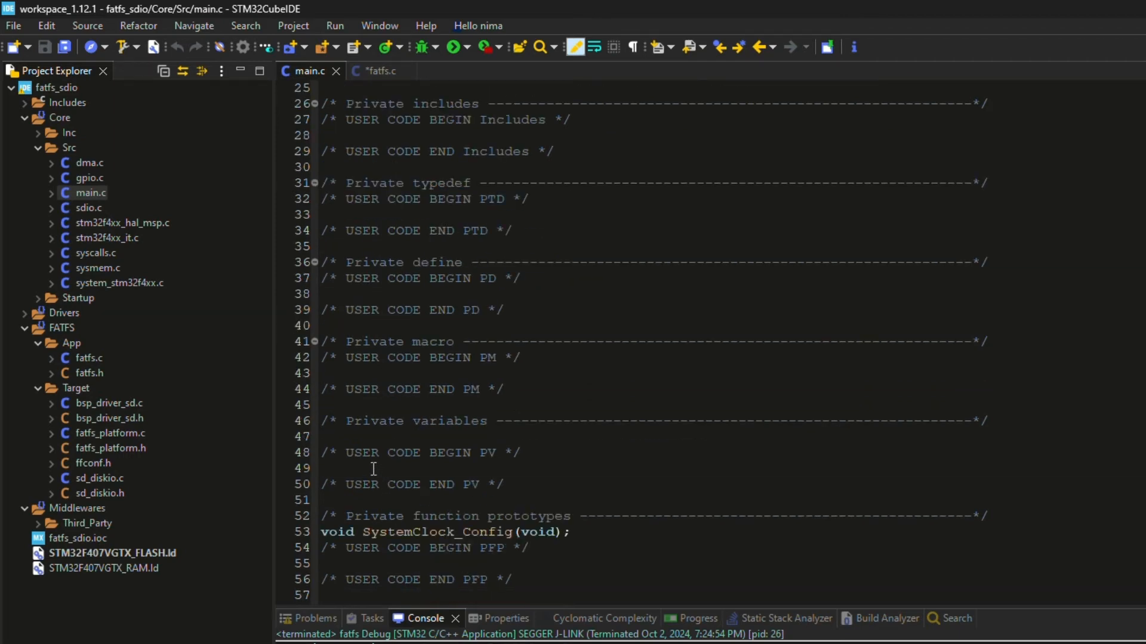
pyautogui.scroll(-3)
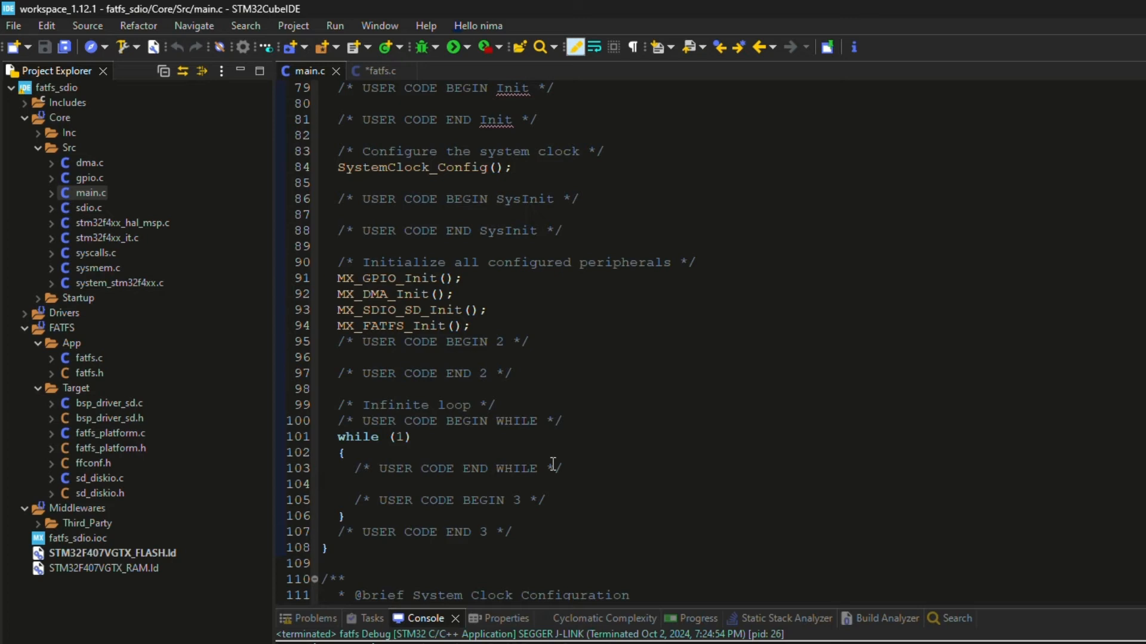
pyautogui.click(370, 357)
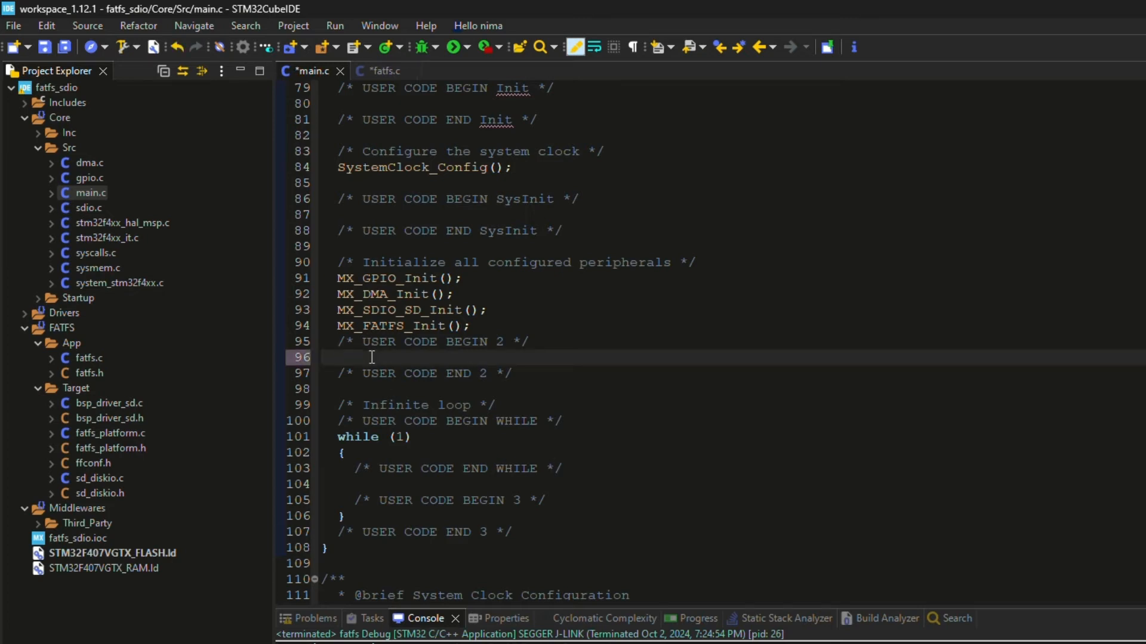
pyautogui.write('SDRE')
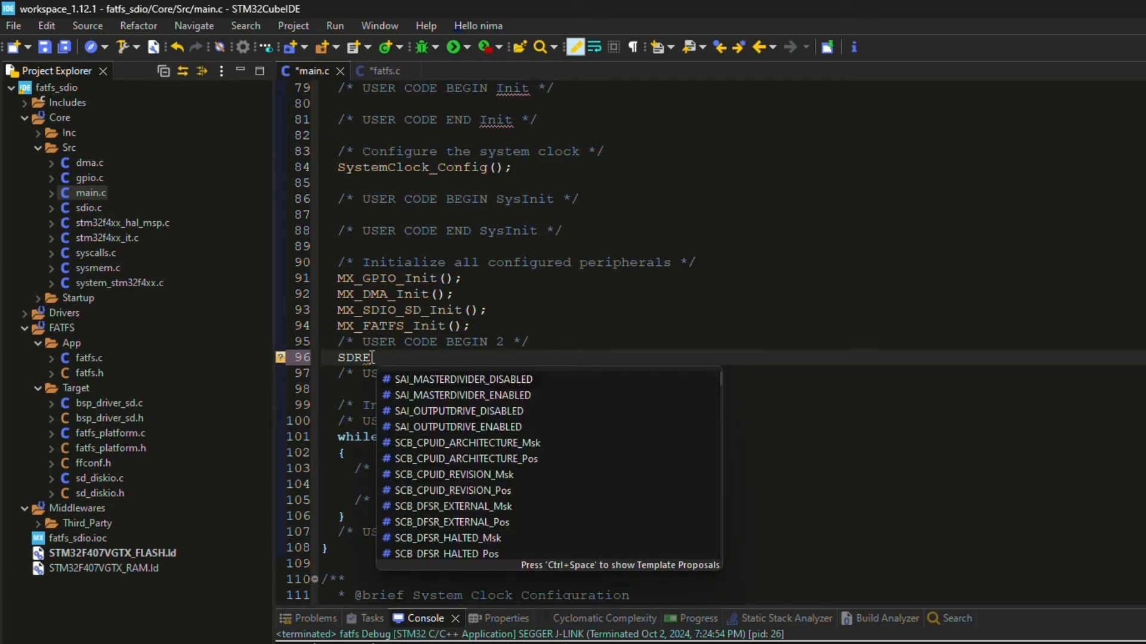
pyautogui.press('BackSpace')
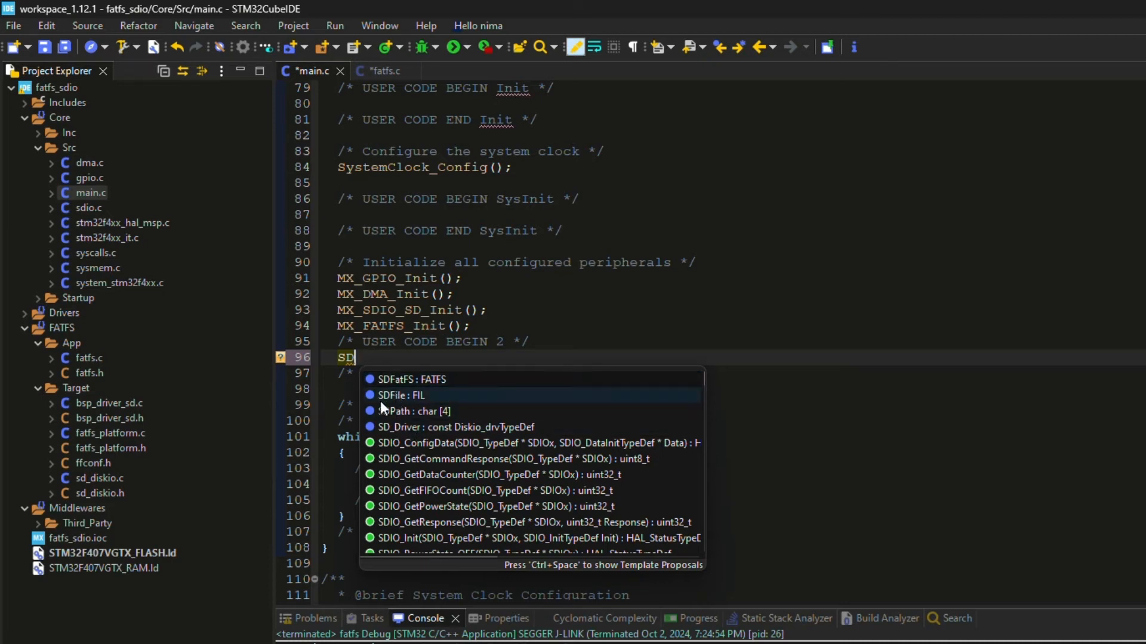
pyautogui.write('FRE')
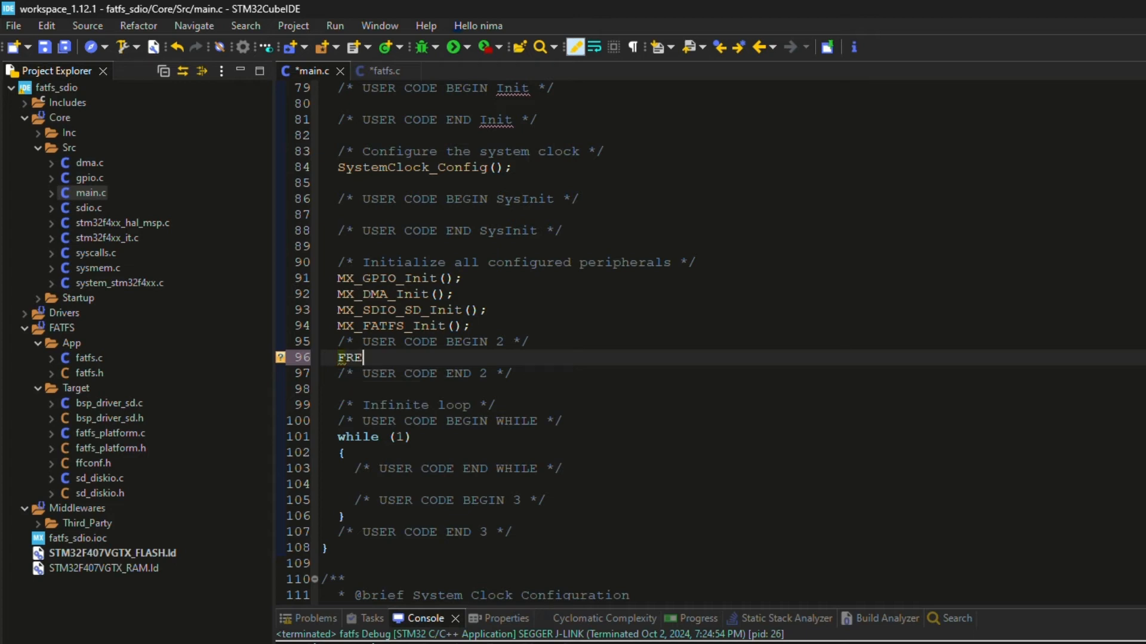
pyautogui.write('SULT res = f_mount(fs, path, opt')
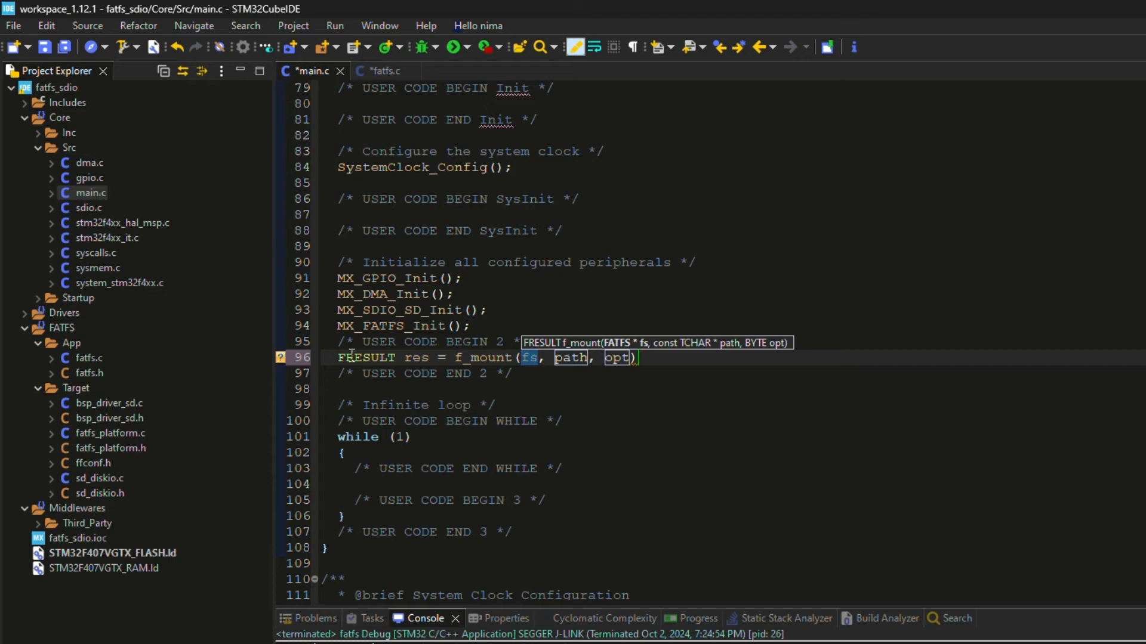
pyautogui.write('&SDFatF')
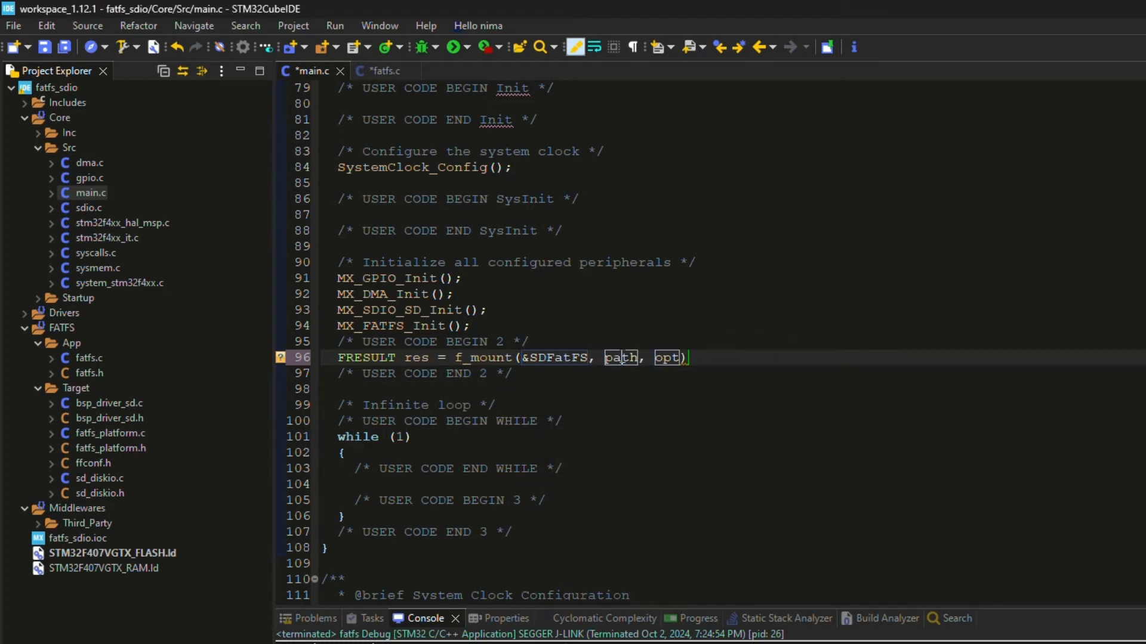
pyautogui.write('SDpa')
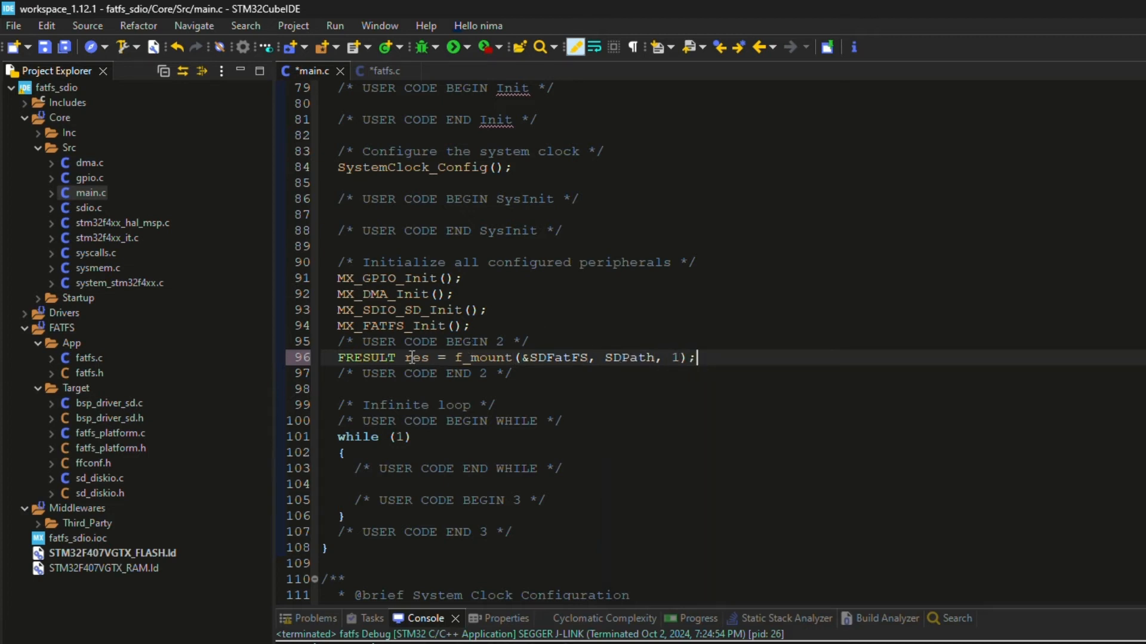
# - Add an if (res == FR_OK) block and begin res = f_open(& inside it
pyautogui.write('if (')
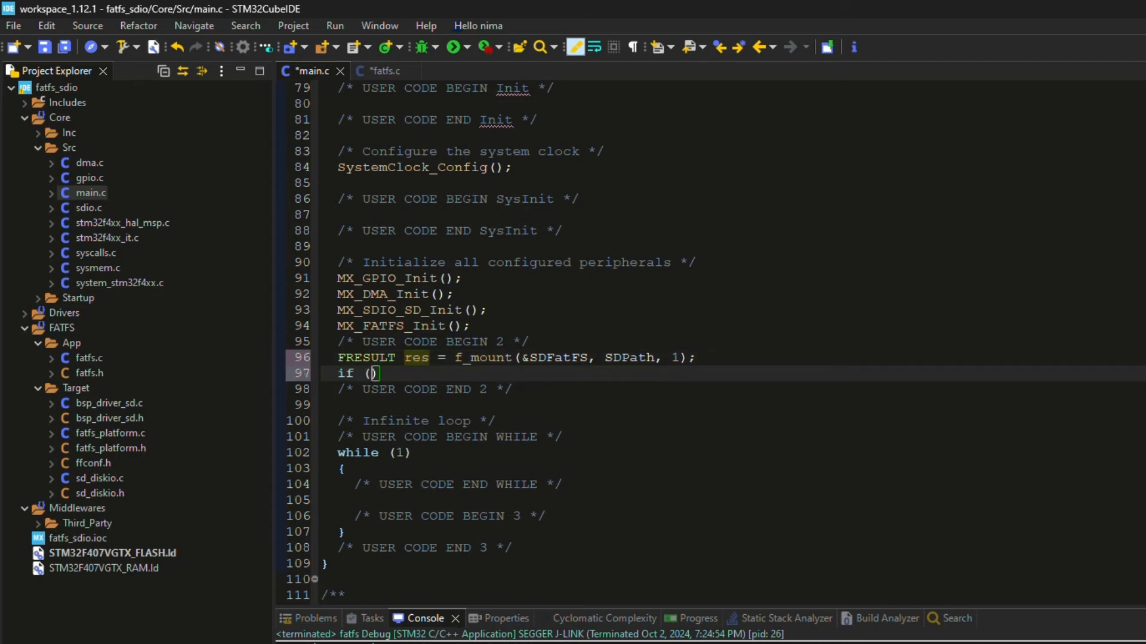
pyautogui.write('res == FR_OK')
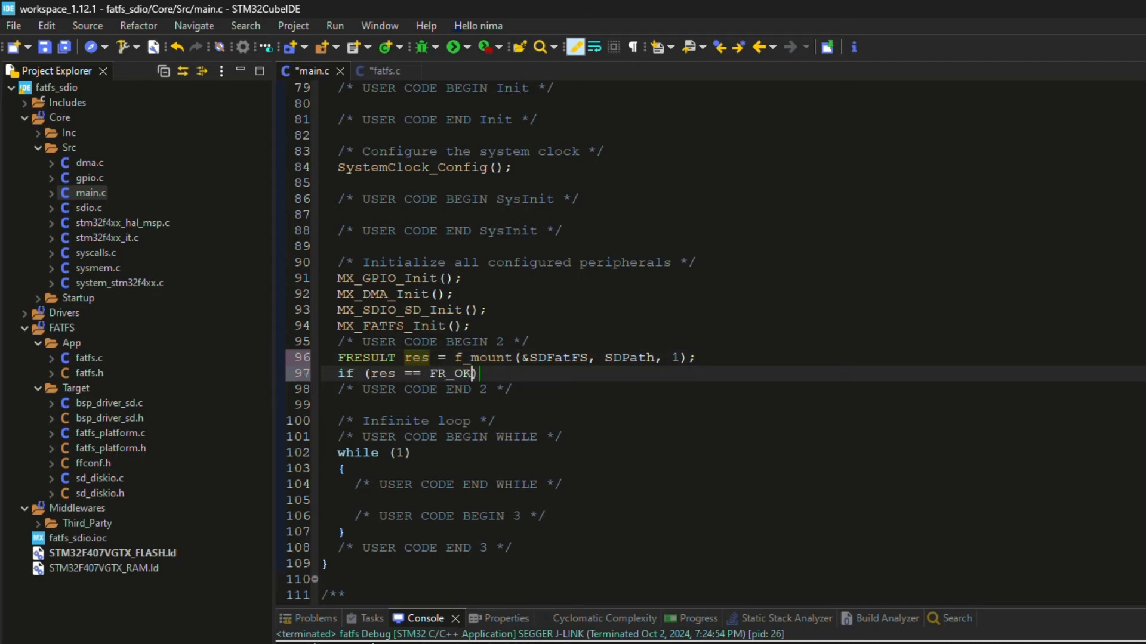
pyautogui.write('{')
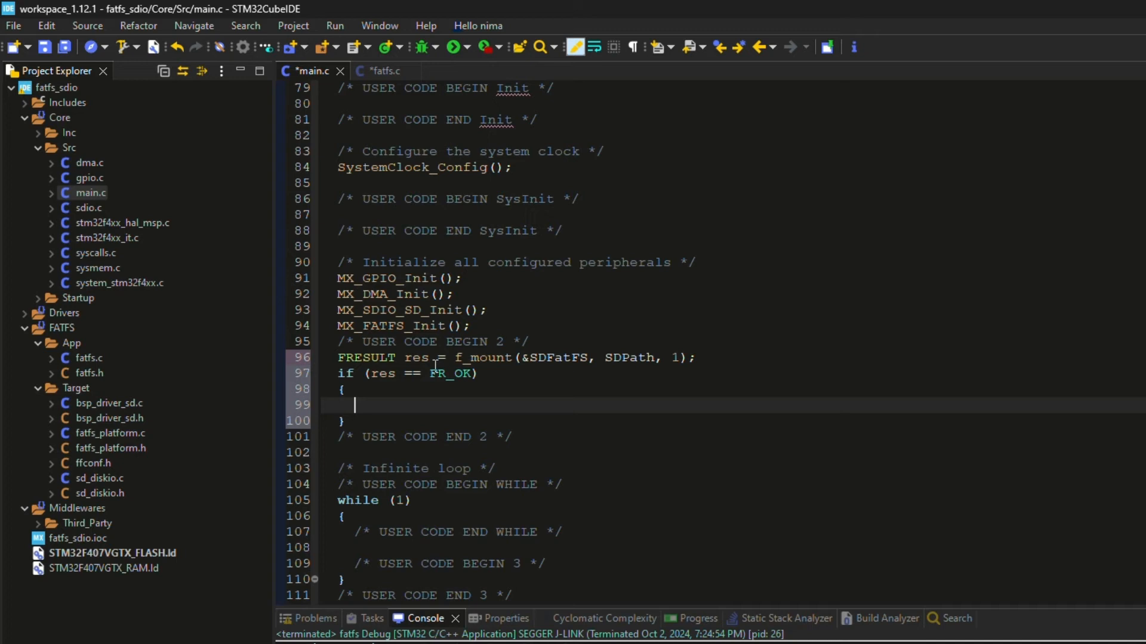
pyautogui.write('res')
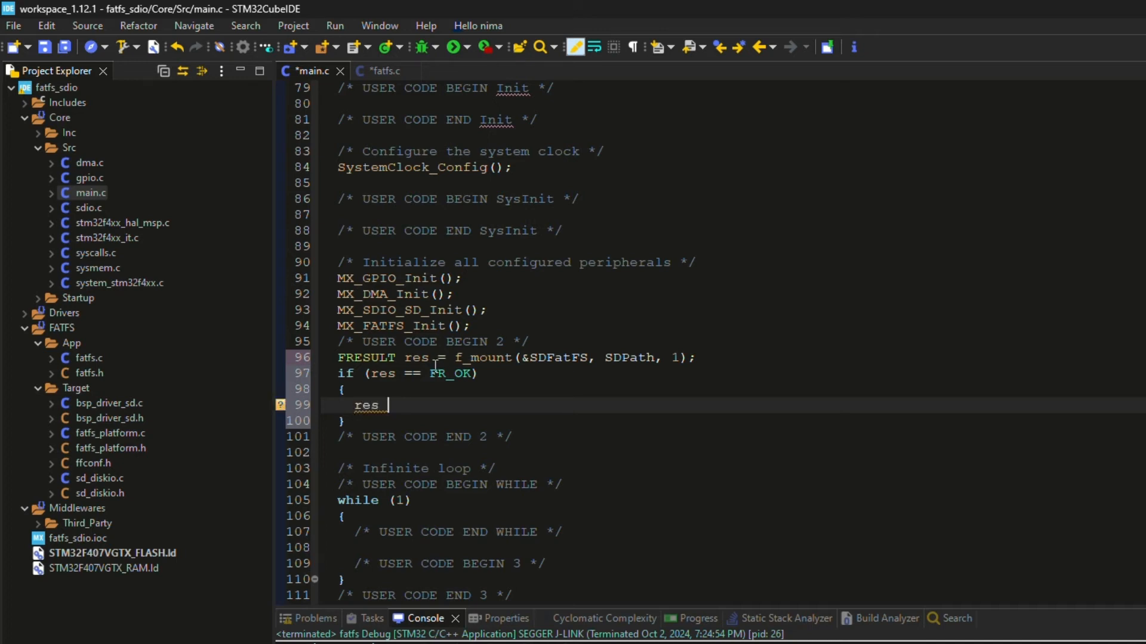
pyautogui.write('= f_')
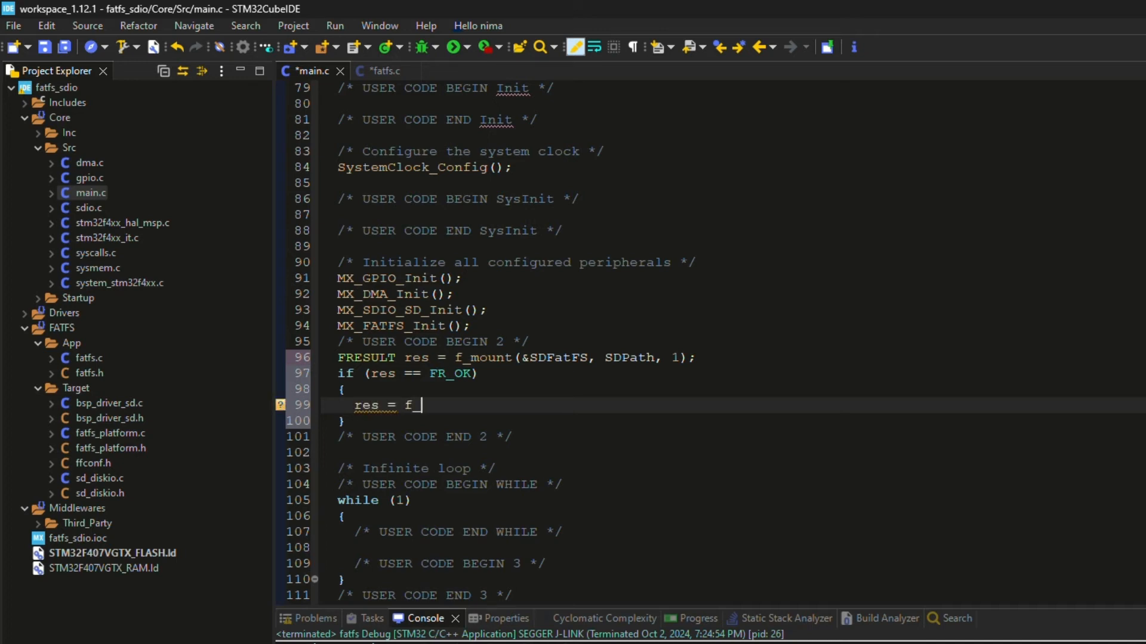
pyautogui.write('open(&, path, mode')
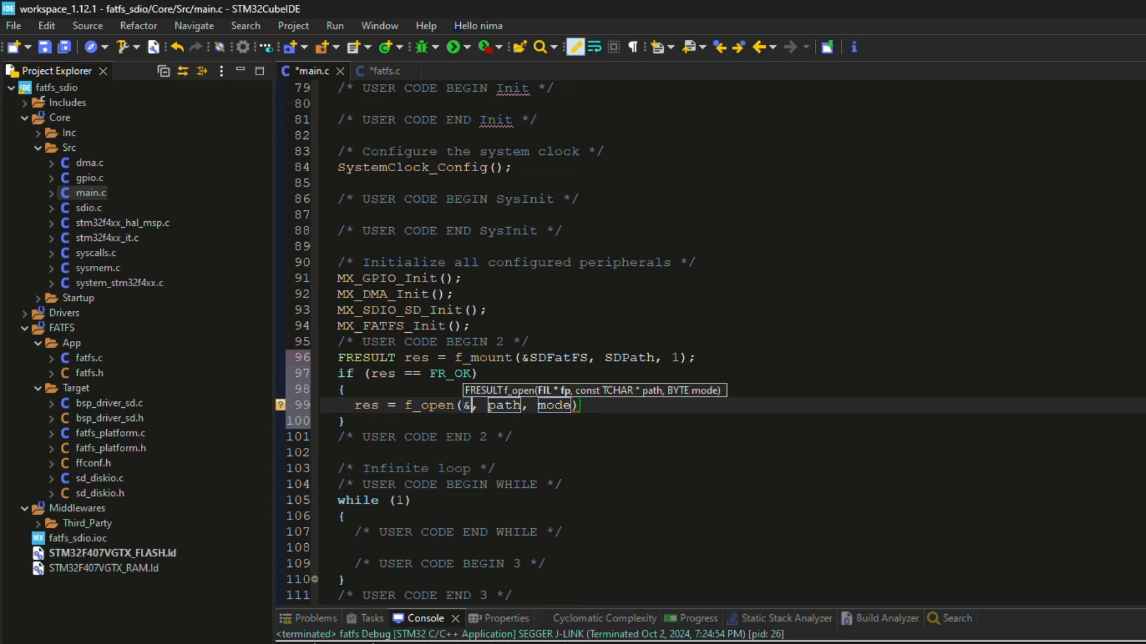
# - Give f_open the arguments &SDFile and "test.txt" and start the FA_ mode flag
pyautogui.write('SDFile')
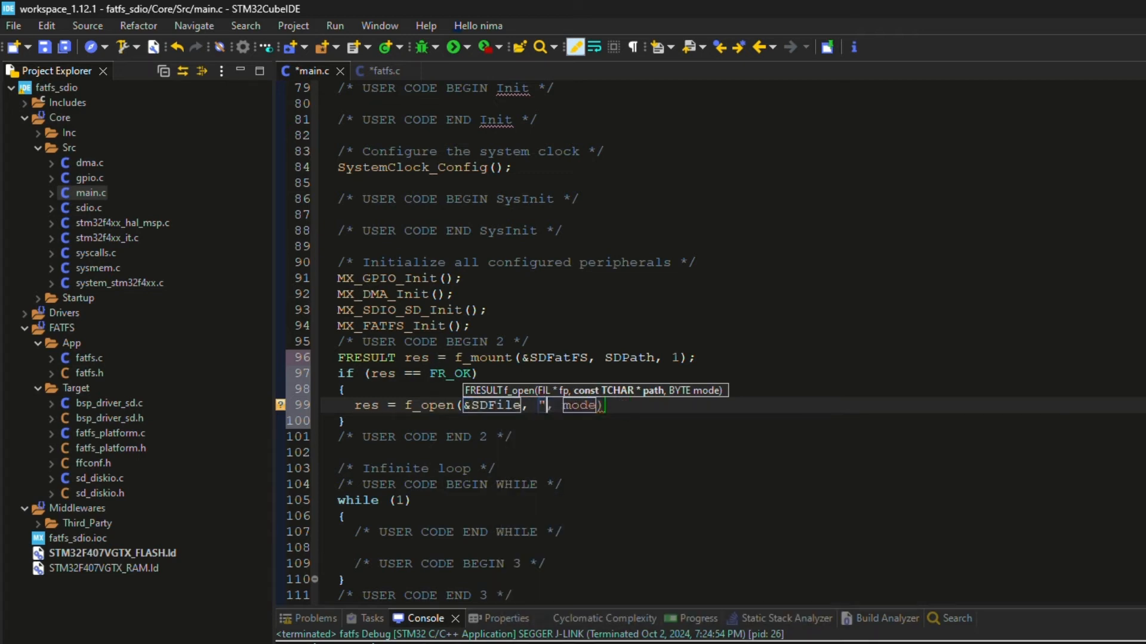
pyautogui.write('test')
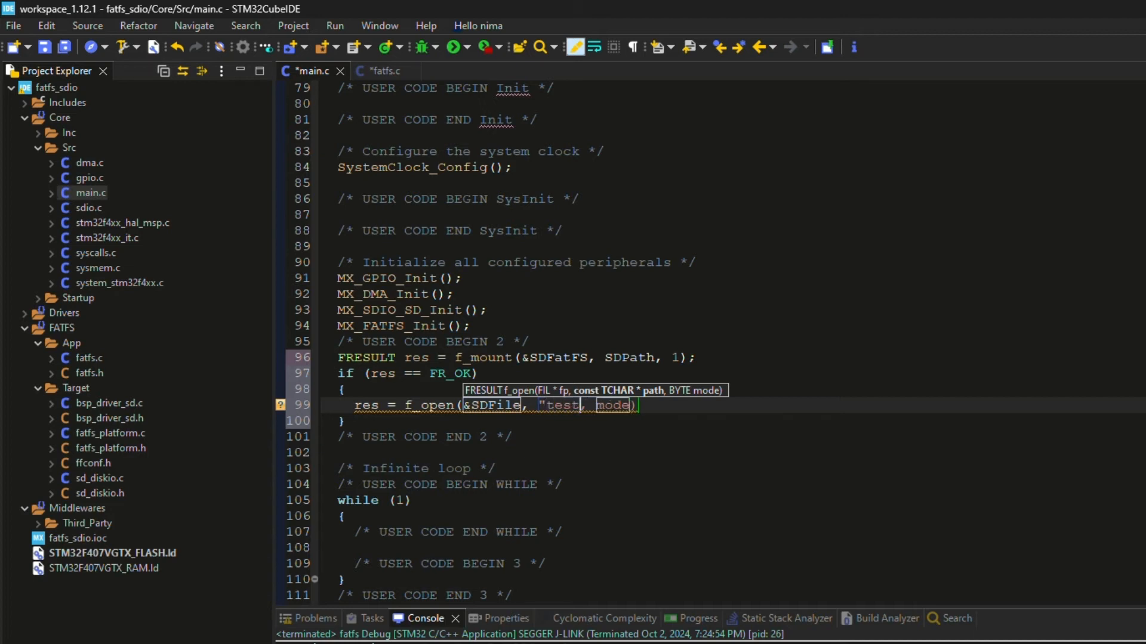
pyautogui.write('.txt"')
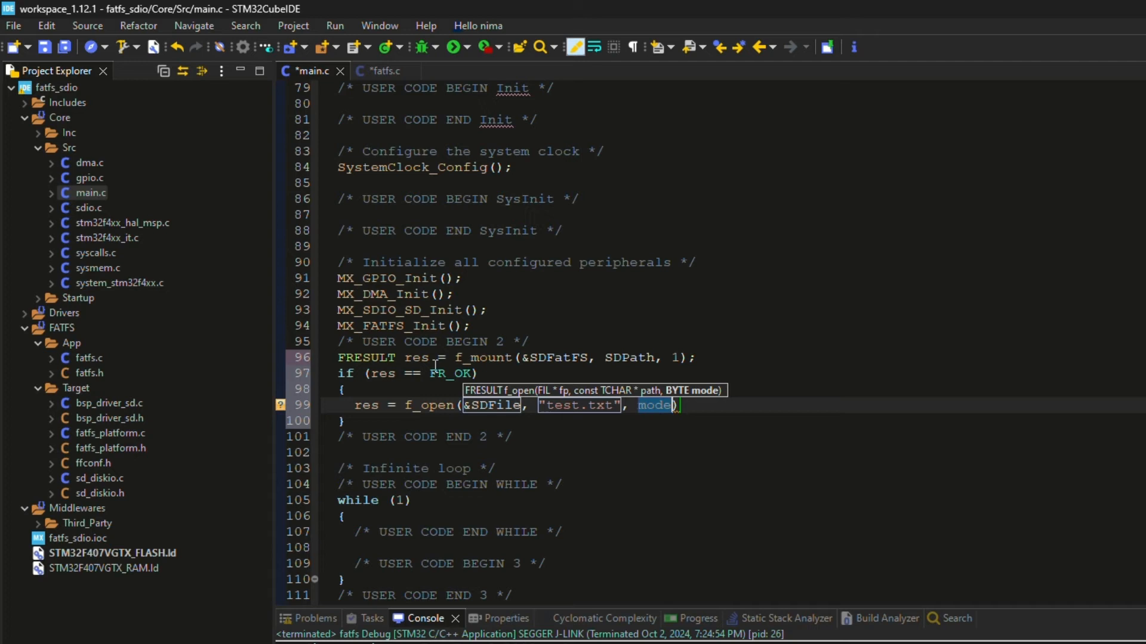
pyautogui.write('F')
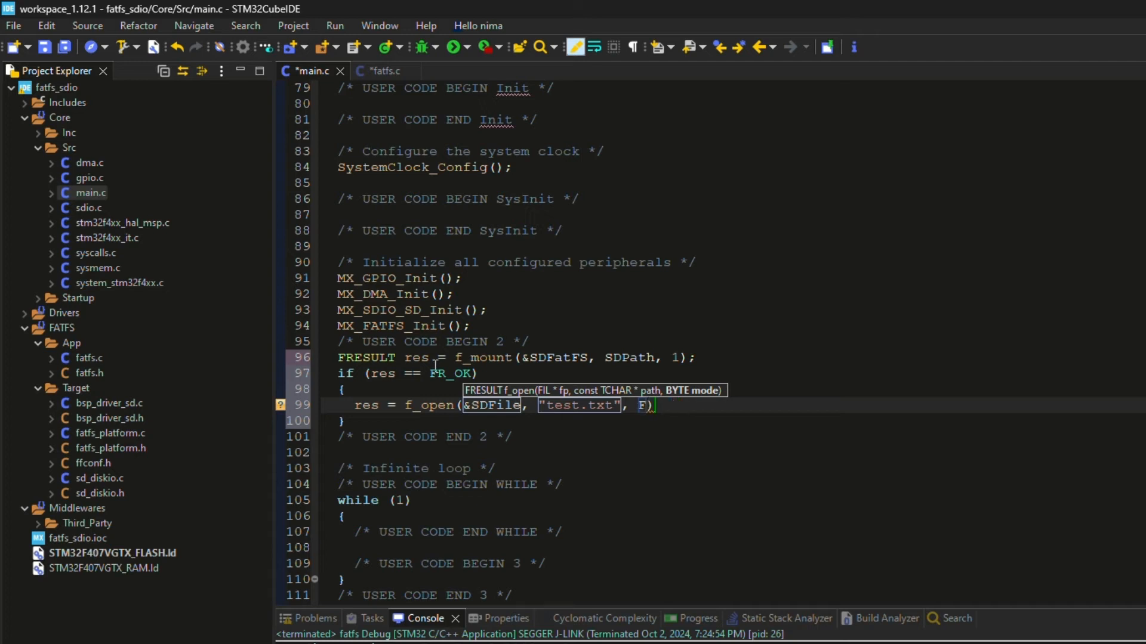
pyautogui.write('FA_')
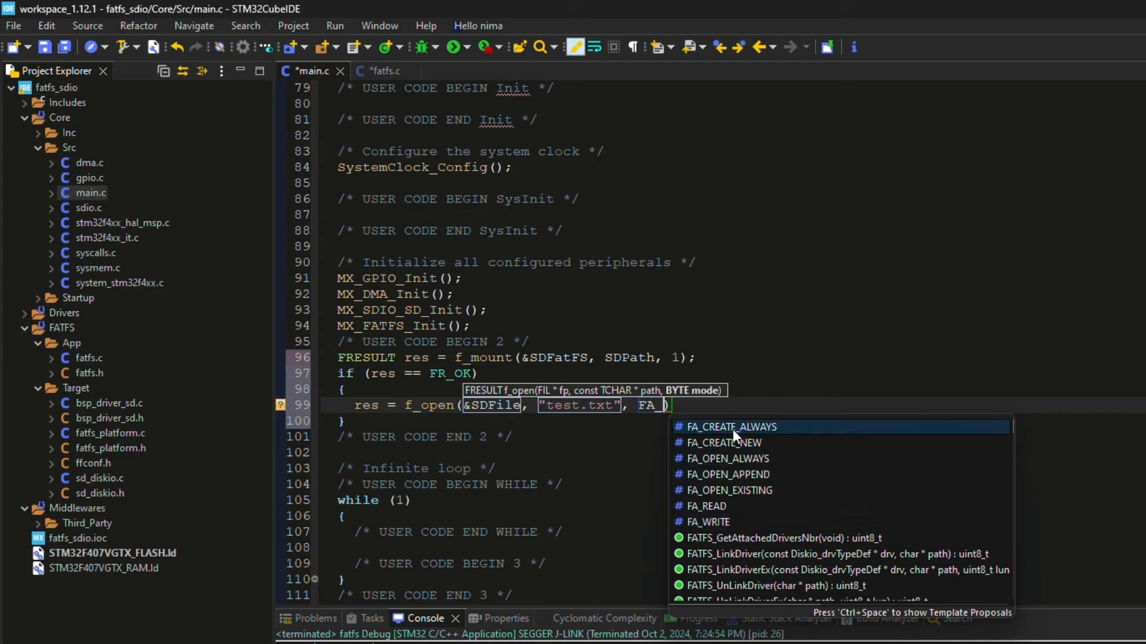
pyautogui.moveTo(735, 452)
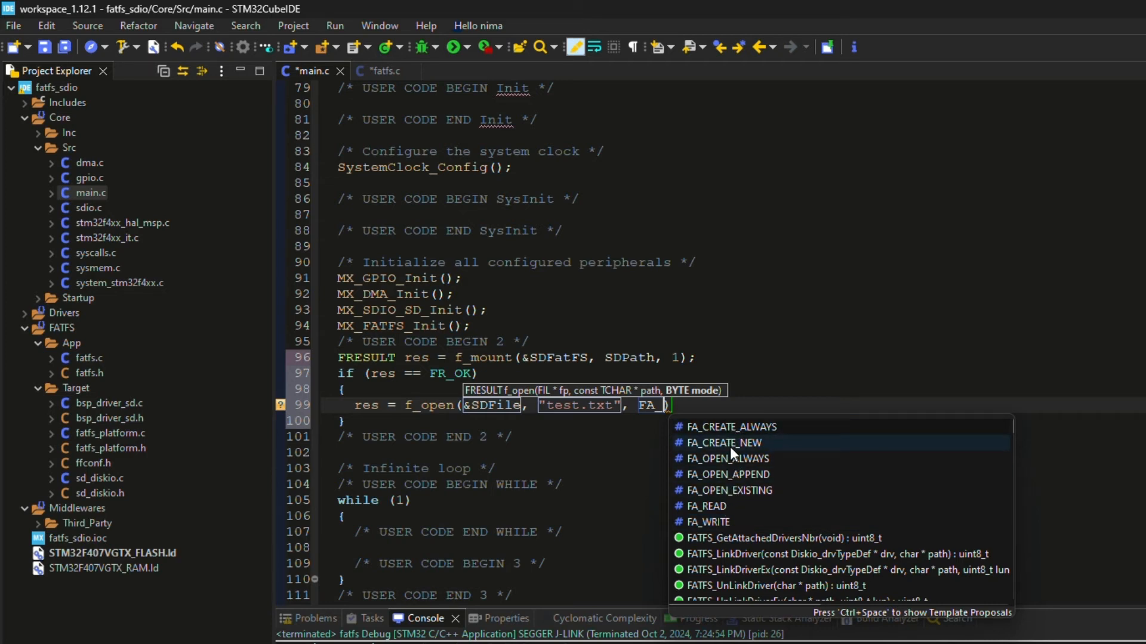
pyautogui.moveTo(736, 459)
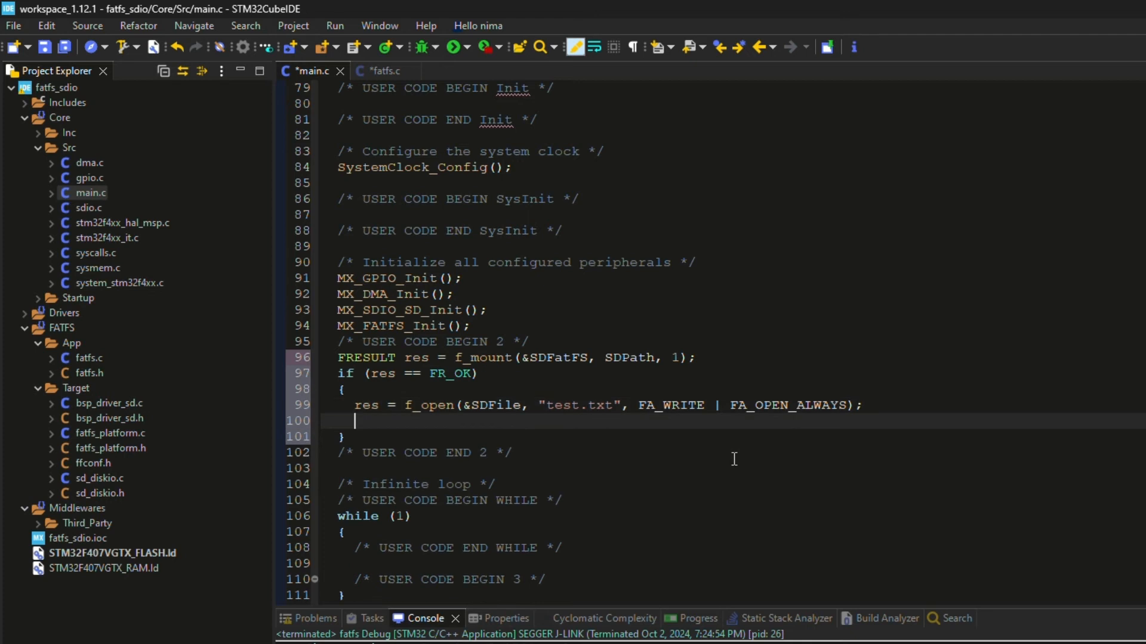
# - Add an if (res == FR_OK) block writing "TEST\r\n" via f_write with a UINT i count
pyautogui.write('if (res =')
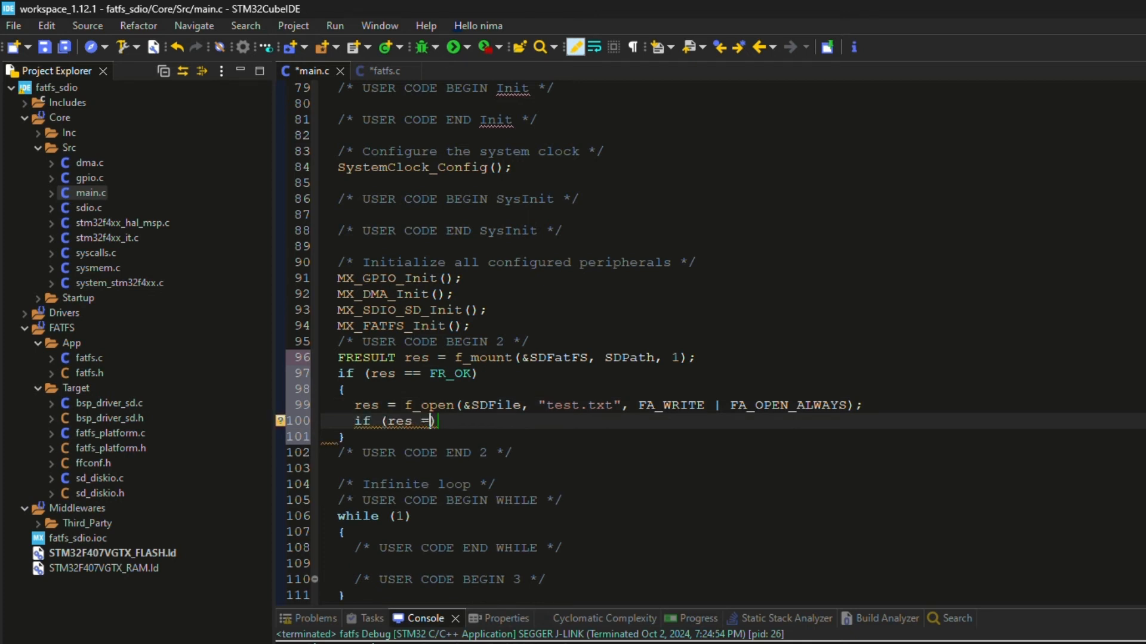
pyautogui.write('= FR_OK)')
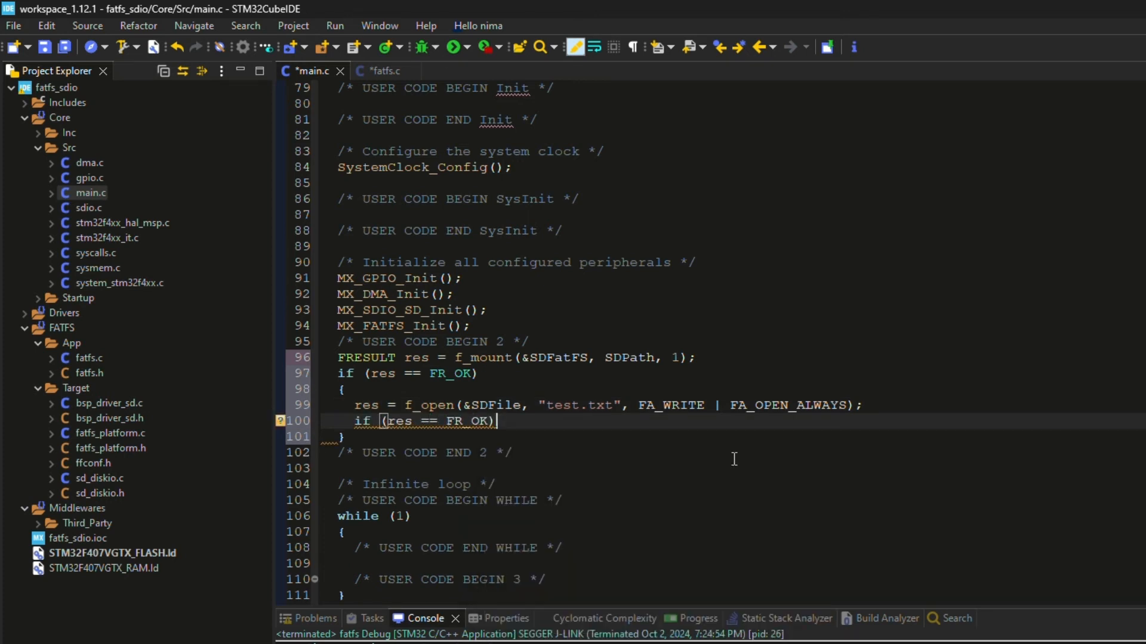
pyautogui.write('{')
pyautogui.write('f_write(&f, buff, btw, bw')
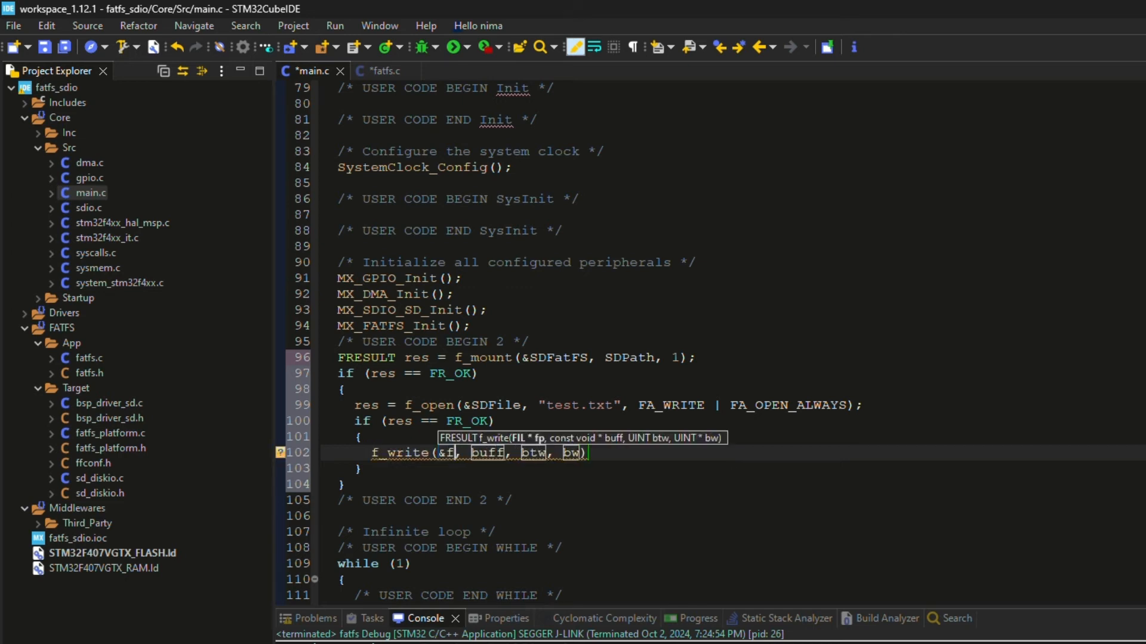
pyautogui.write('df')
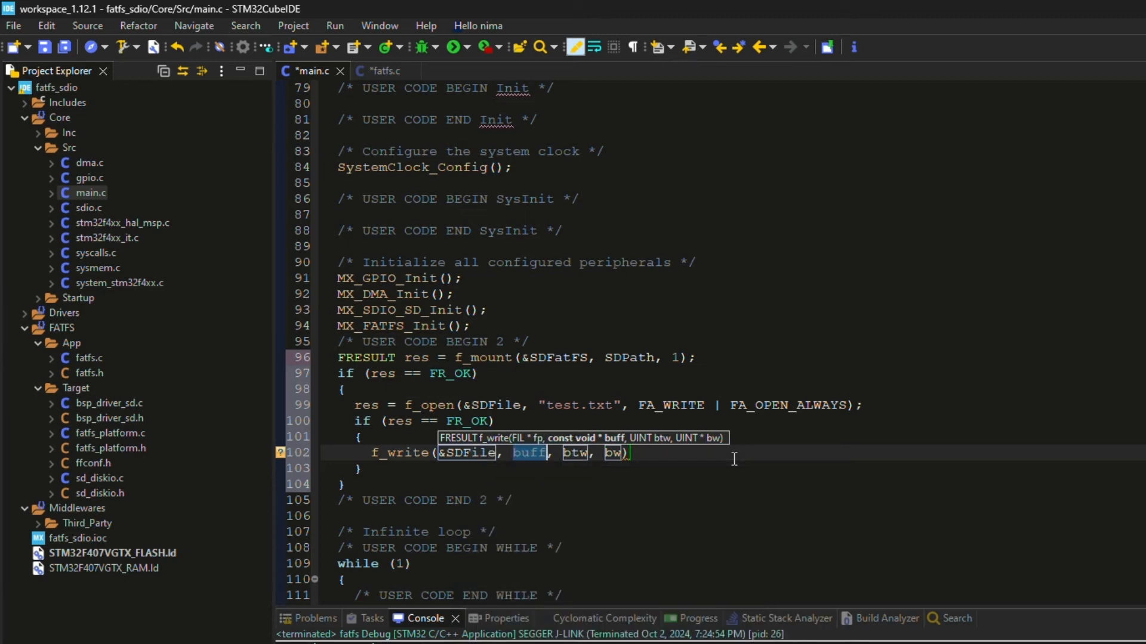
pyautogui.write('"TEST.')
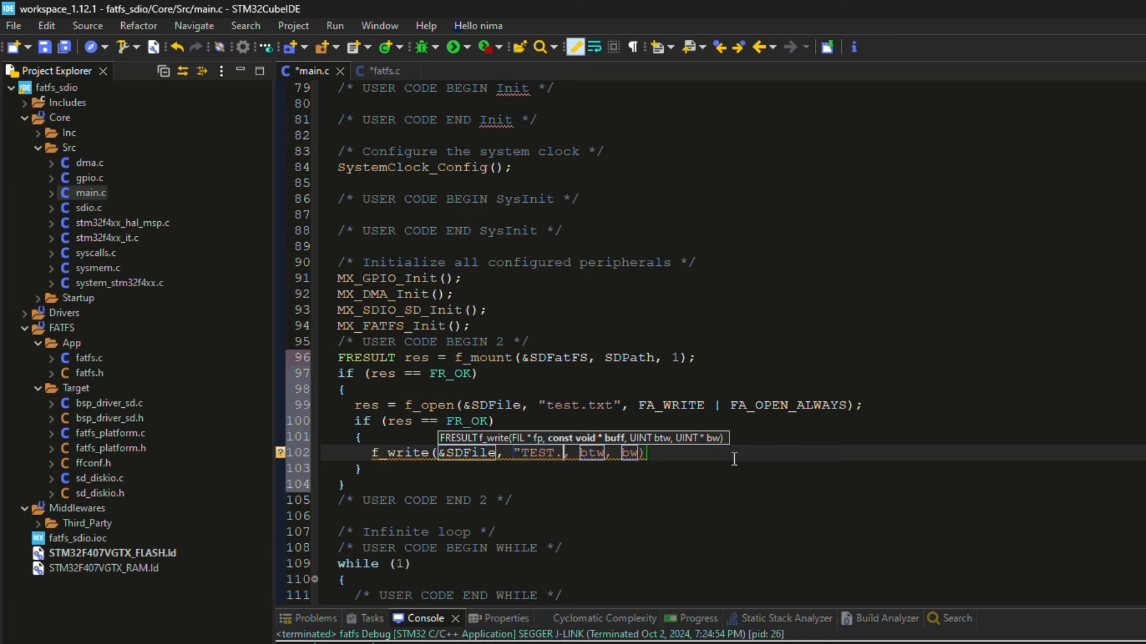
pyautogui.write('\\r\\n')
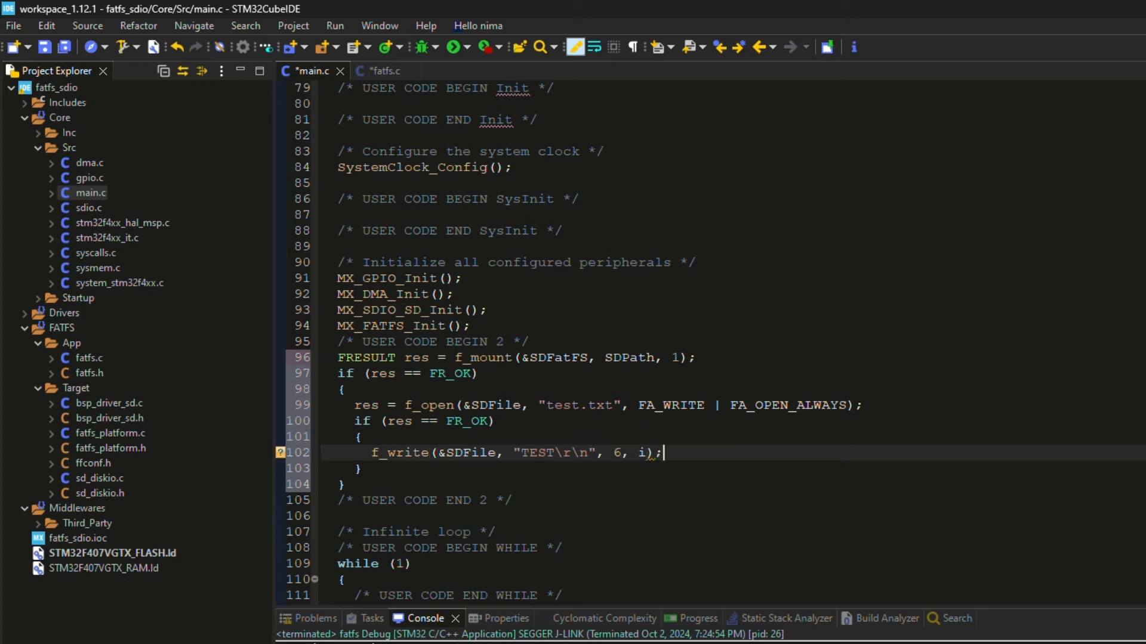
pyautogui.write('UINT i;')
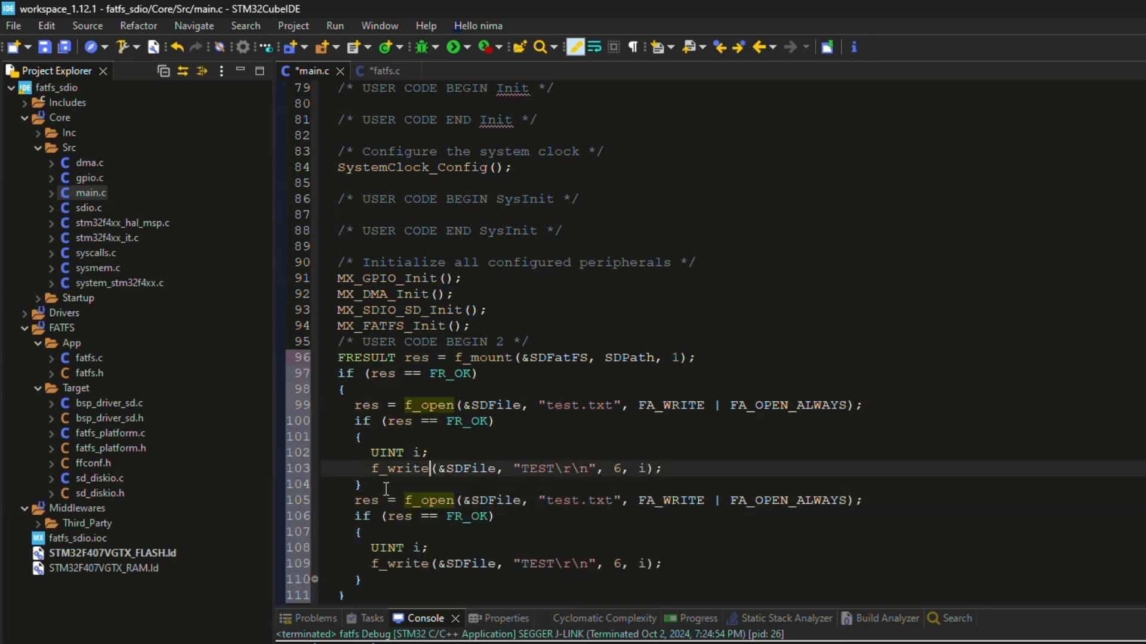
# - Add f_close to both blocks, switch the second to FA_READ and f_read
pyautogui.write('f_close(&SDFile);')
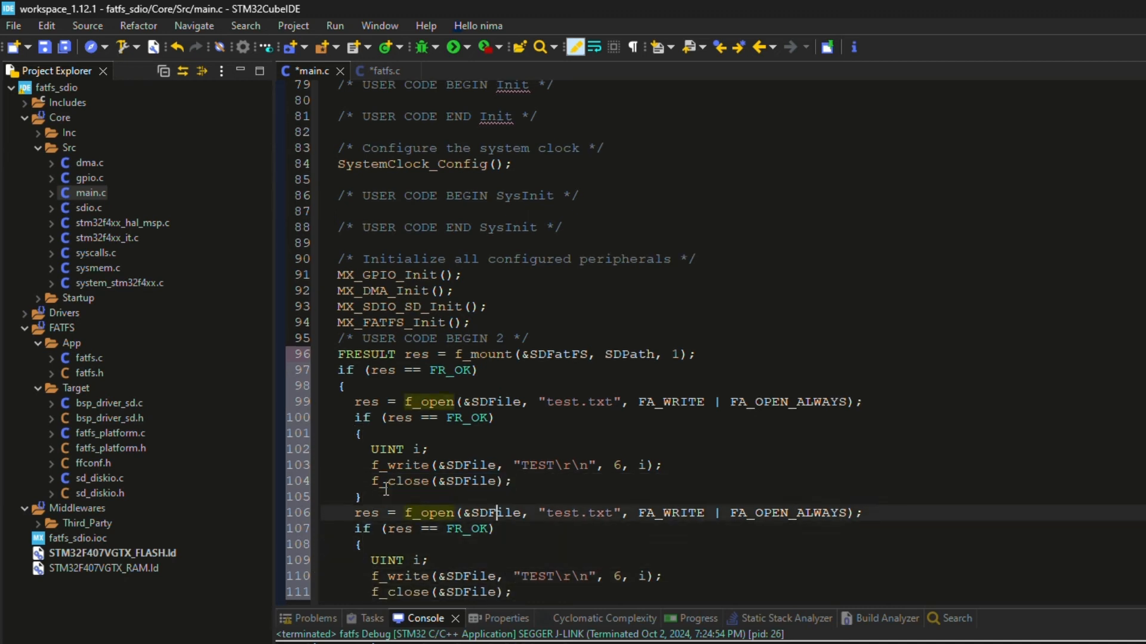
pyautogui.write('FA_READ')
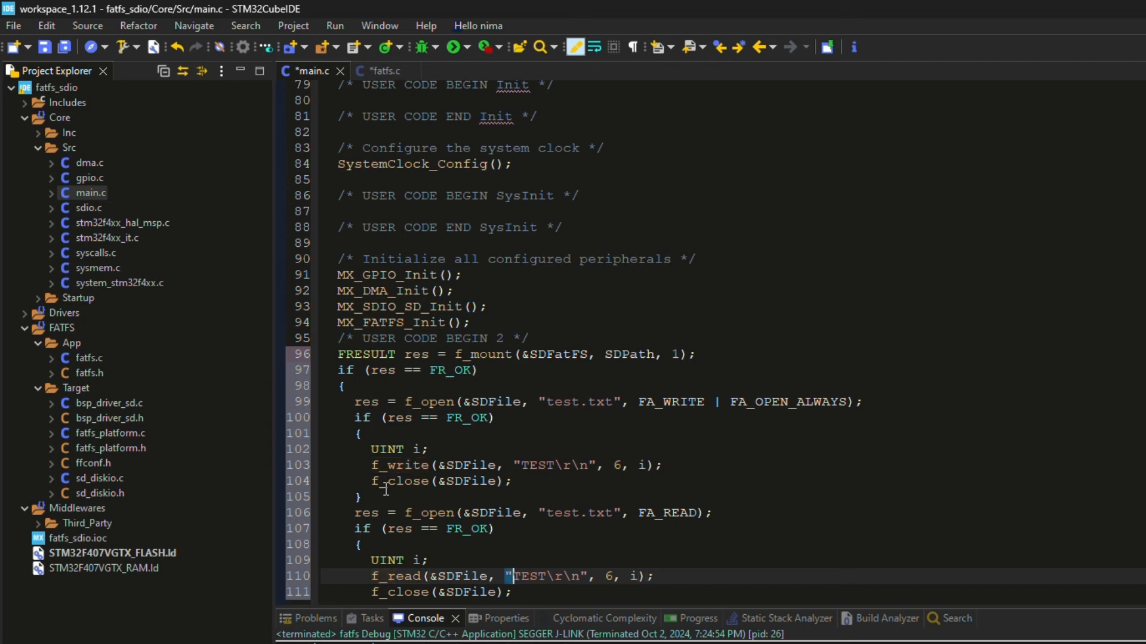
pyautogui.doubleClick(544, 576)
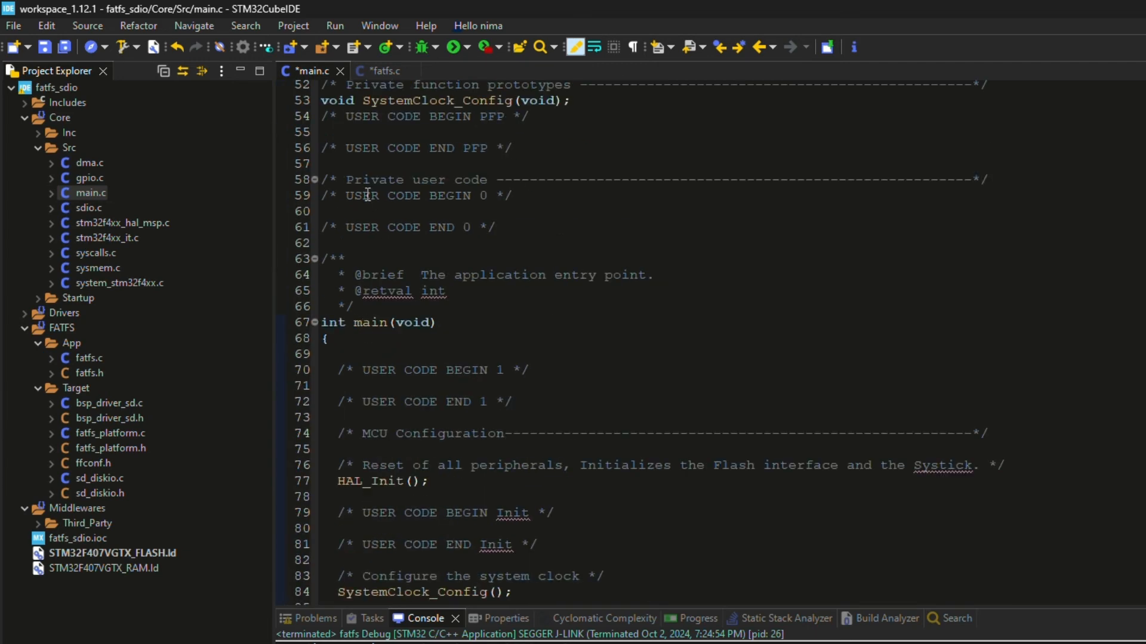
# - Declare uint8_t buff[64]; in the USER CODE BEGIN 0 section
pyautogui.write('uin')
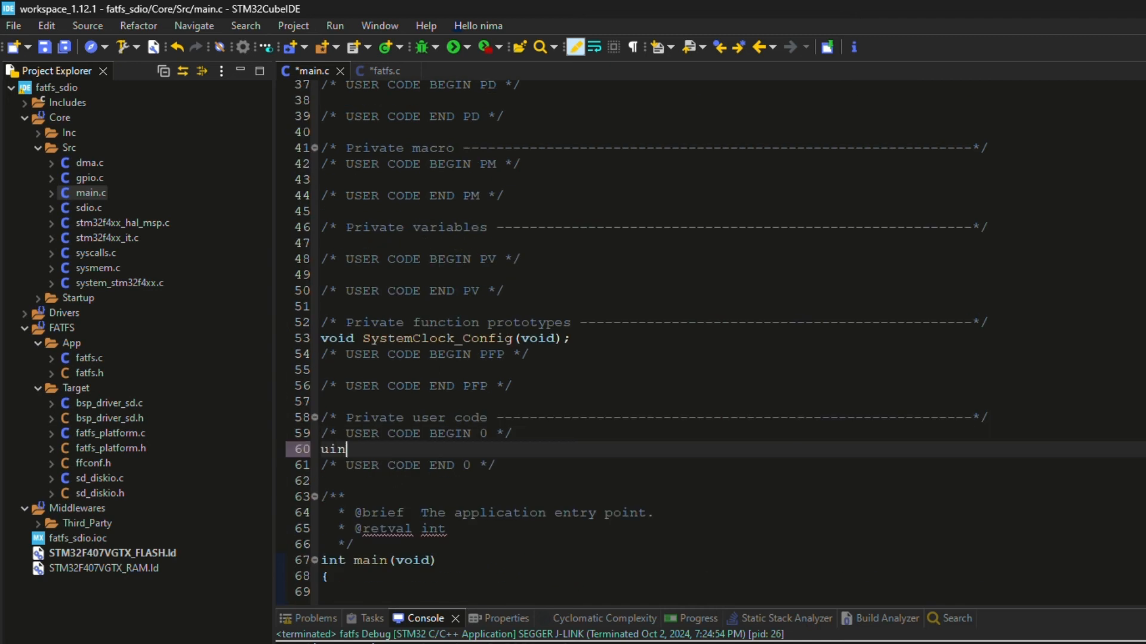
pyautogui.write('t8_t buff[]')
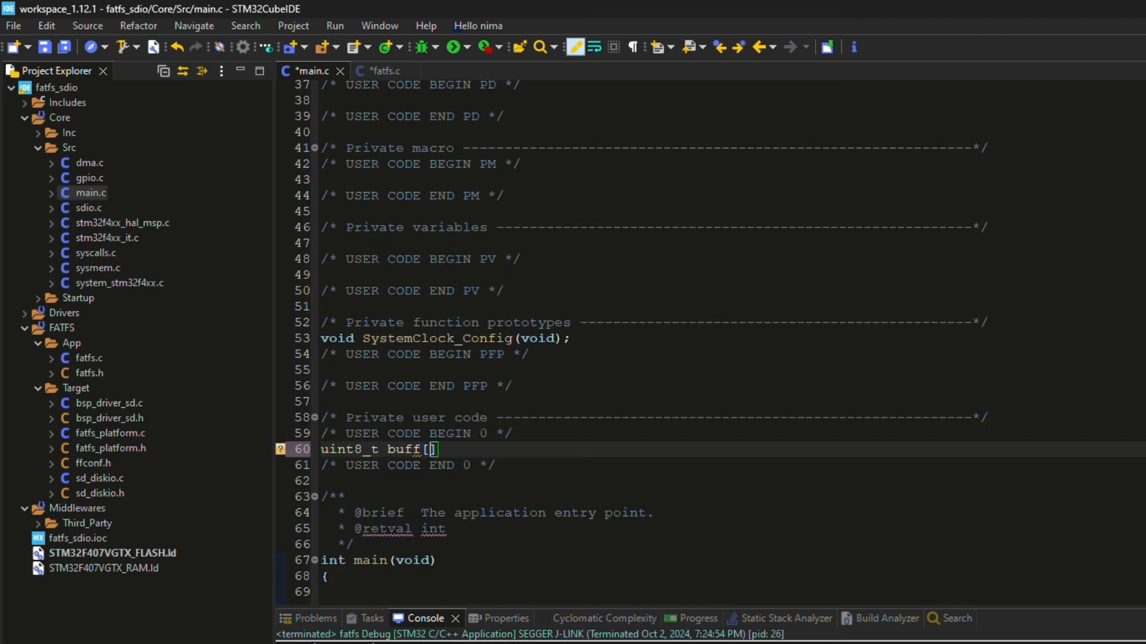
pyautogui.write('64];')
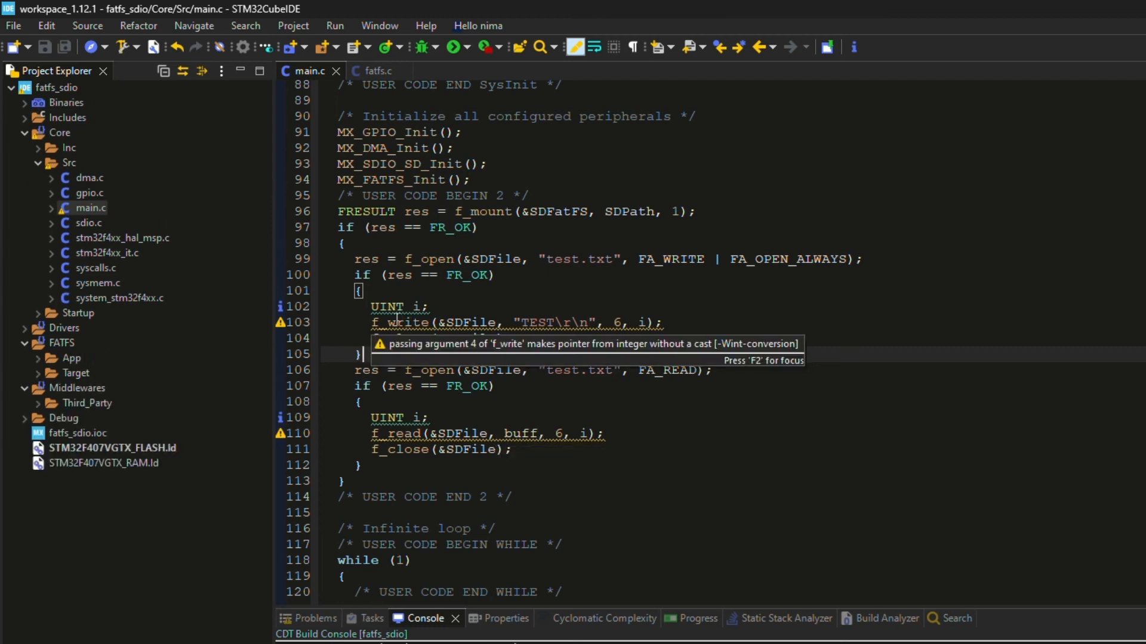
pyautogui.moveTo(494, 319)
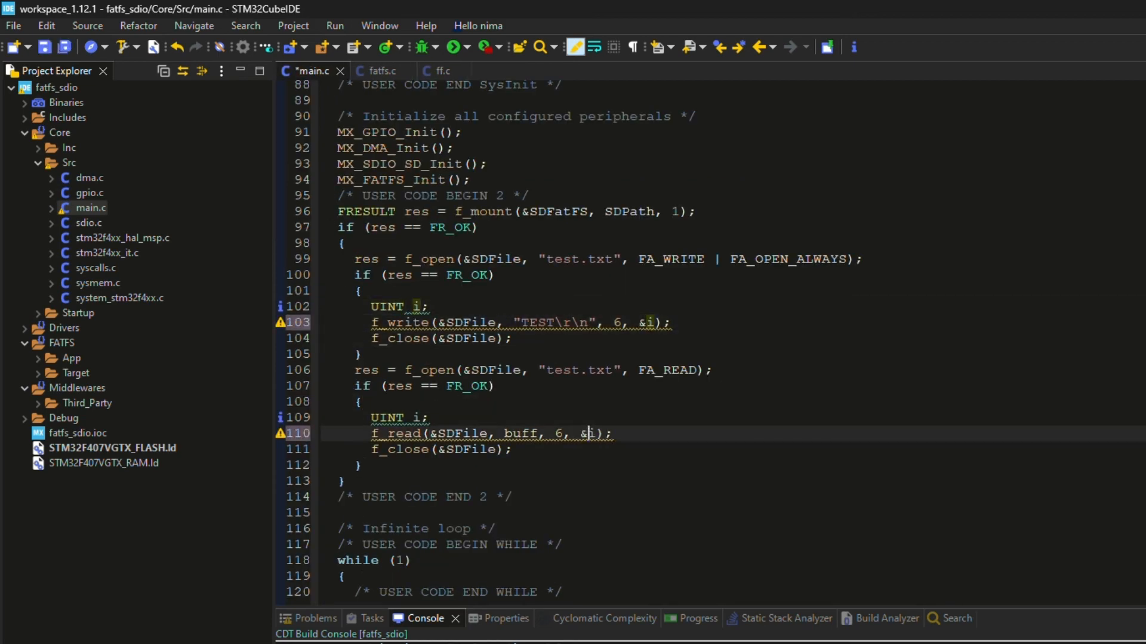
# - Save main.c with &i passed to f_write and f_read
pyautogui.press('Ctrl+s')
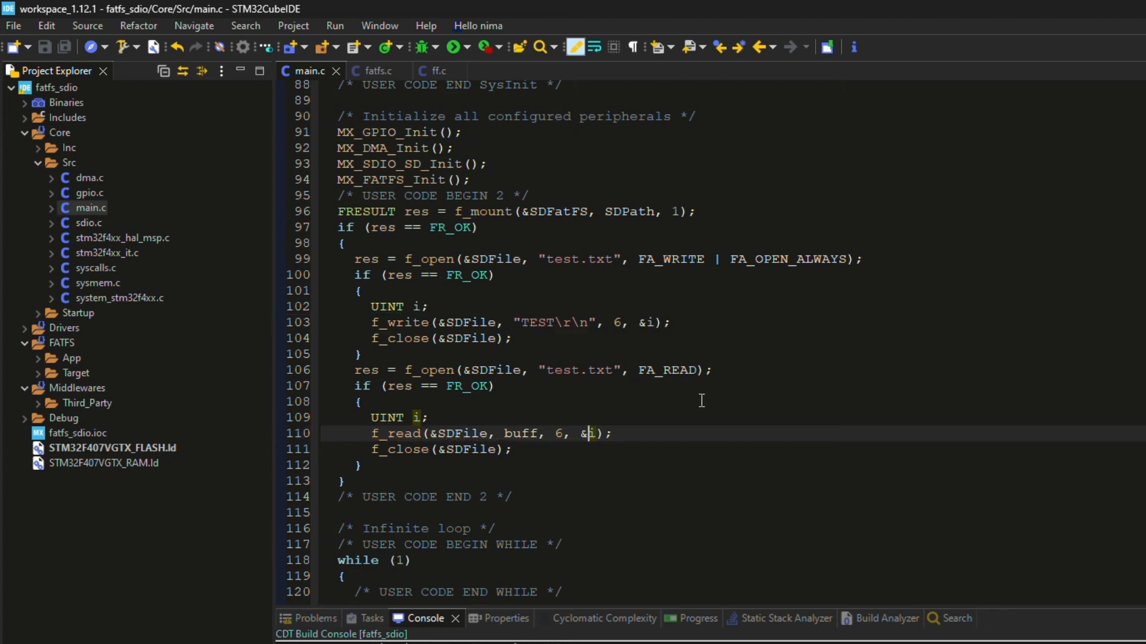
pyautogui.moveTo(538, 433)
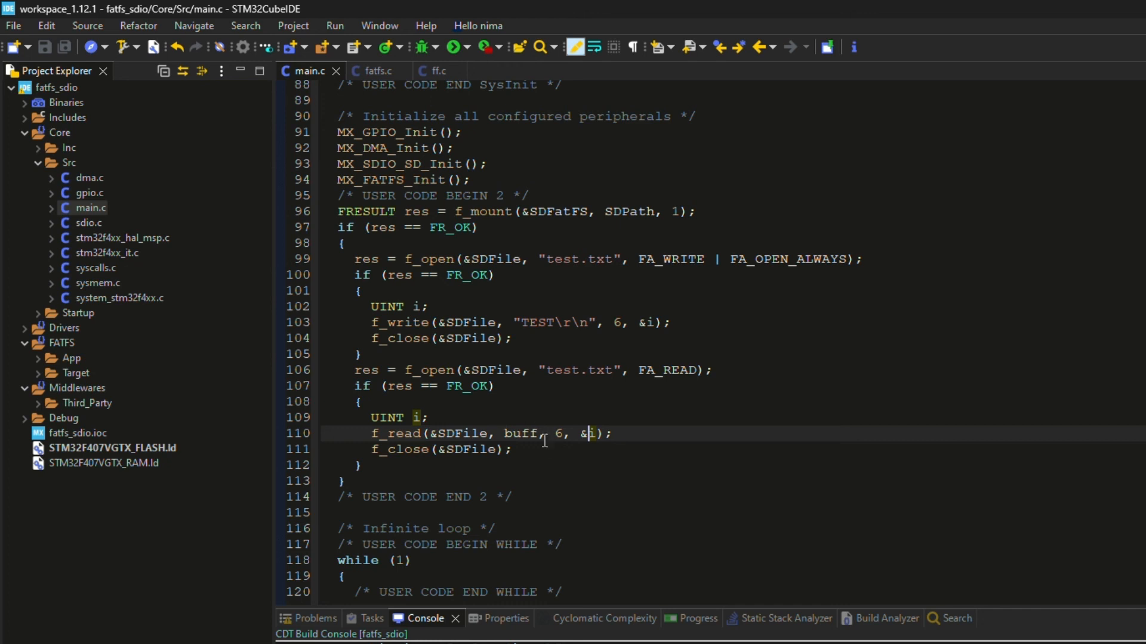
pyautogui.moveTo(563, 419)
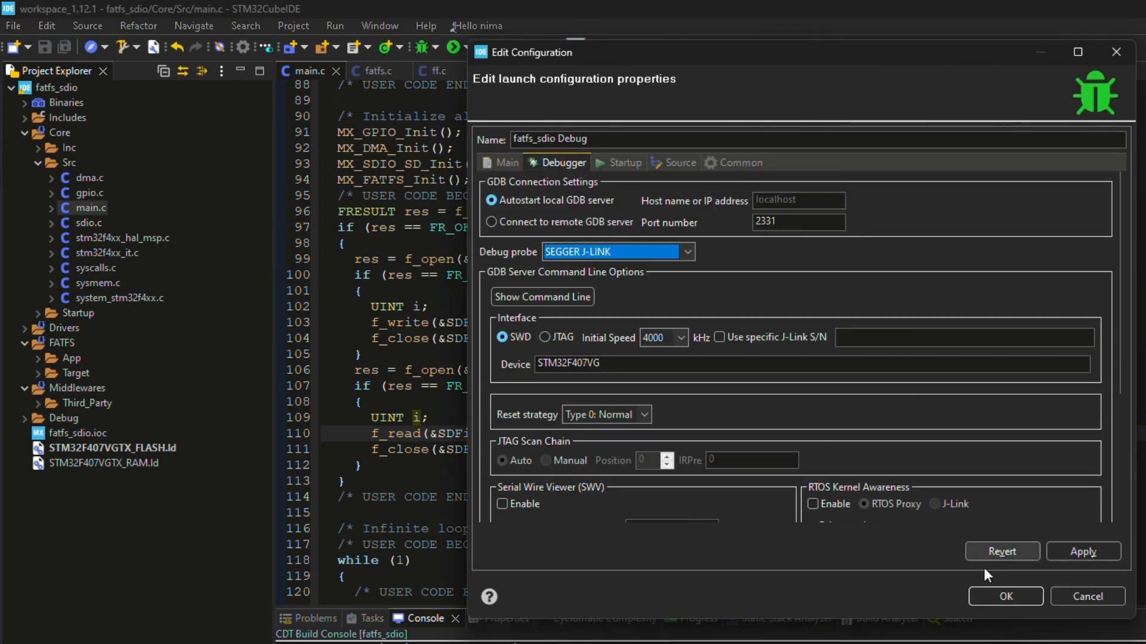
# - Confirm the SEGGER J-Link debug configuration to flash and debug fatfs_sdio
pyautogui.click(1005, 597)
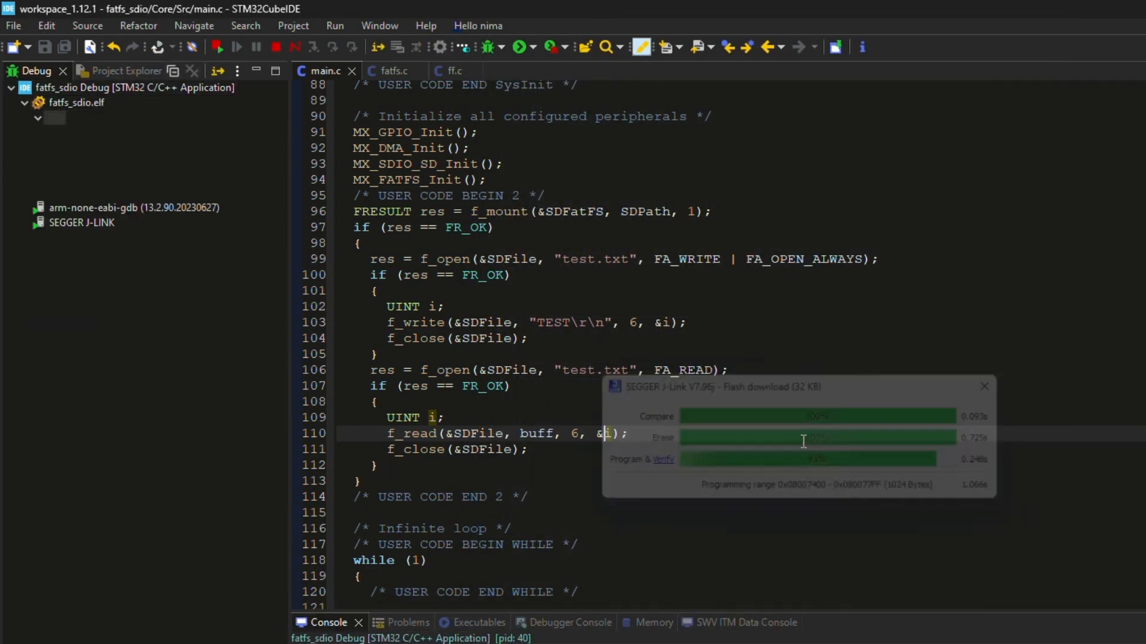